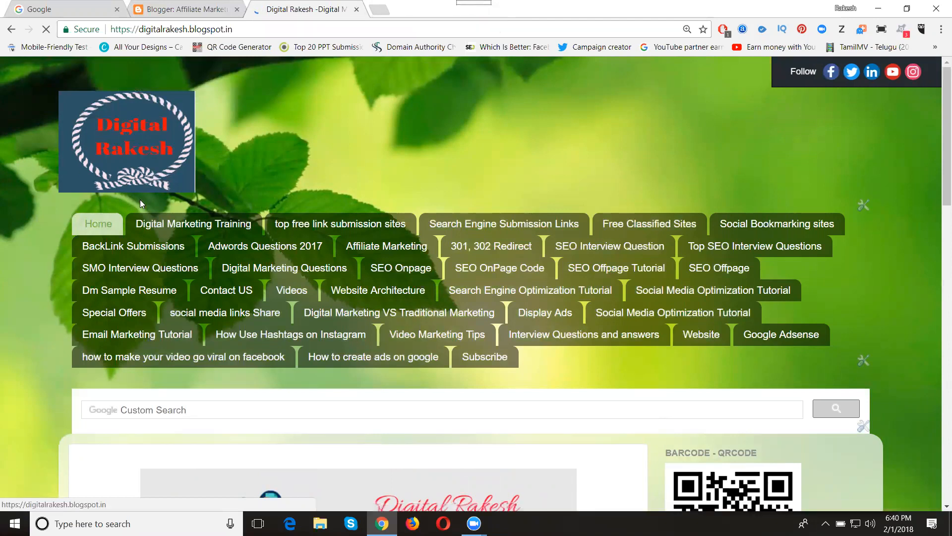
mouse_move(308, 196)
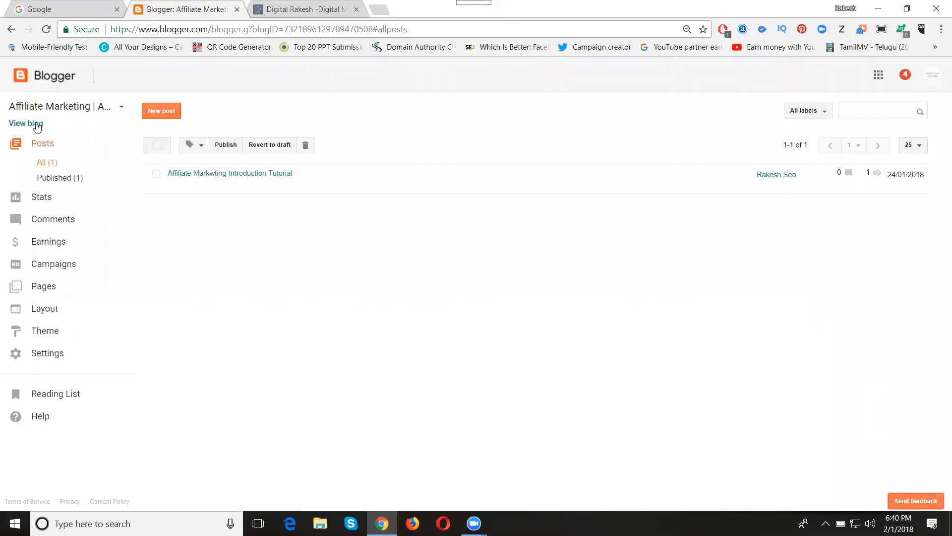
mouse_move(26, 123)
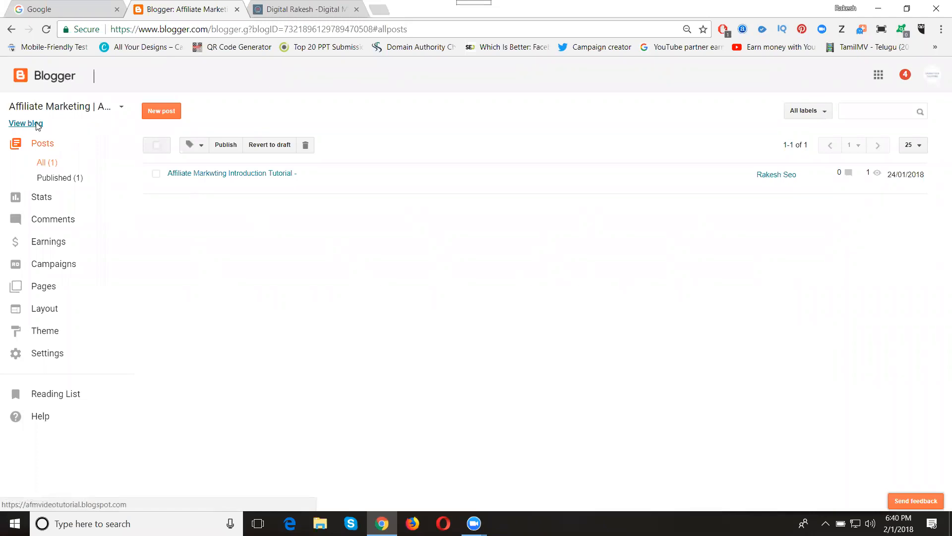
View the live Affiliate Marketing blog and its Video Tutorial page, then return to Blogger.
left_click(25, 123)
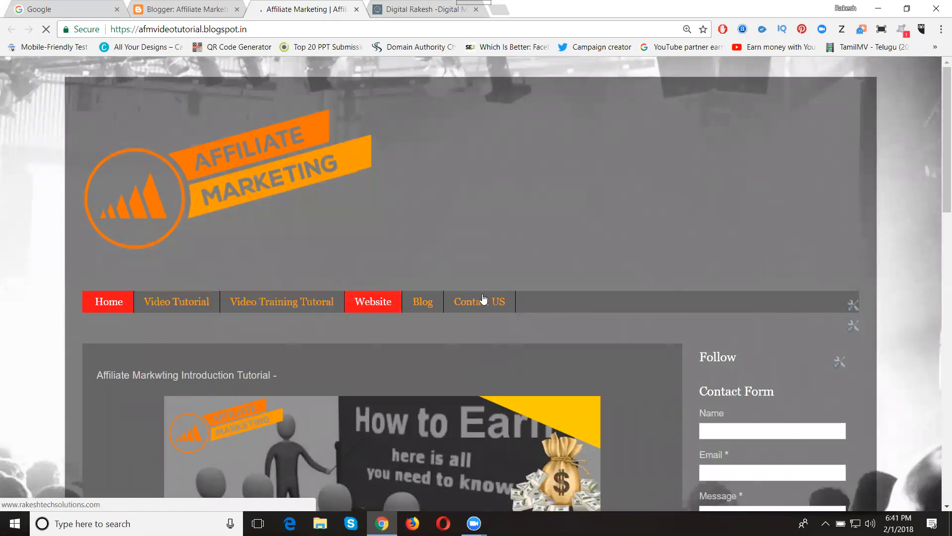
left_click(281, 302)
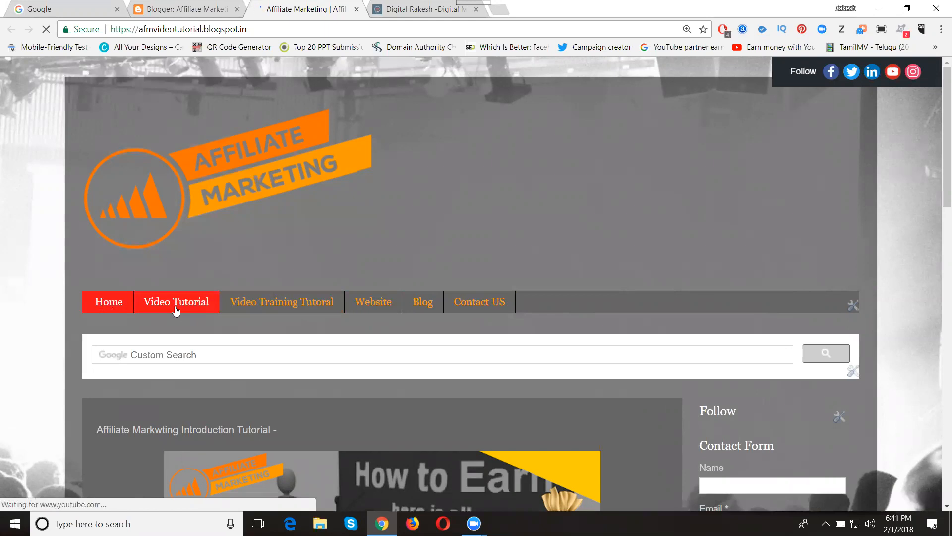
left_click(177, 301)
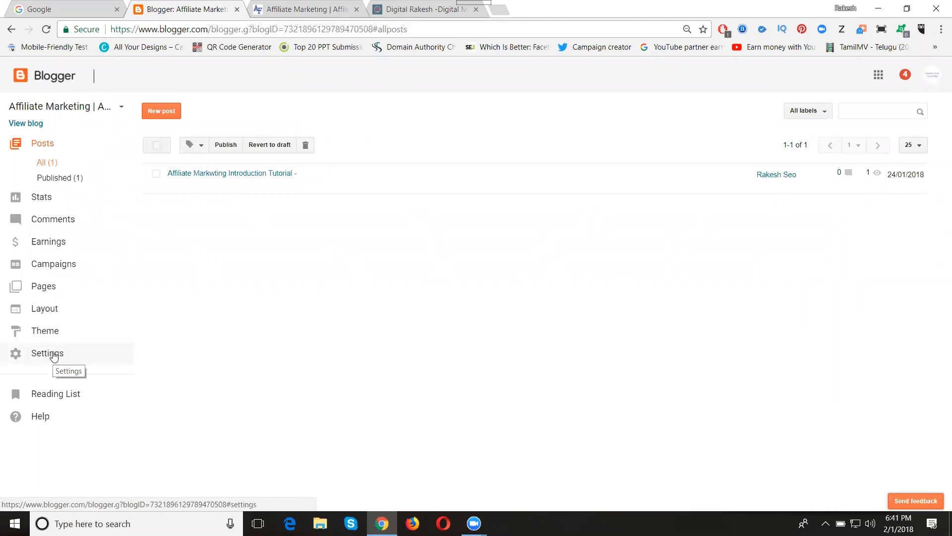
Go to Settings > Search preferences and begin editing Custom Redirects.
left_click(48, 353)
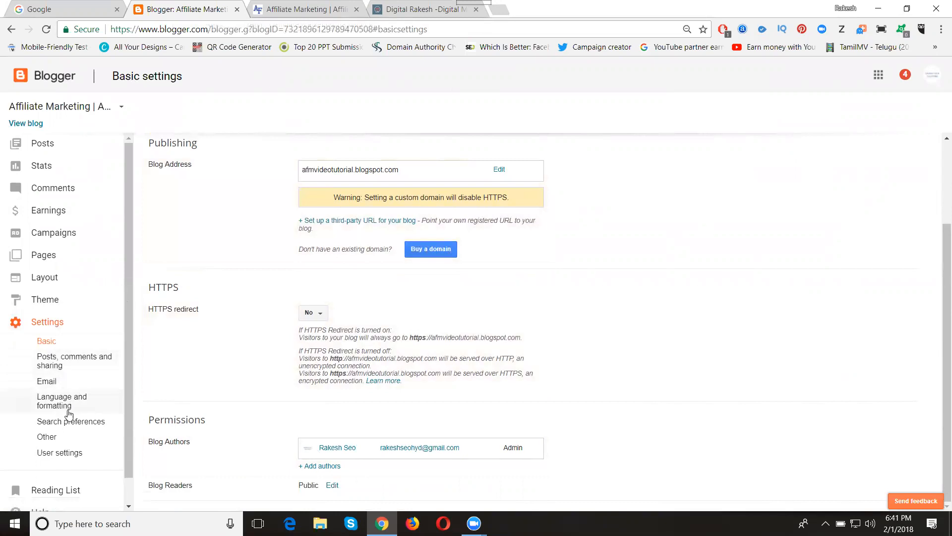
left_click(71, 420)
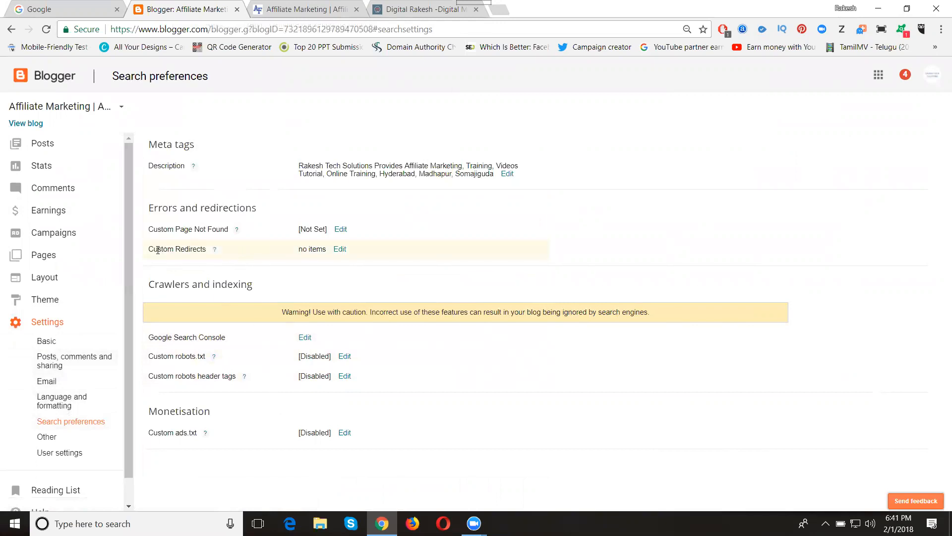
left_click(339, 248)
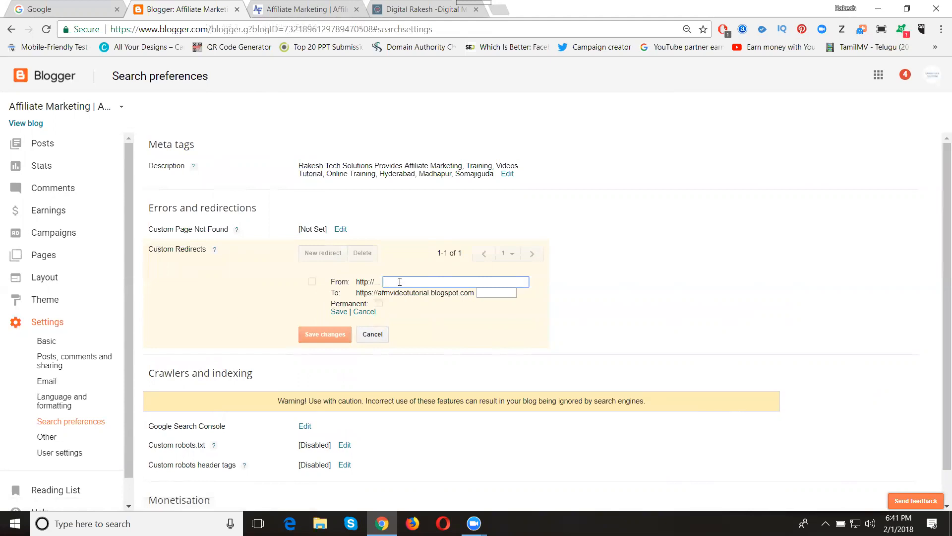
Enter /p/video-tutorial.html as From and /p/contact-us.html as To, checking the contact page path on the live blog.
type("/p/video-tutorial.html")
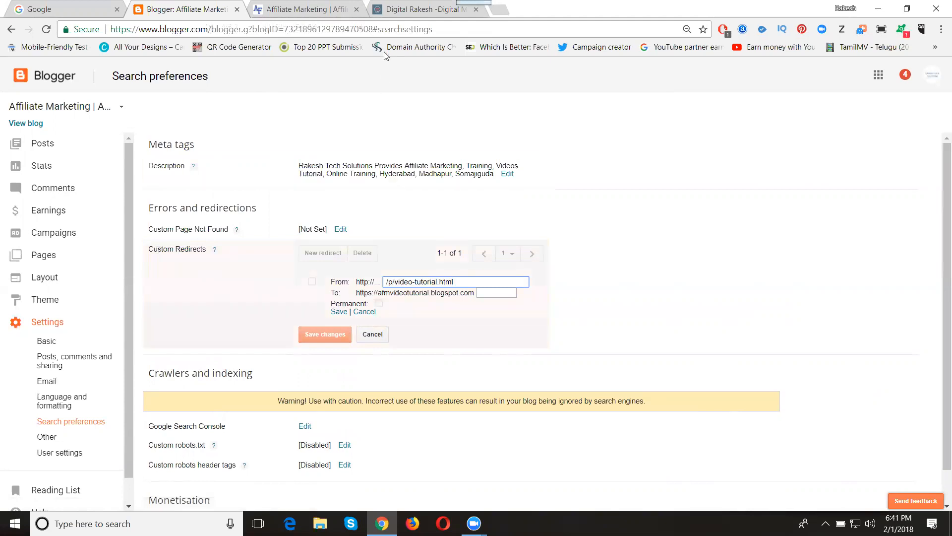
left_click(304, 9)
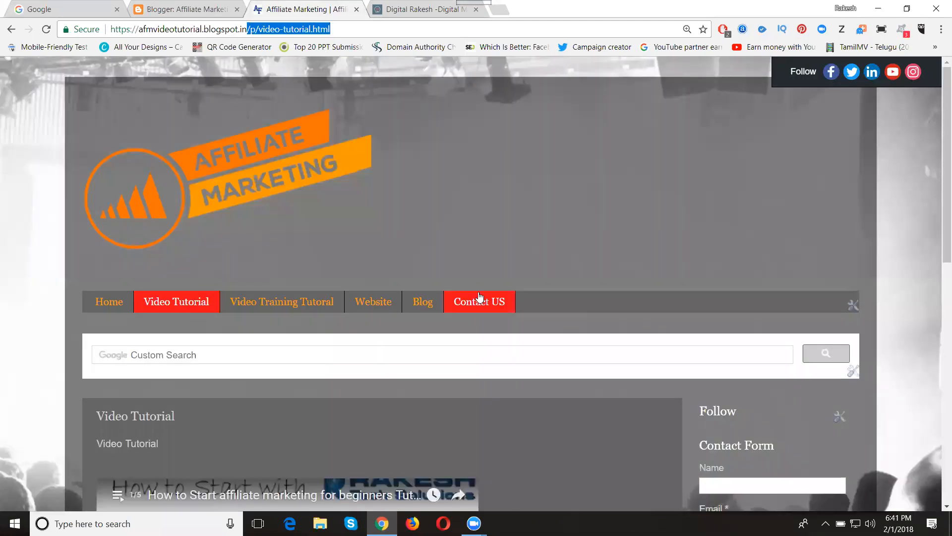
left_click(479, 301)
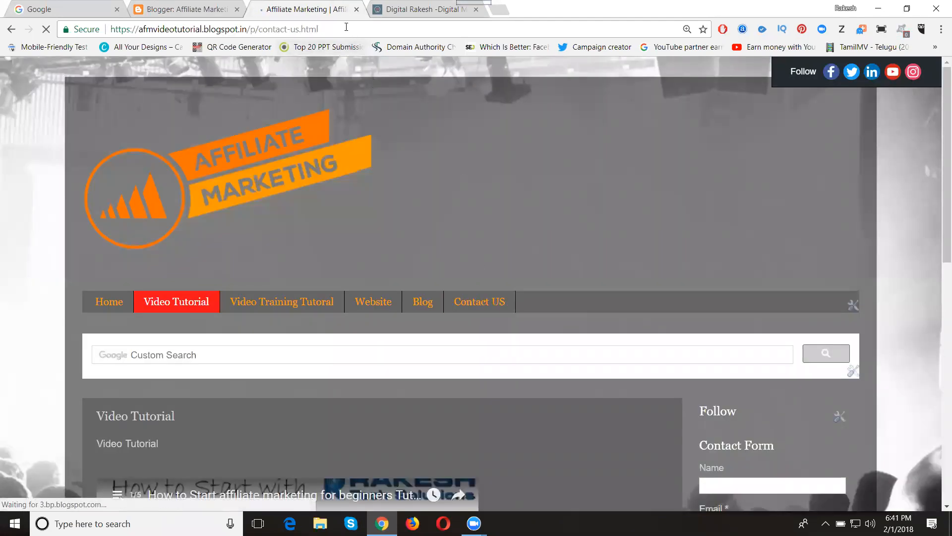
left_click(479, 301)
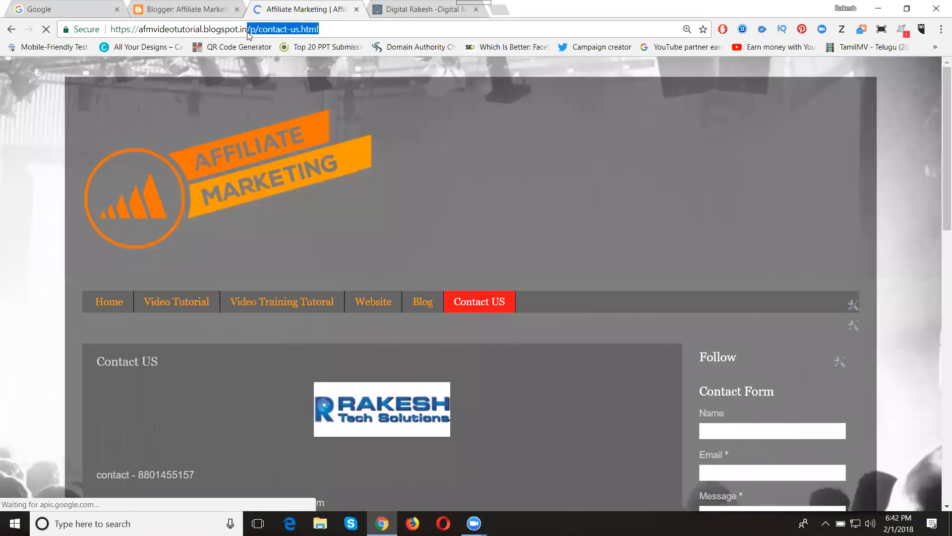
left_click(182, 9)
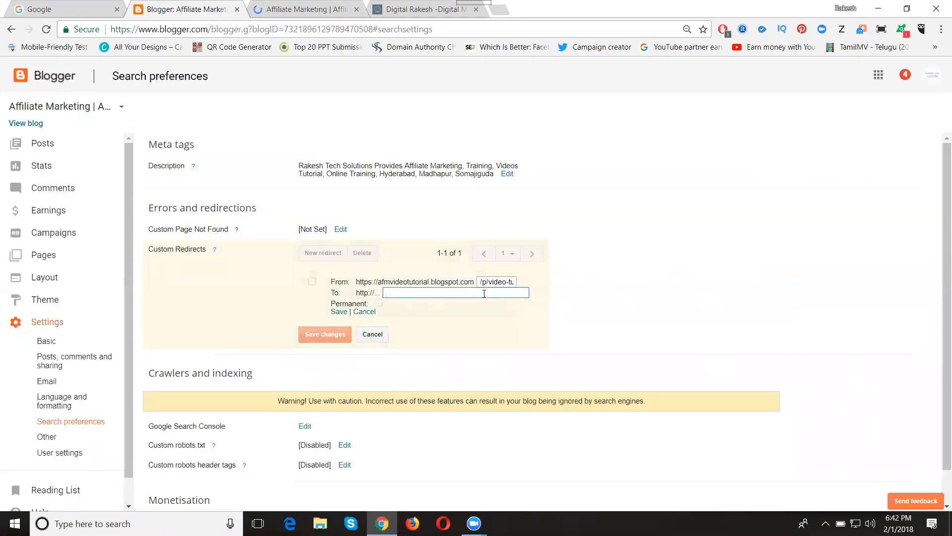
type("/p/contact-us.html")
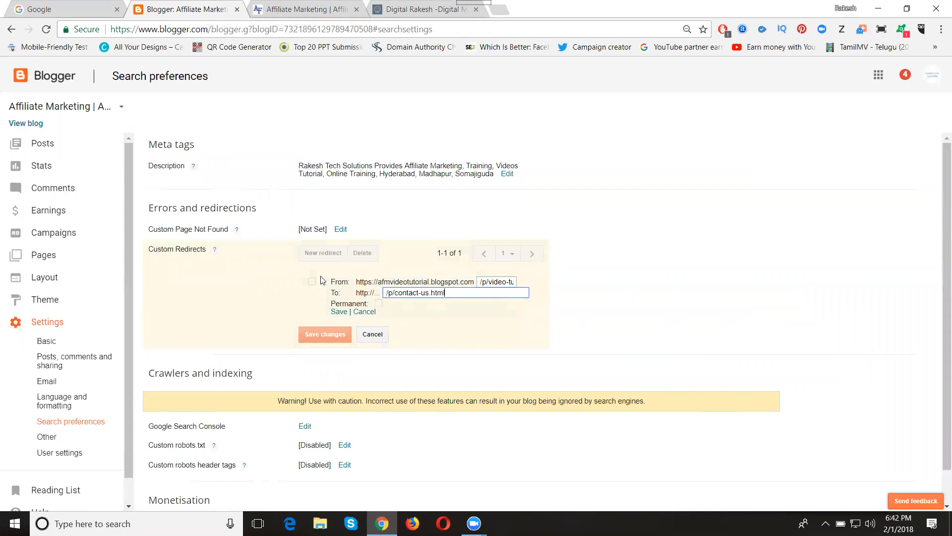
Save the new redirect entry and save the redirect settings.
left_click(312, 281)
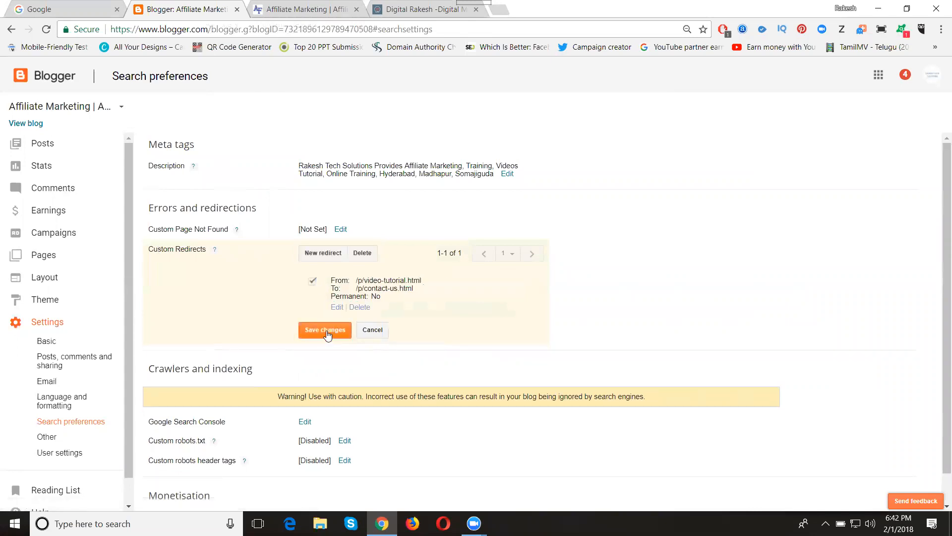
left_click(325, 329)
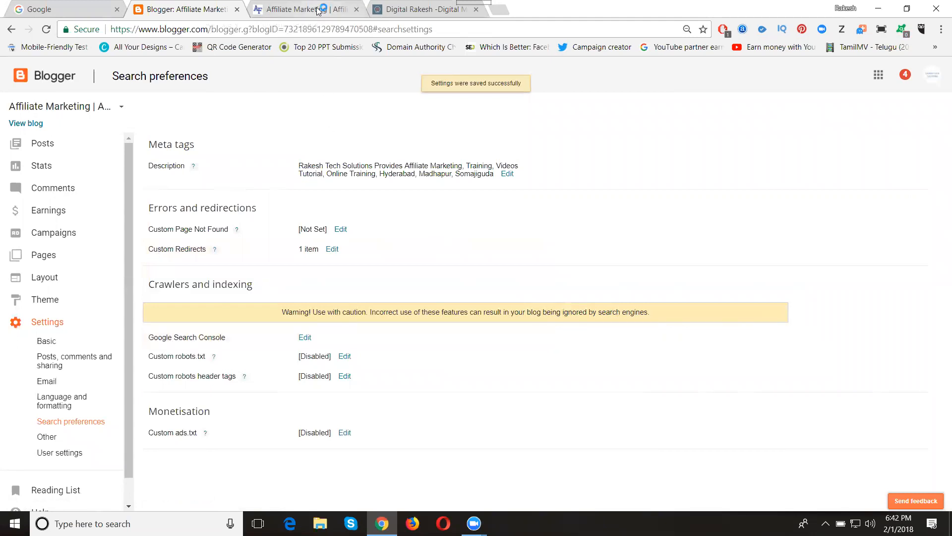
Test Video Tutorial on the live blog landing on Contact US, then return to Blogger's redirects.
left_click(304, 9)
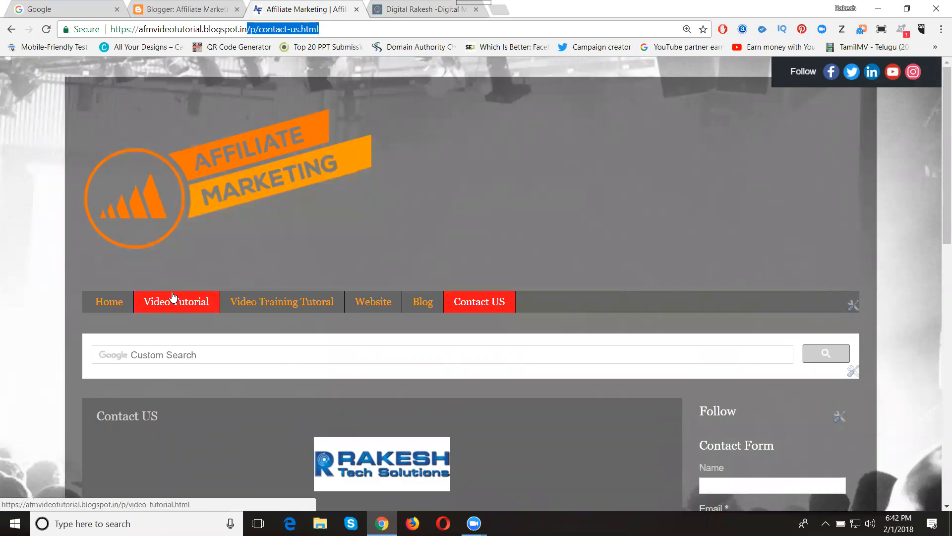
mouse_move(174, 304)
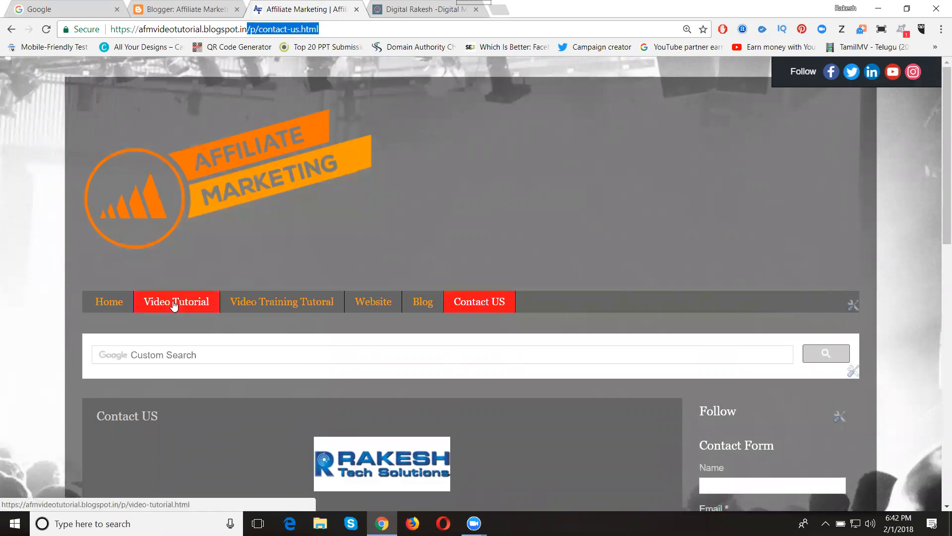
left_click(177, 301)
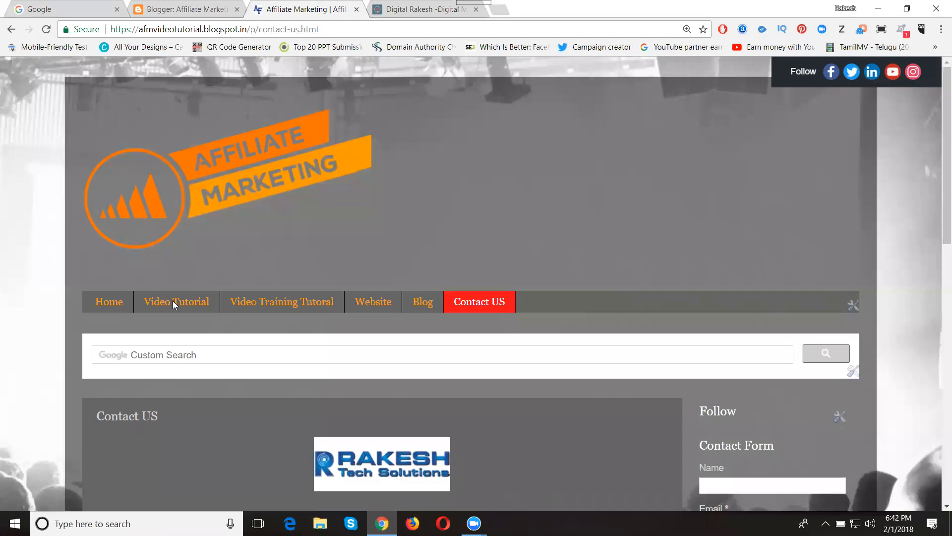
mouse_move(176, 301)
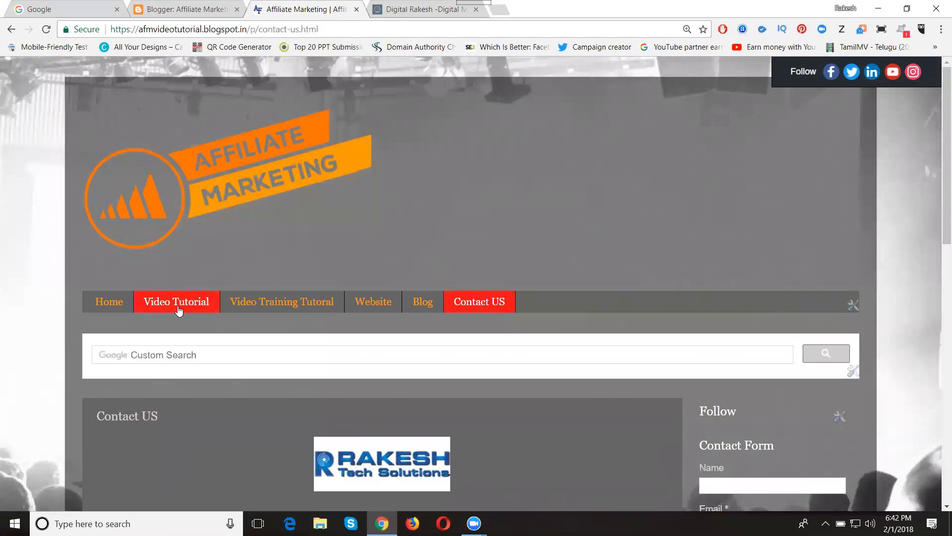
scroll("down", 3)
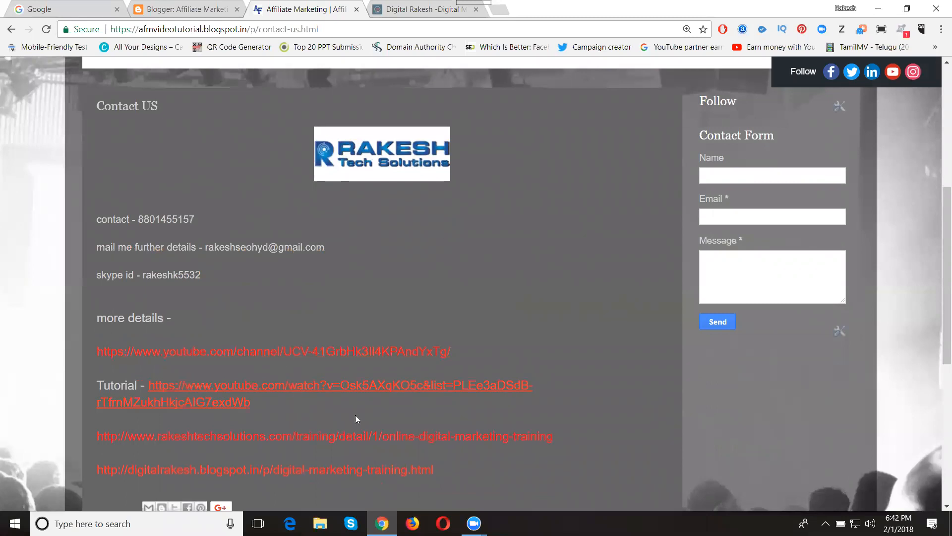
mouse_move(346, 358)
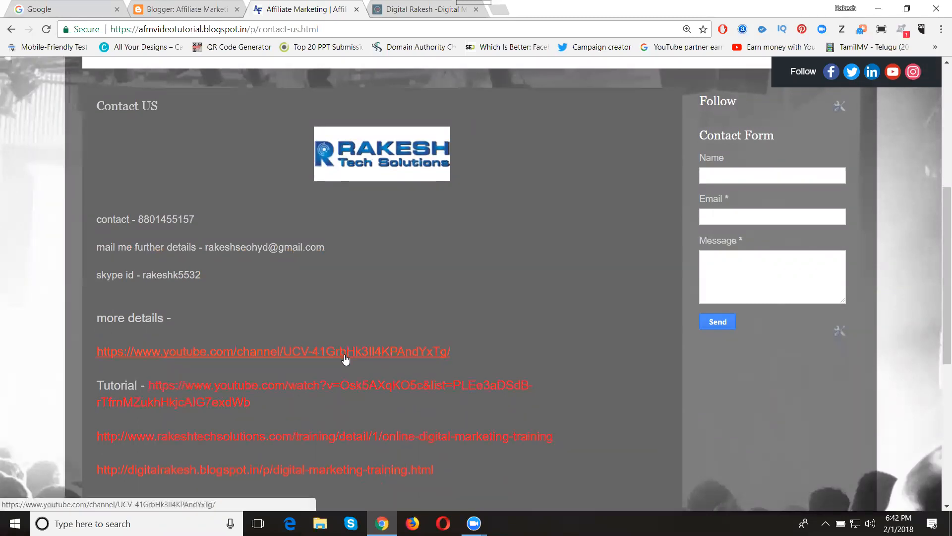
scroll("down", 3)
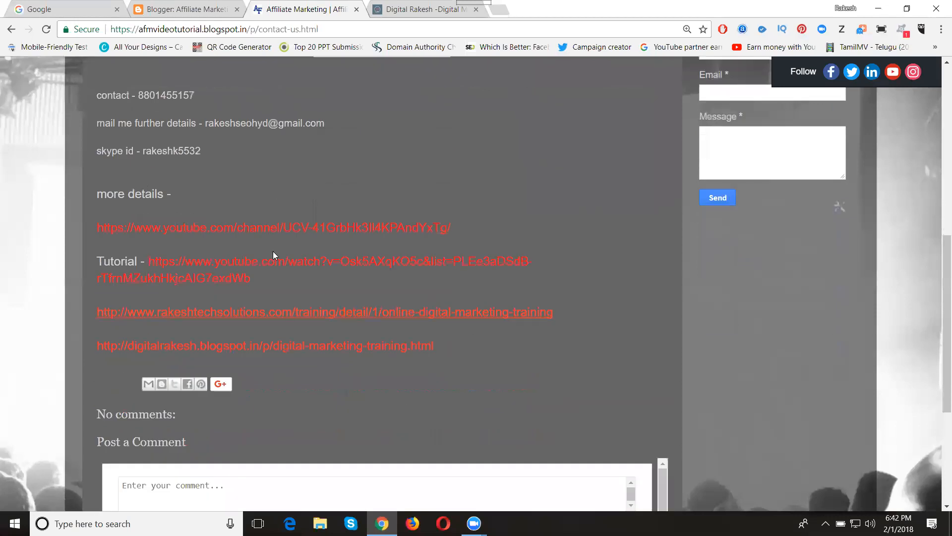
mouse_move(274, 232)
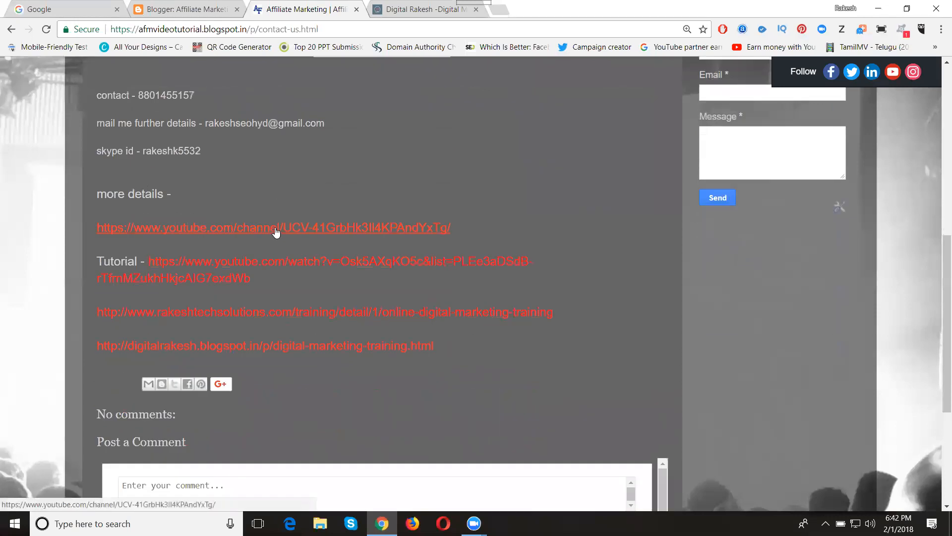
left_click(186, 9)
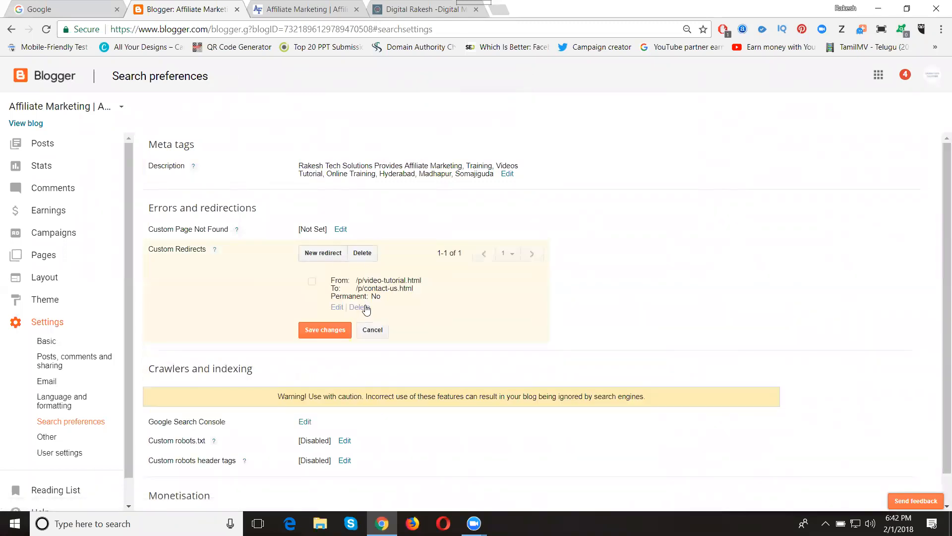
Delete the video-tutorial redirect and reopen Contact US on the live blog.
left_click(324, 329)
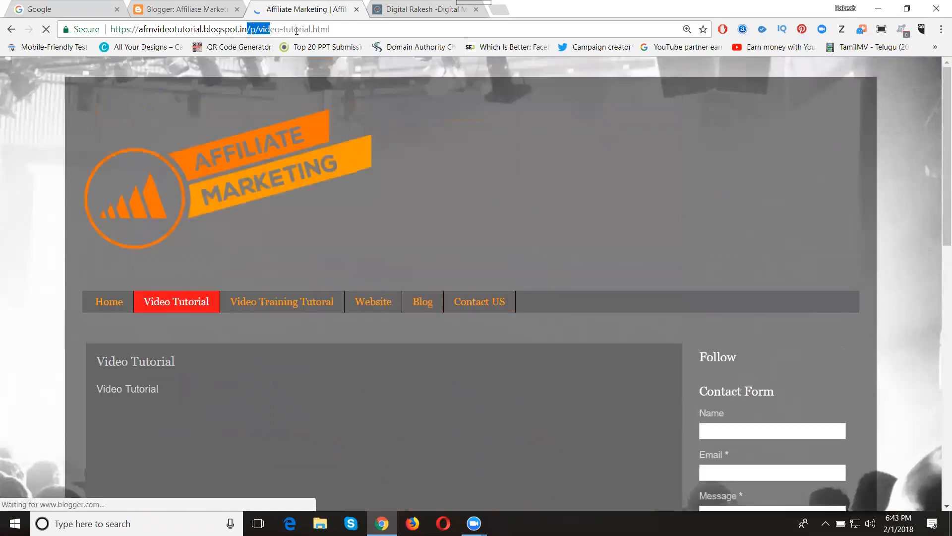
scroll("down", 3)
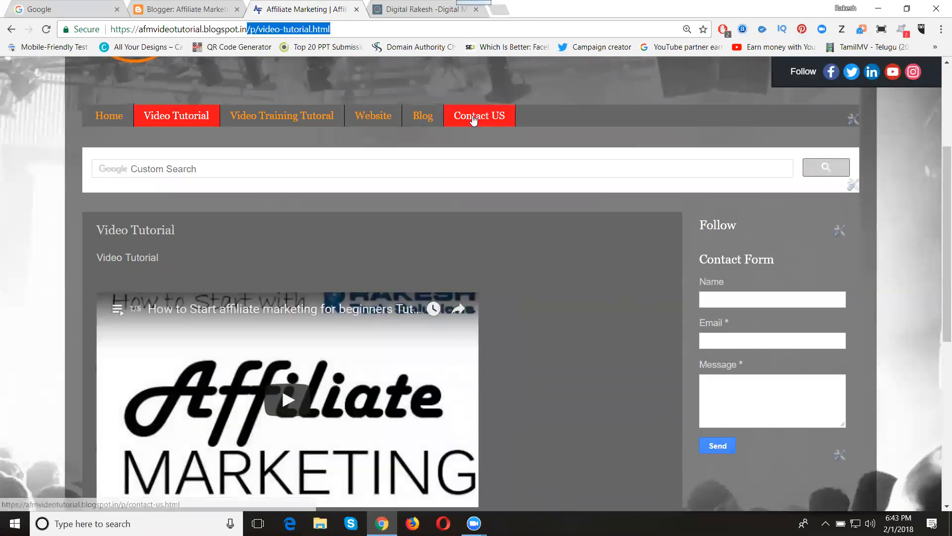
left_click(478, 115)
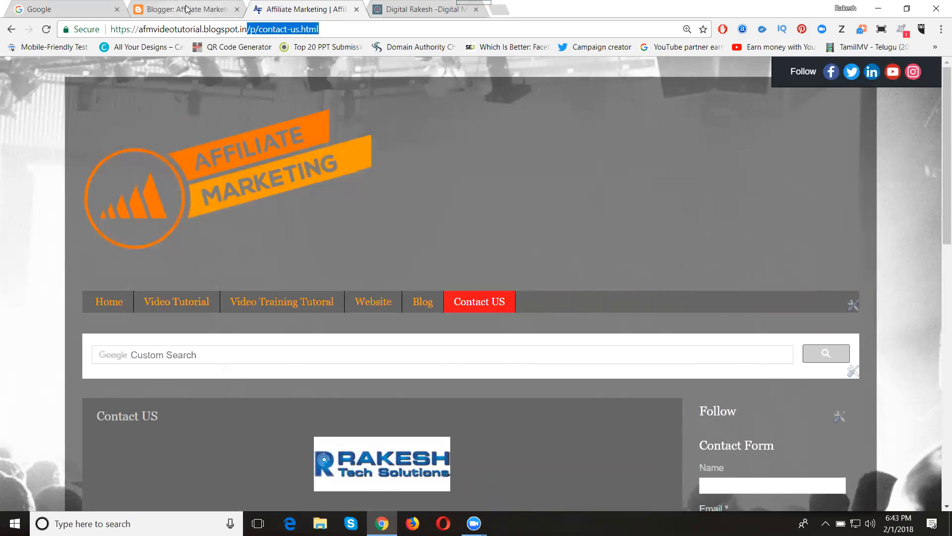
Enter /p/contact-us.html as From and /p/video-tutorial.html as To, checking the path on the live blog.
left_click(182, 8)
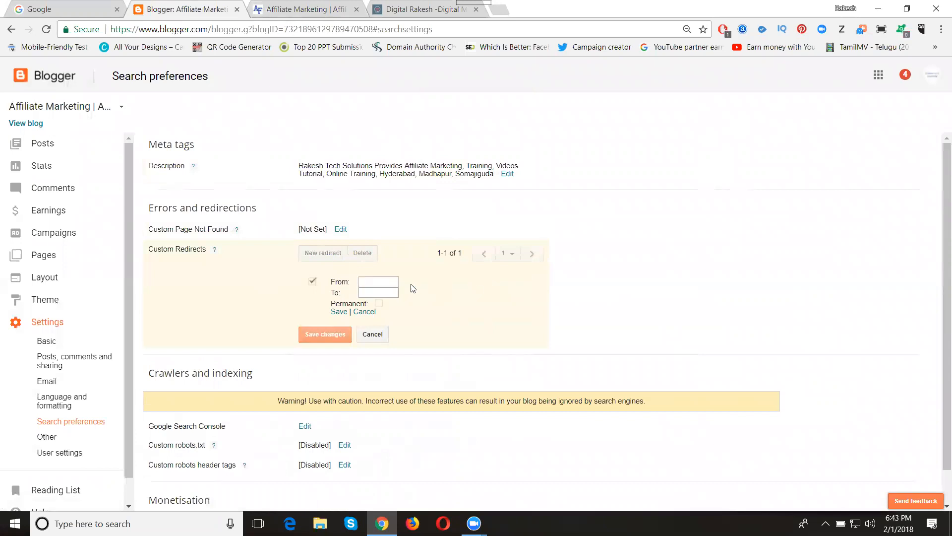
type("/p/contact-us.html")
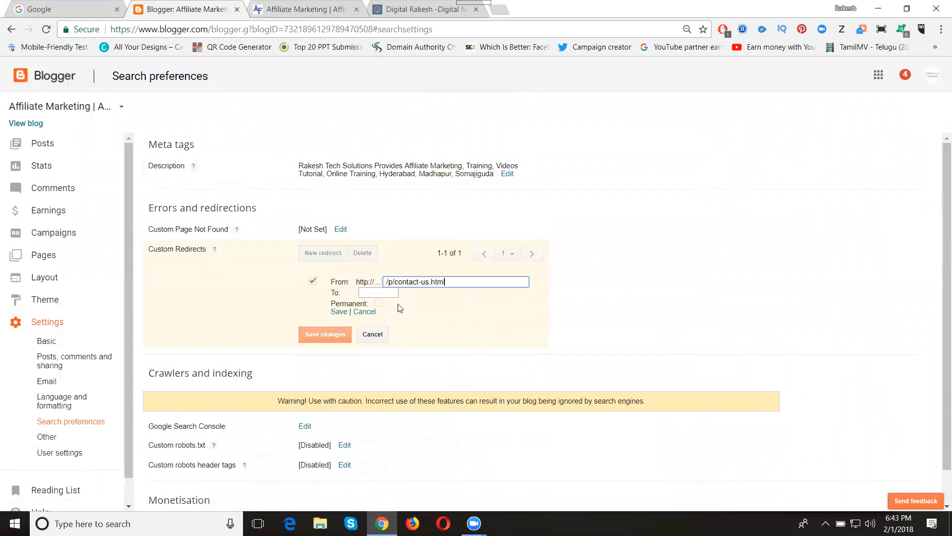
left_click(455, 292)
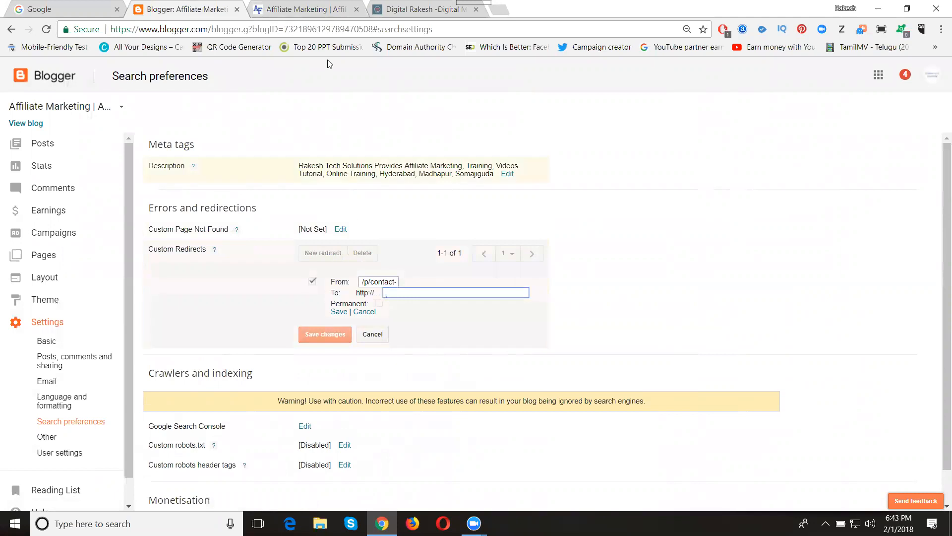
left_click(304, 9)
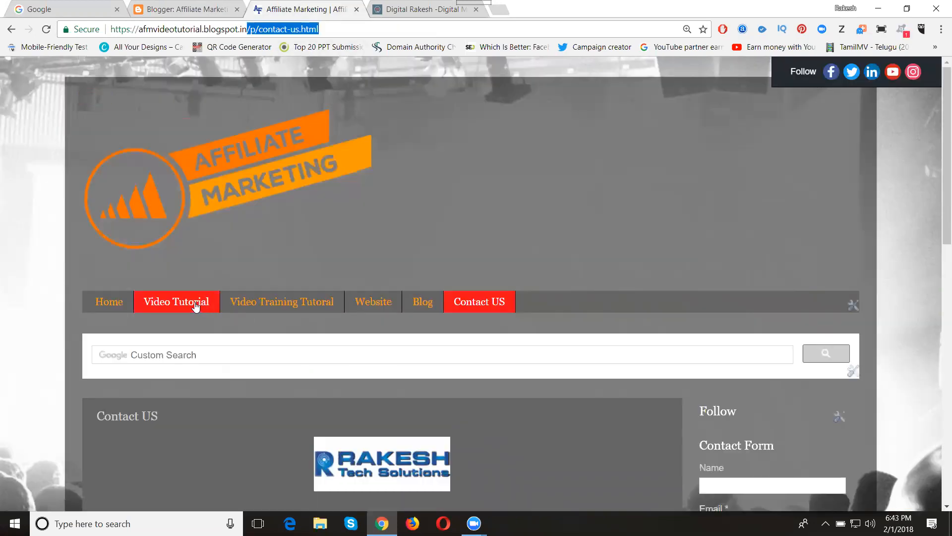
left_click(177, 302)
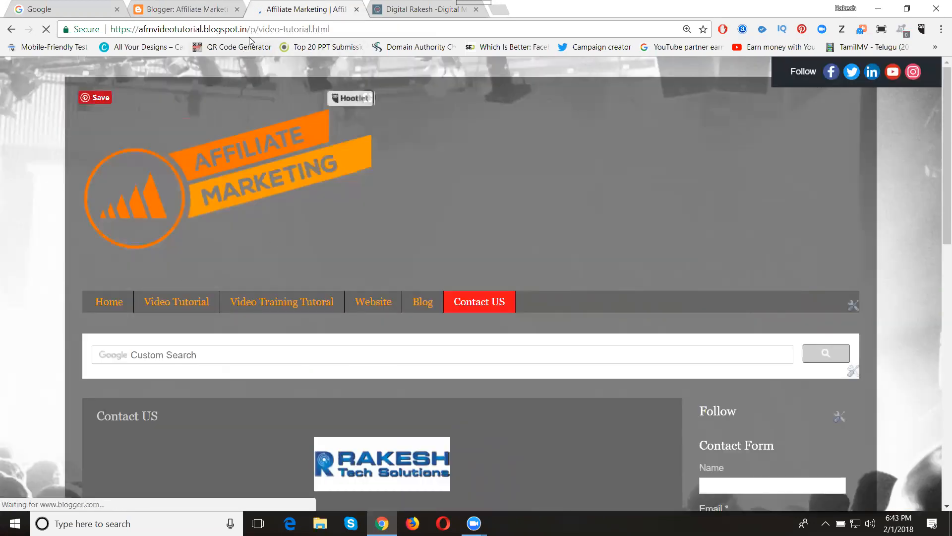
left_click(177, 302)
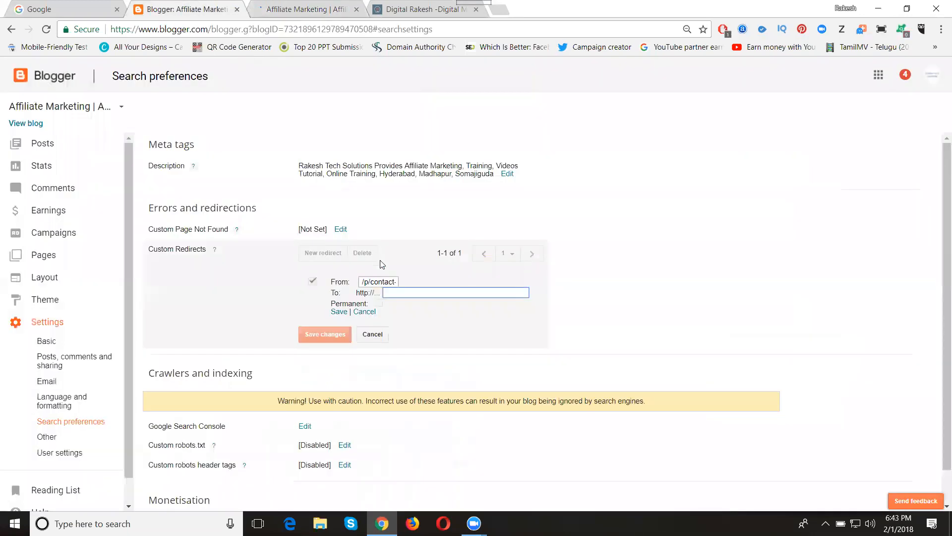
type("/p/video-tutorial.html")
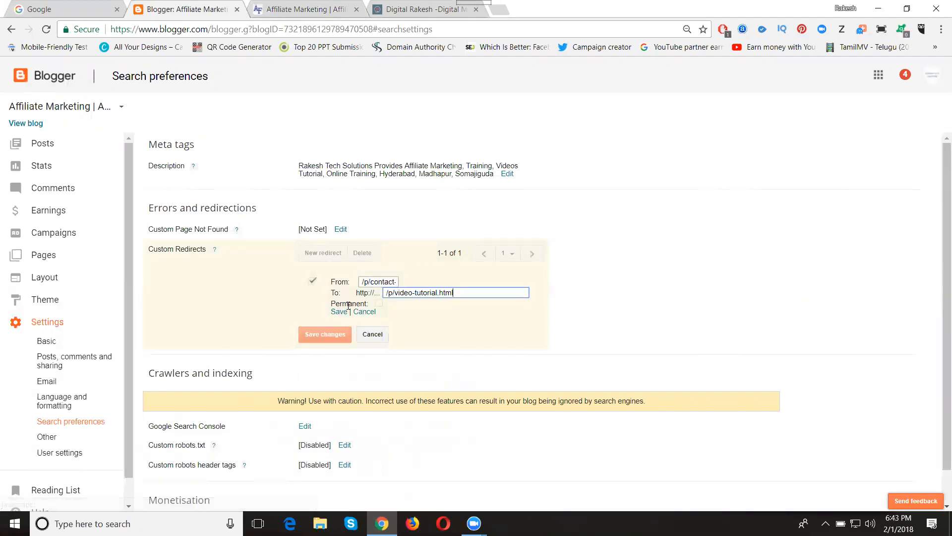
Save the new redirect entry and save the redirect settings.
left_click(339, 312)
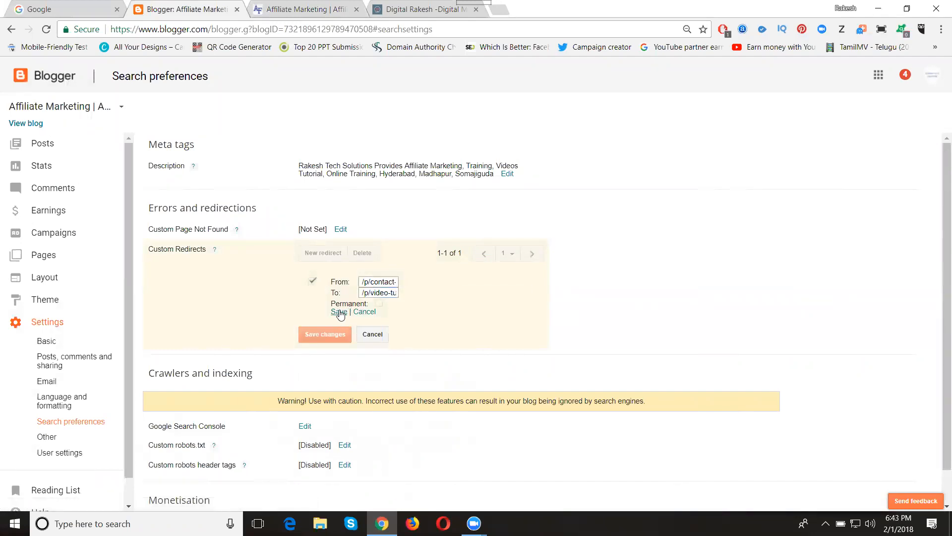
left_click(338, 311)
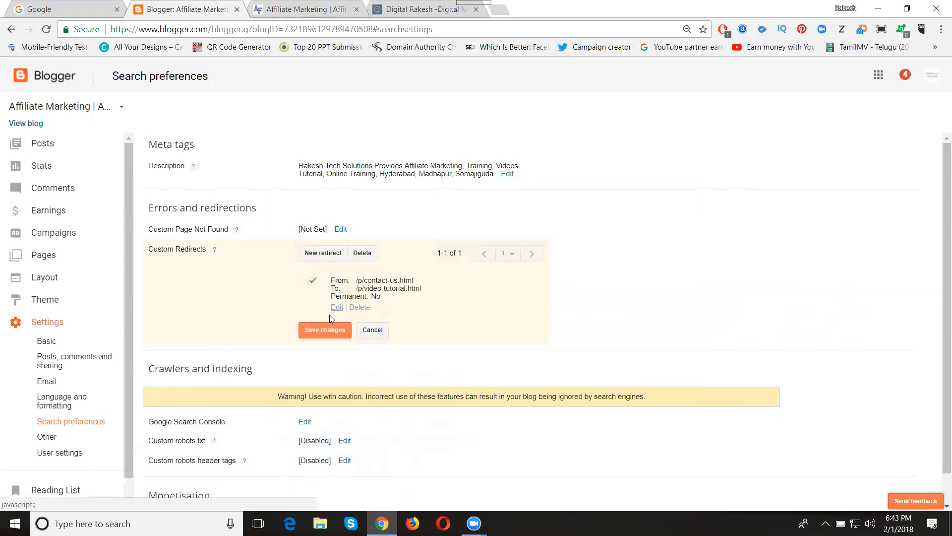
left_click(325, 329)
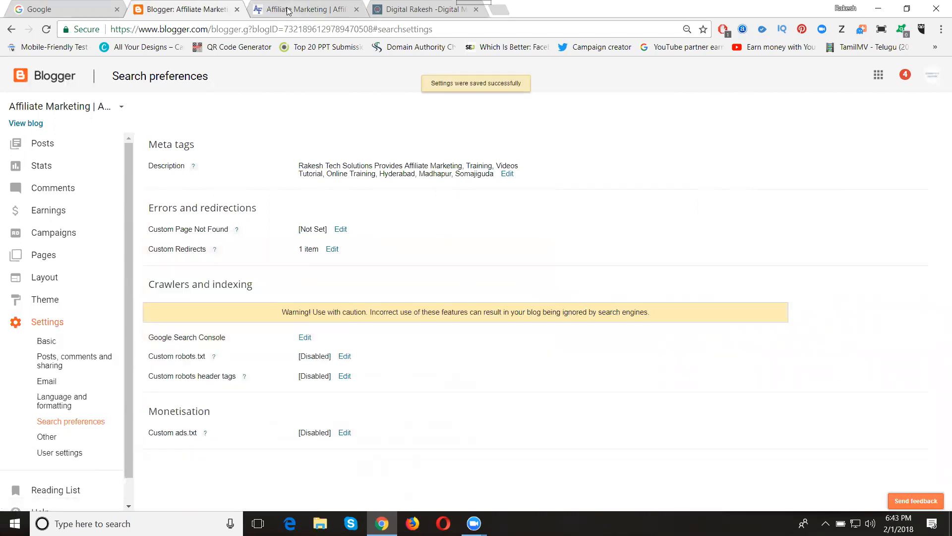
Open Contact US on the live blog and verify it lands on the Video Tutorial page.
left_click(304, 9)
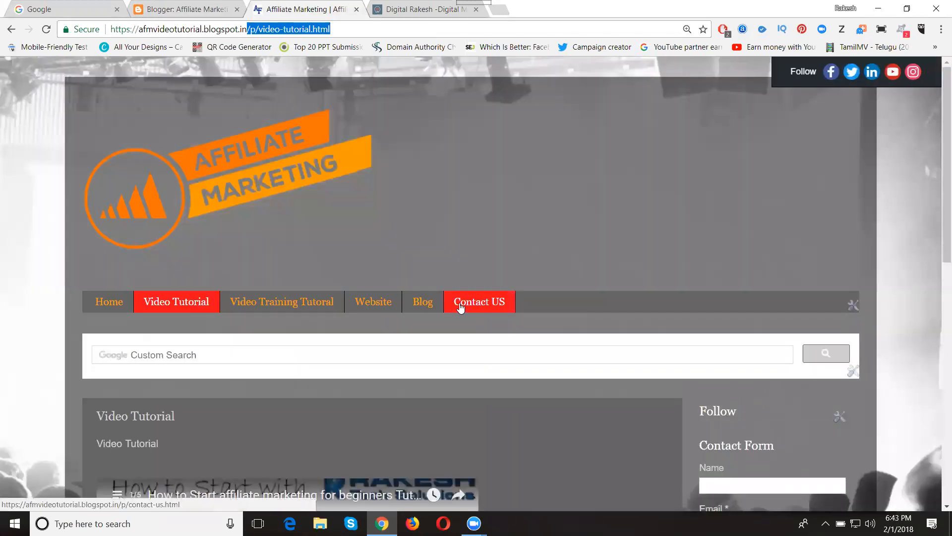
left_click(479, 301)
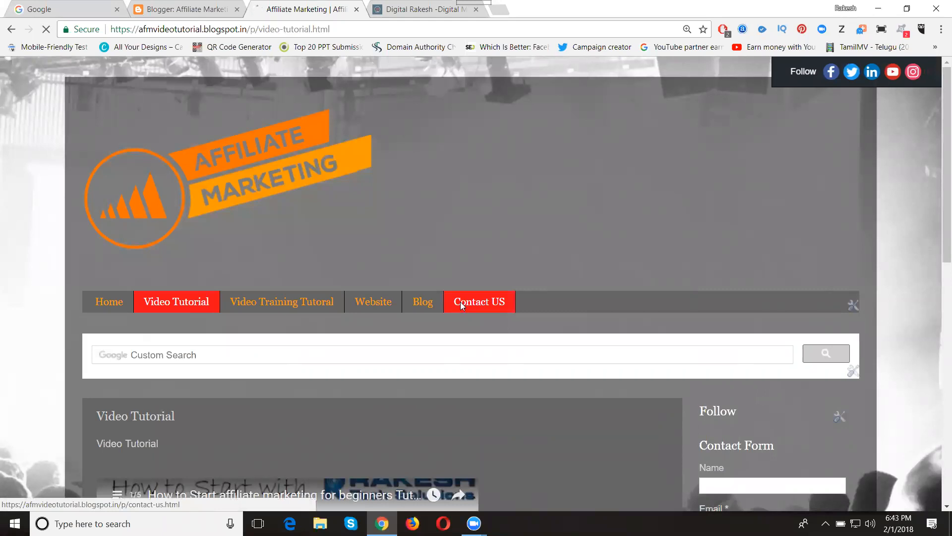
left_click(479, 302)
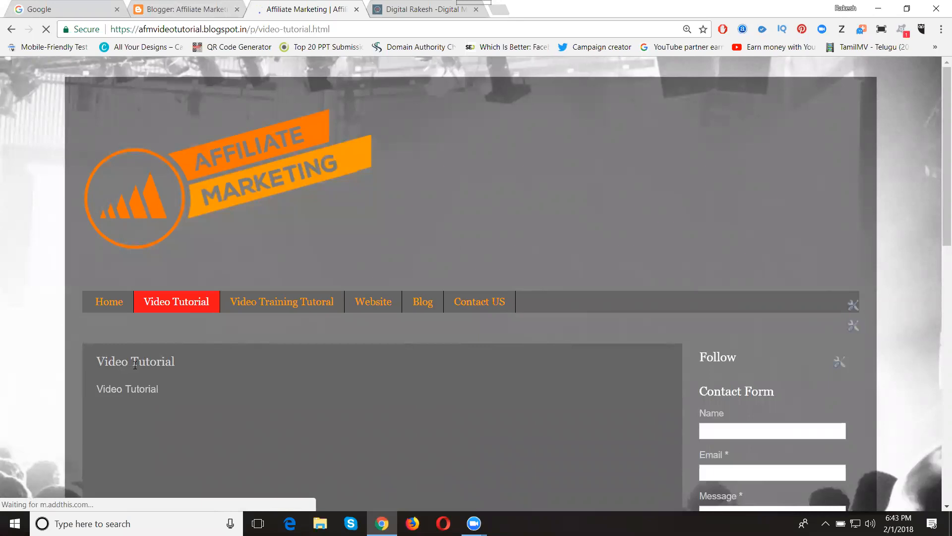
left_click(479, 301)
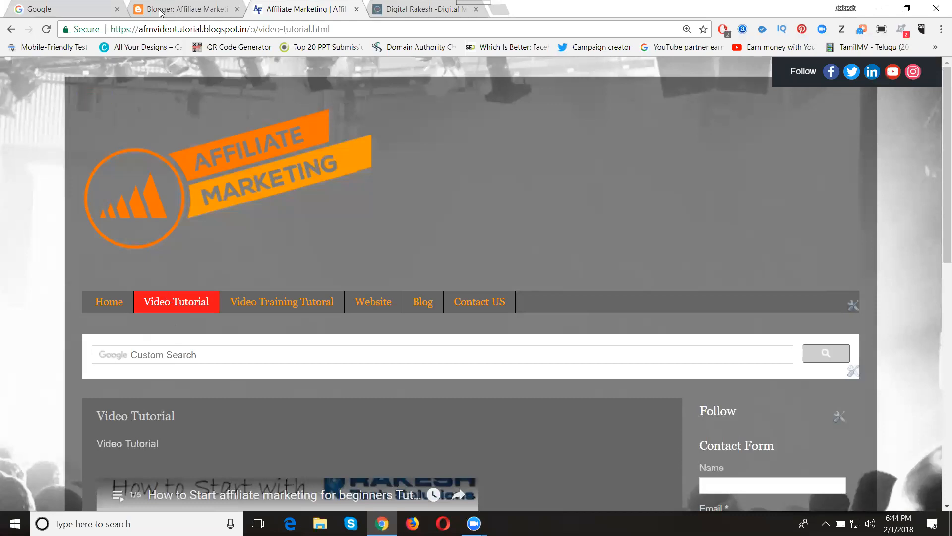
Delete the contact-us redirect in Custom Redirects and save changes.
left_click(183, 9)
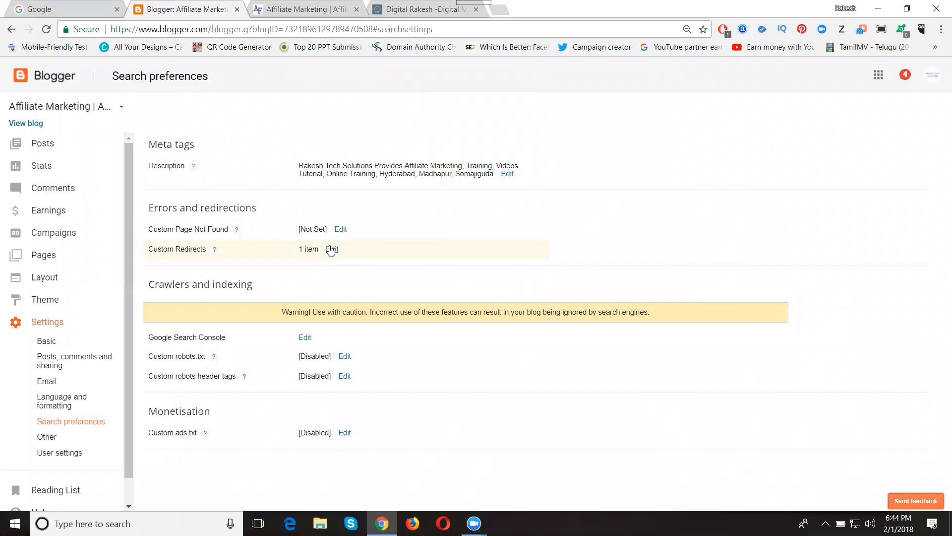
left_click(332, 249)
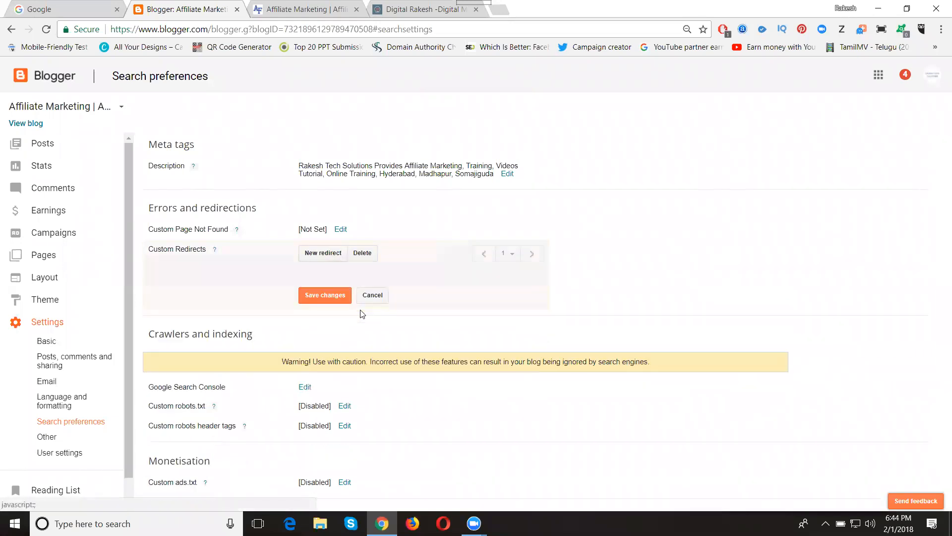
left_click(324, 294)
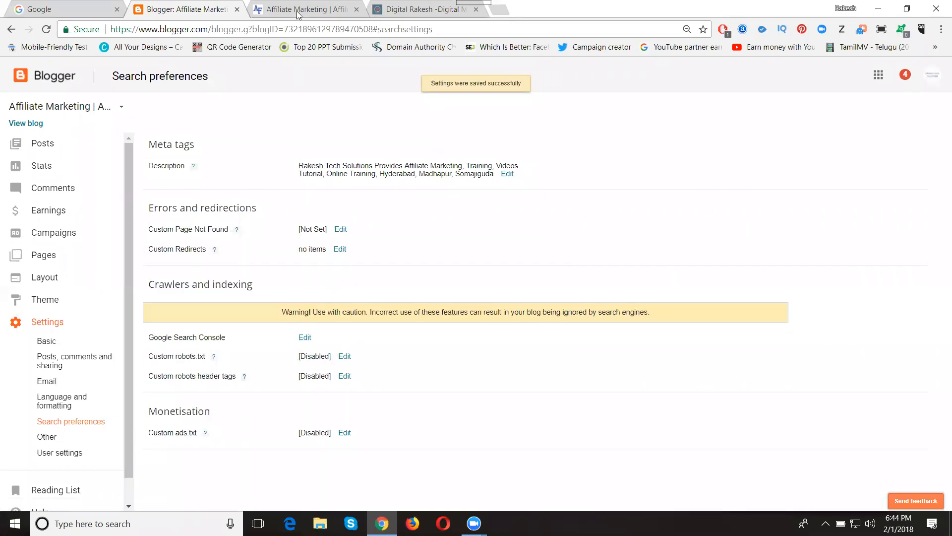
Reload the live blog and confirm Contact US opens its own page again.
left_click(303, 9)
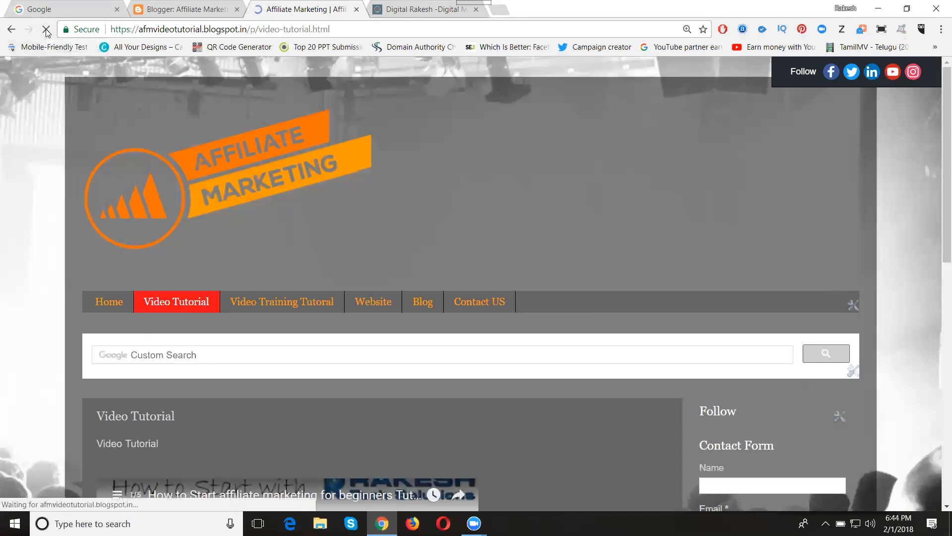
left_click(478, 301)
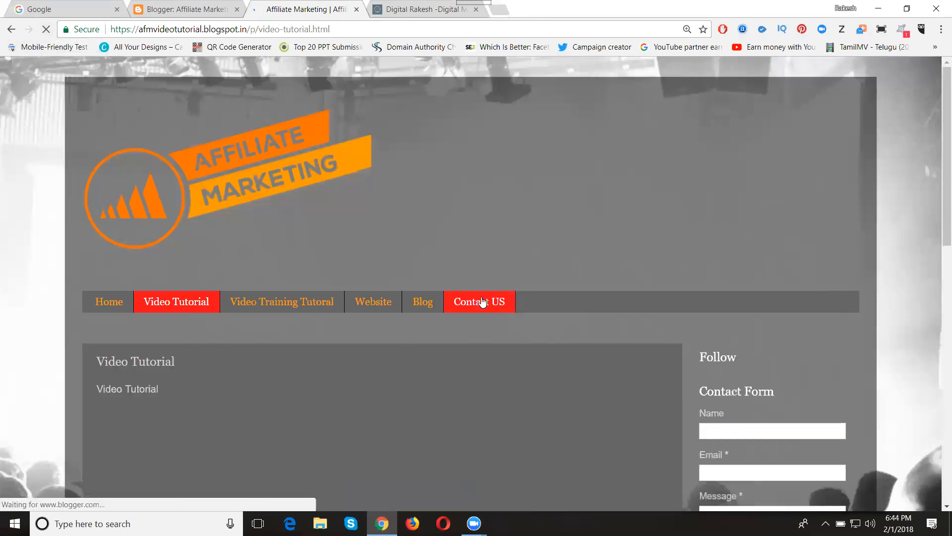
left_click(479, 302)
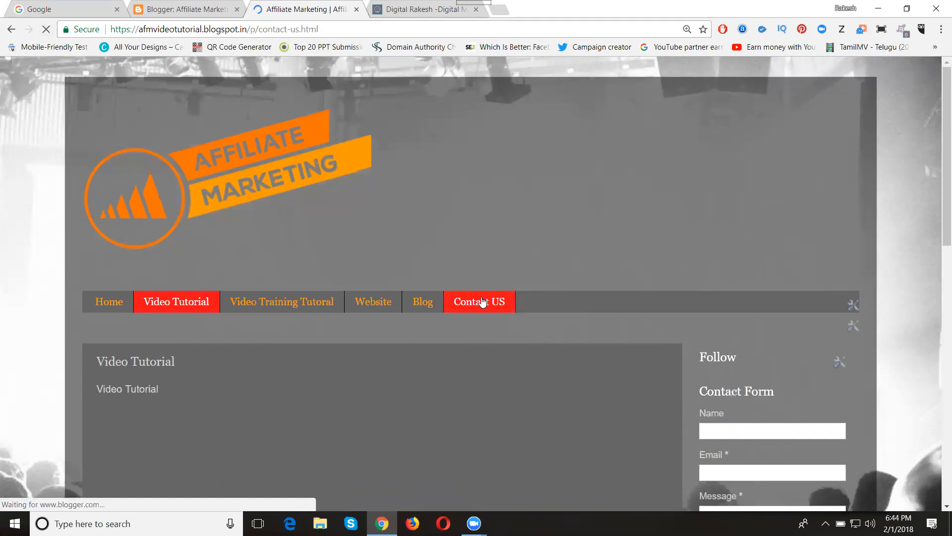
left_click(479, 301)
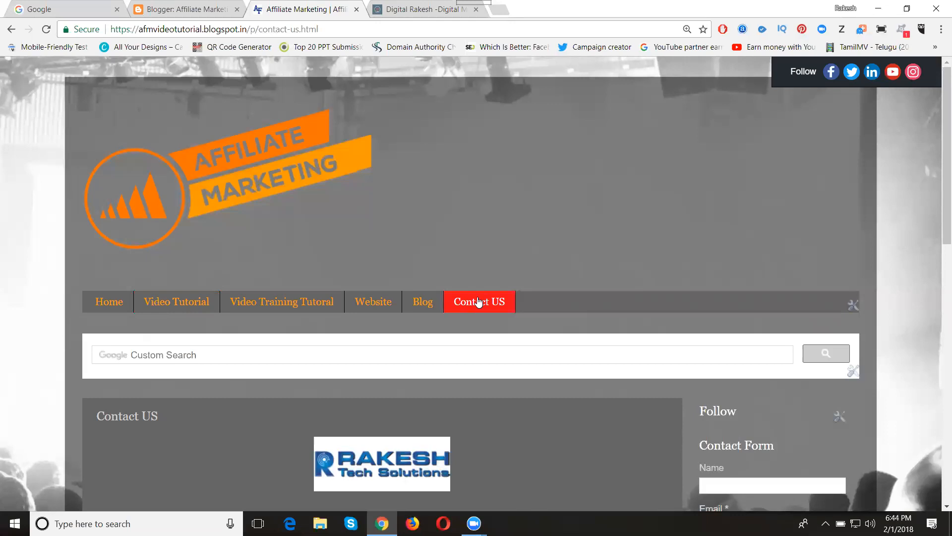
mouse_move(475, 268)
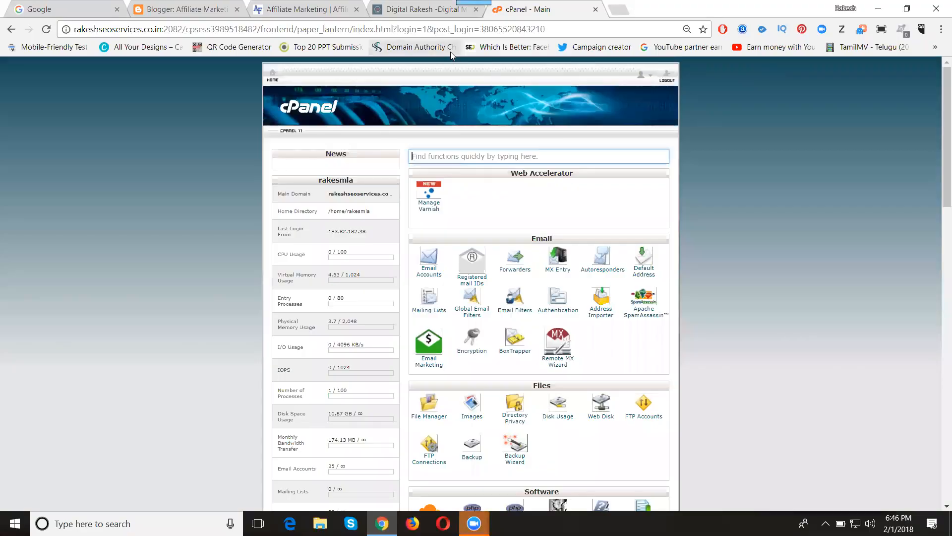
mouse_move(415, 47)
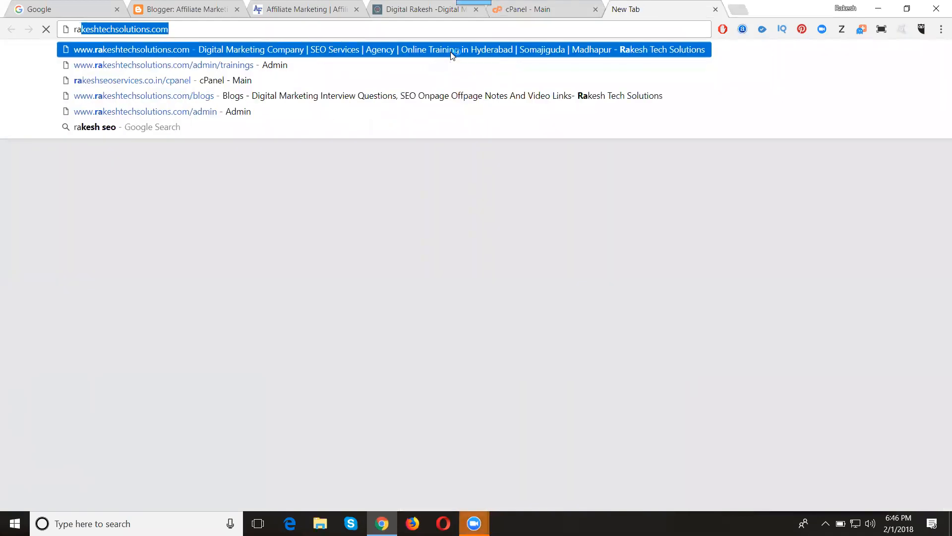
Visit rakeshseoservices.co.in in a new tab, then return to cPanel and scroll to the Domains tools.
type("rakeshseoservices.co.in")
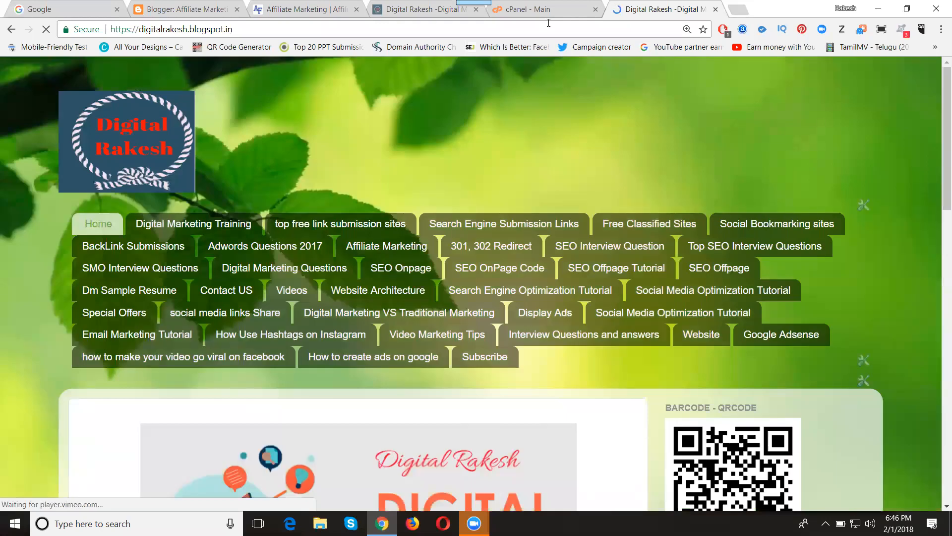
left_click(540, 8)
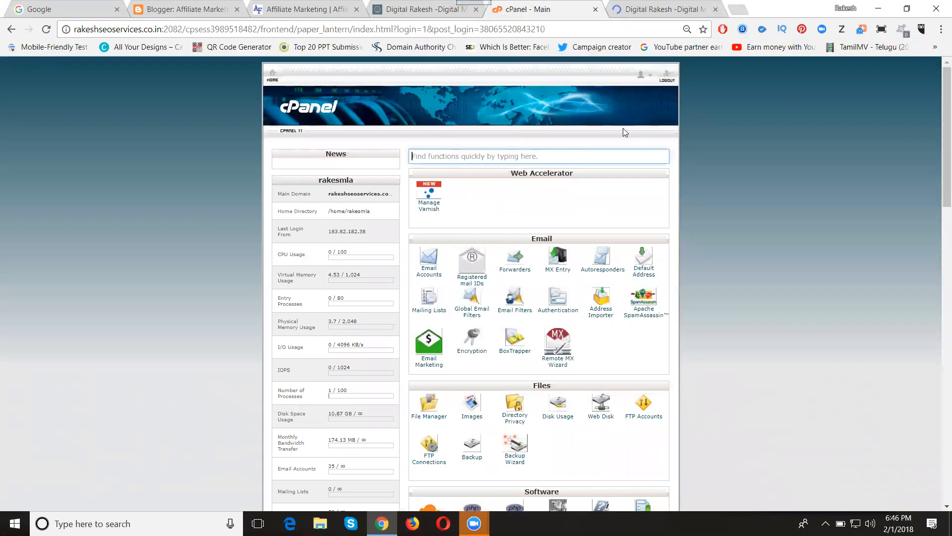
scroll("down", 3)
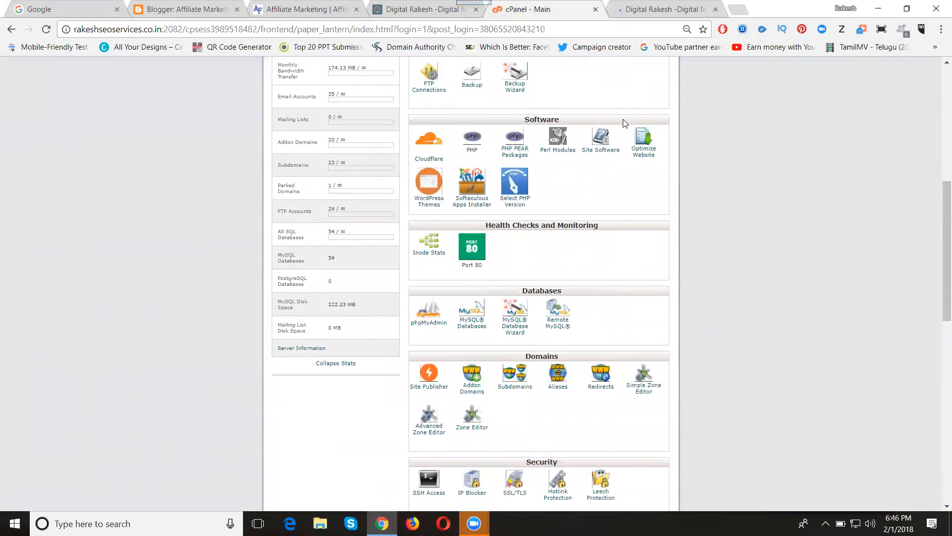
scroll("down", 3)
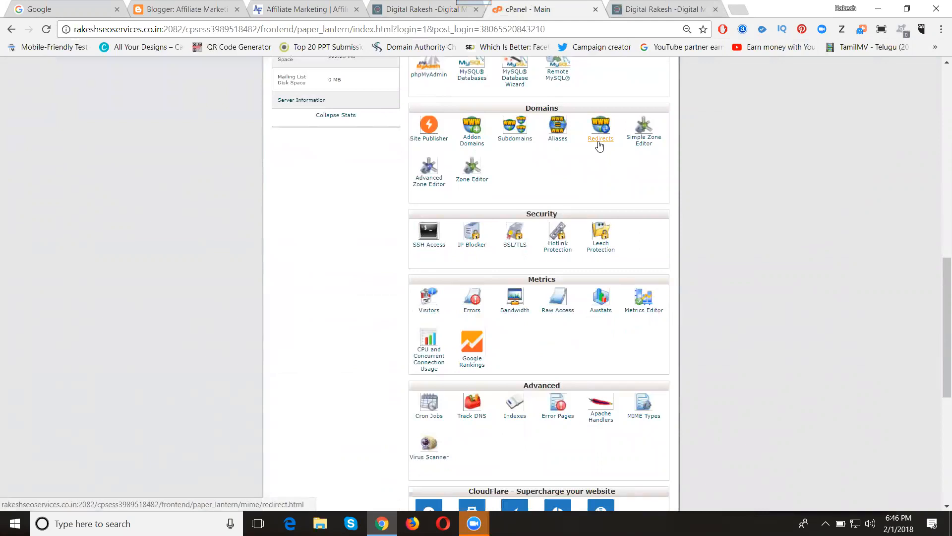
In Redirects, keep type Permanent (301) and choose rakeshseoservices.co.in as the domain.
left_click(600, 125)
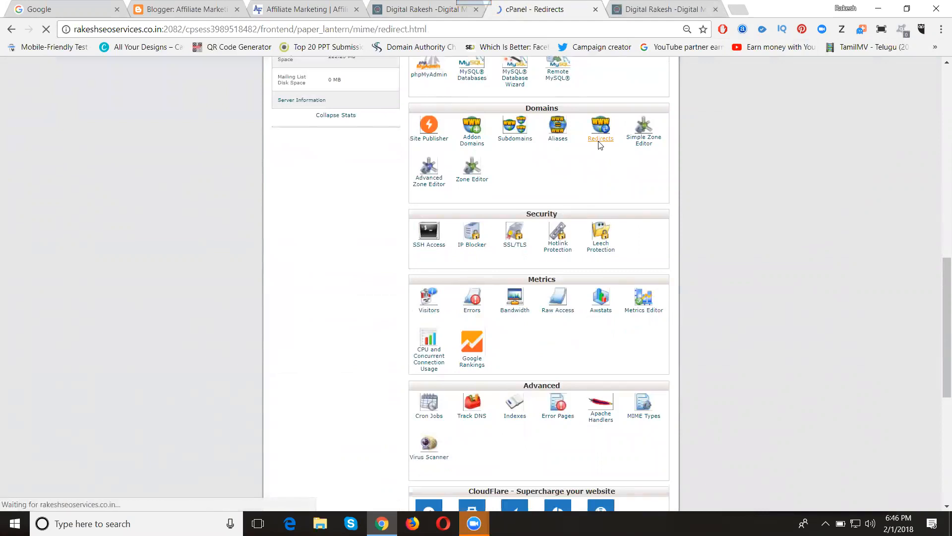
left_click(600, 128)
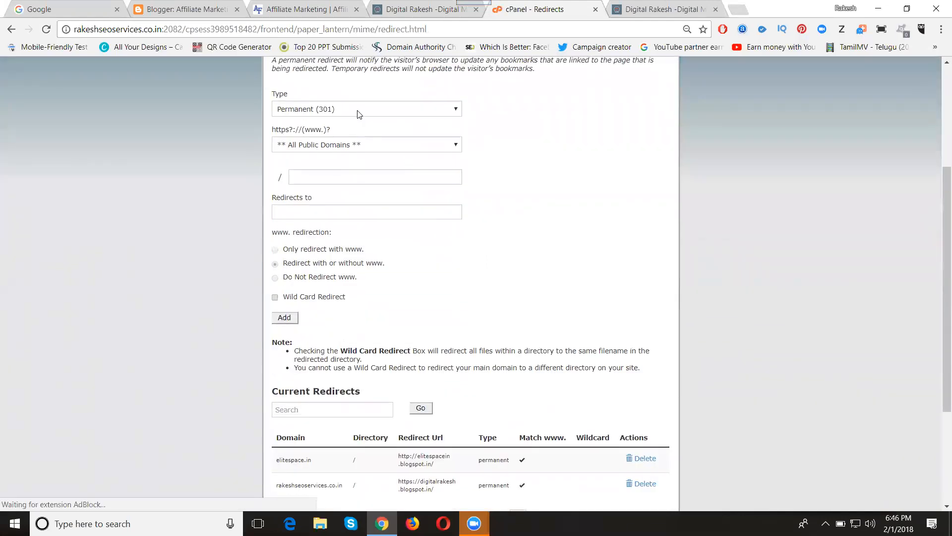
left_click(366, 109)
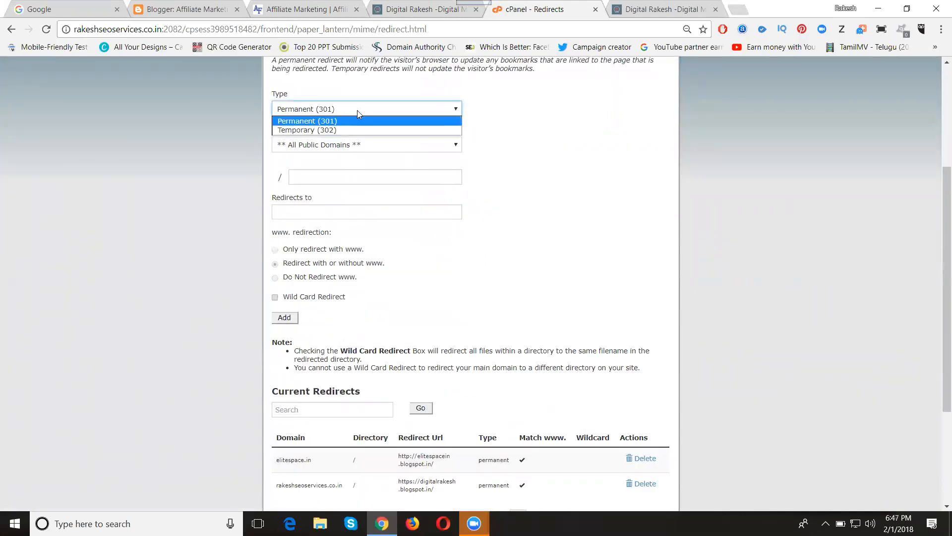
mouse_move(306, 130)
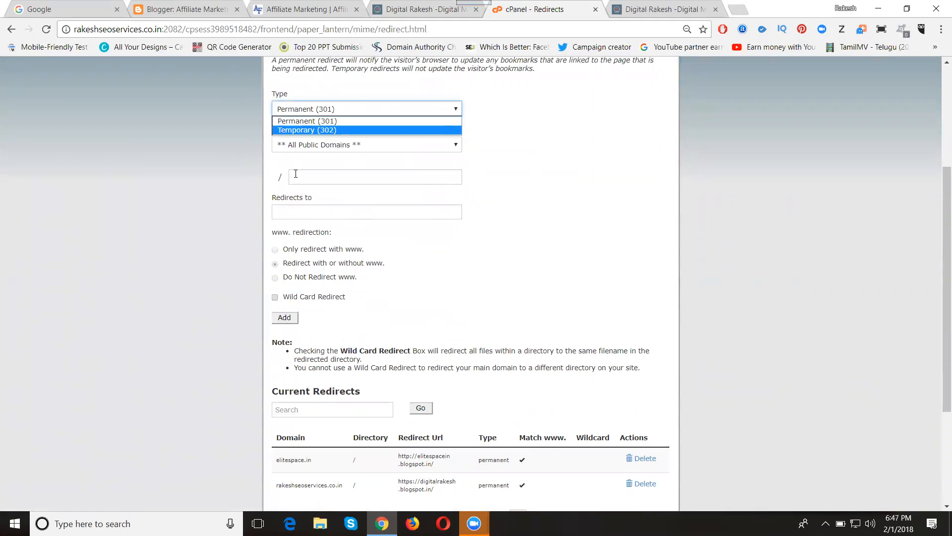
left_click(366, 145)
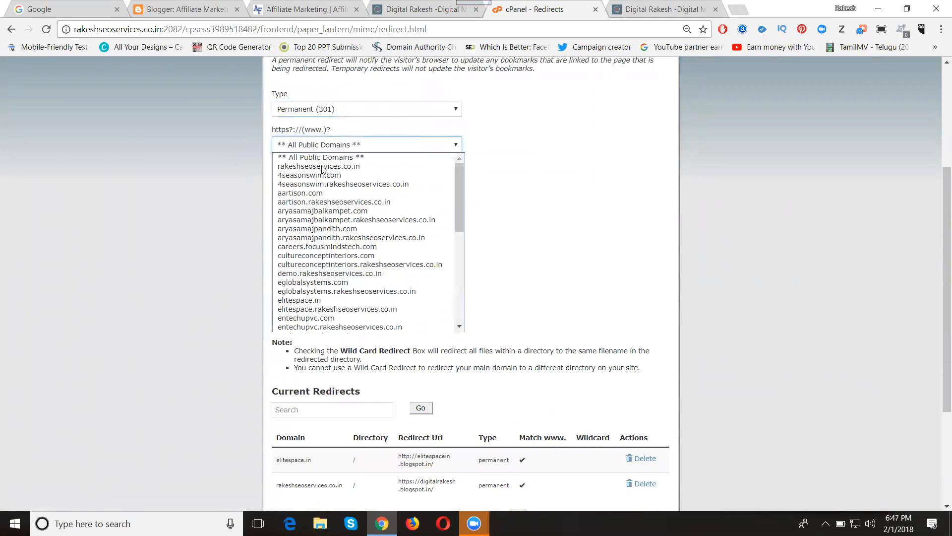
left_click(320, 166)
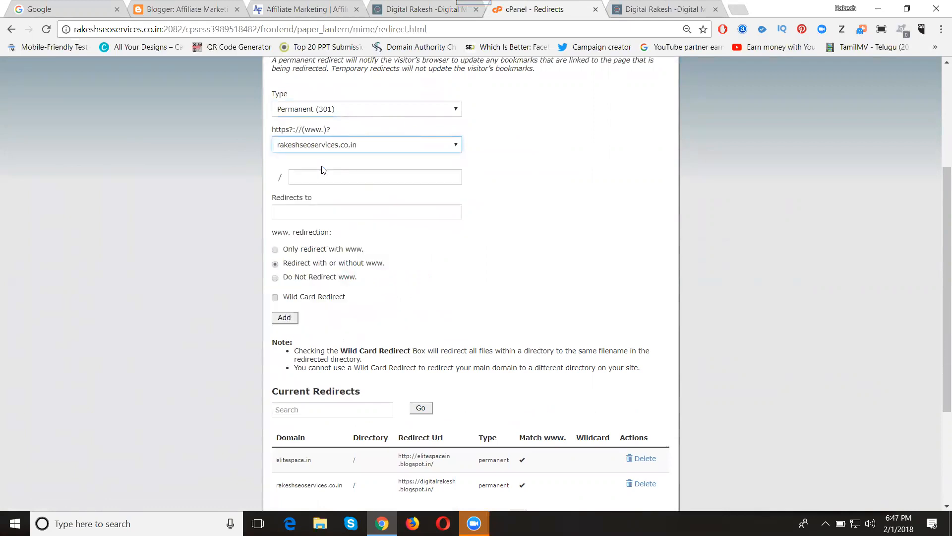
left_click(366, 211)
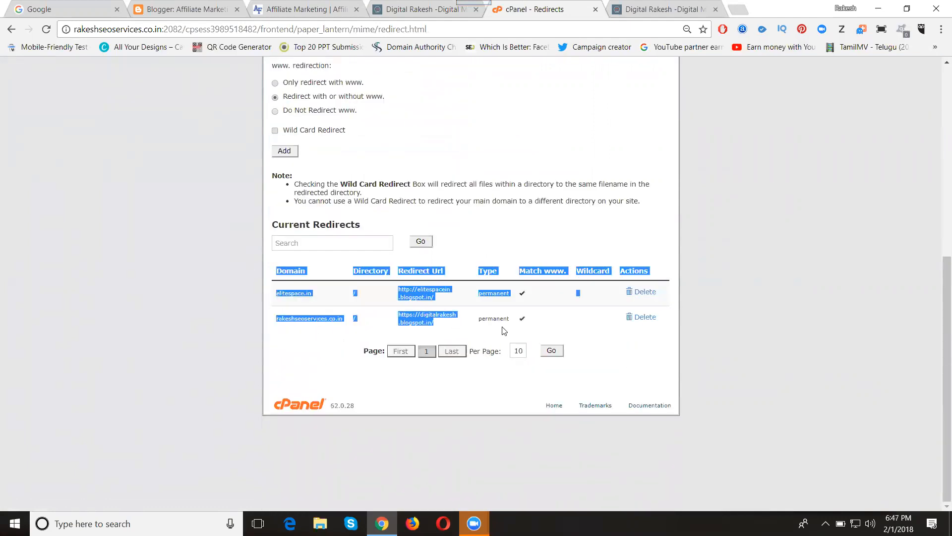
left_click(489, 326)
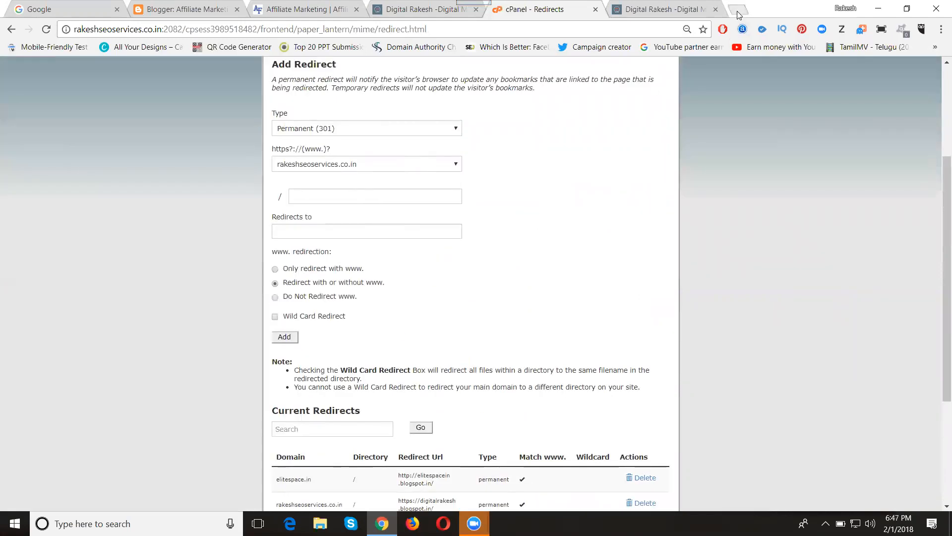
left_click(740, 9)
type("www.rakeshtechsolutions.com")
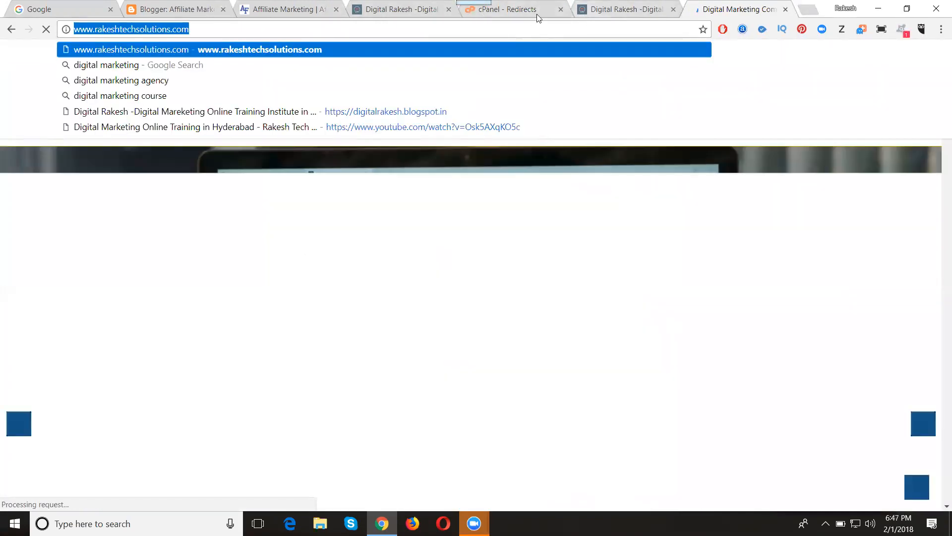
left_click(509, 9)
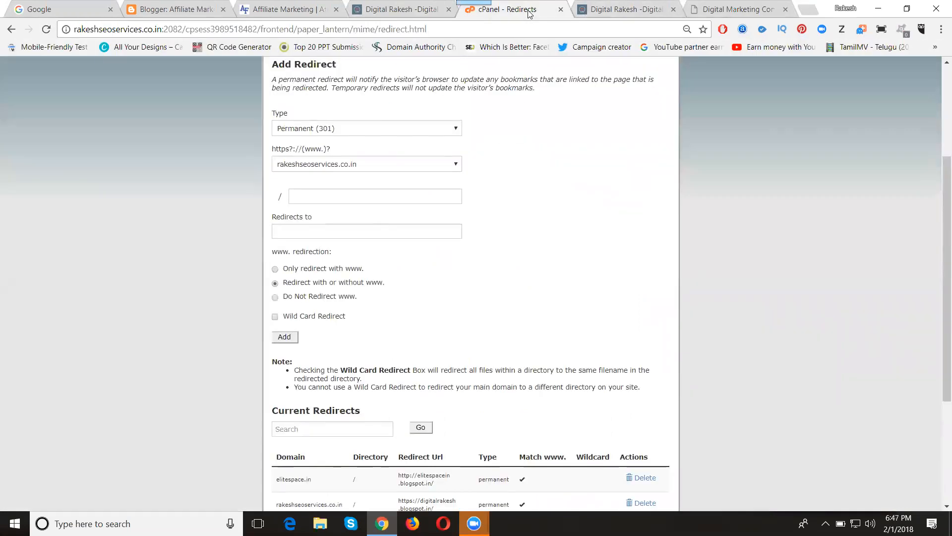
left_click(366, 231)
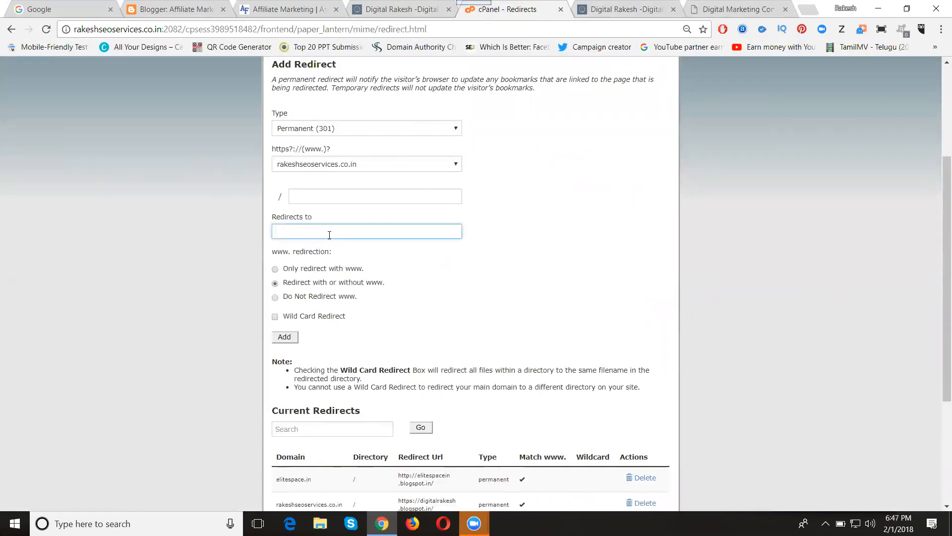
type("http://www.rakeshtechsolutions.com/")
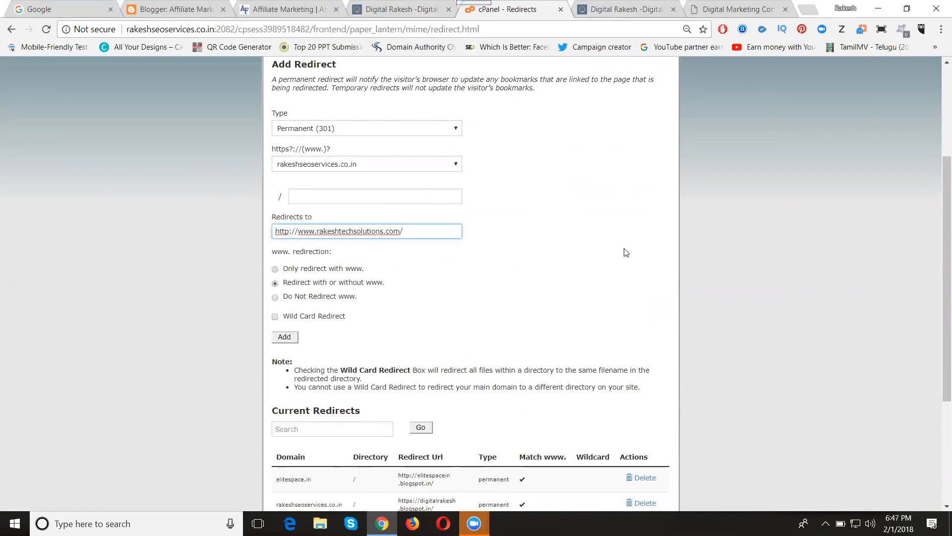
scroll("down", 3)
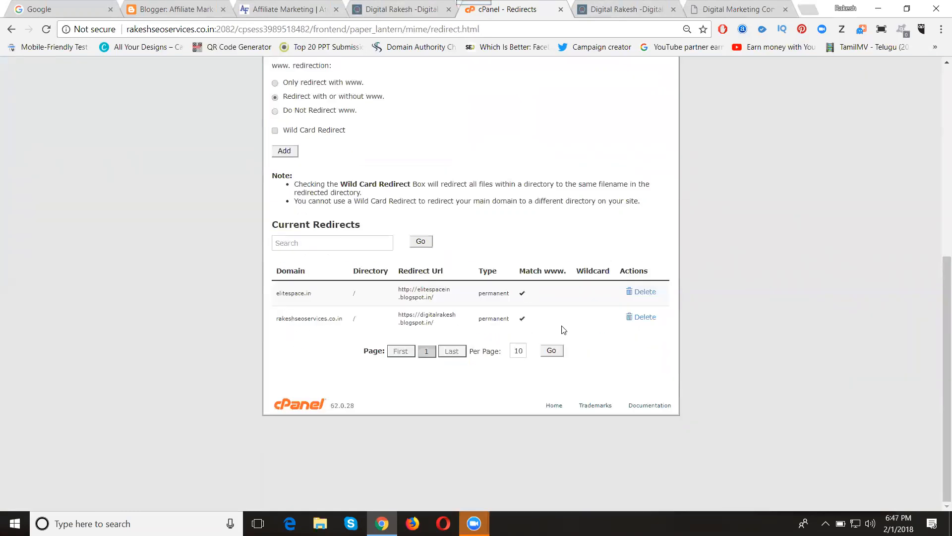
Delete the rakeshseoservices.co.in redirect to digitalrakesh.blogspot.in and return to the Redirects page.
left_click(645, 317)
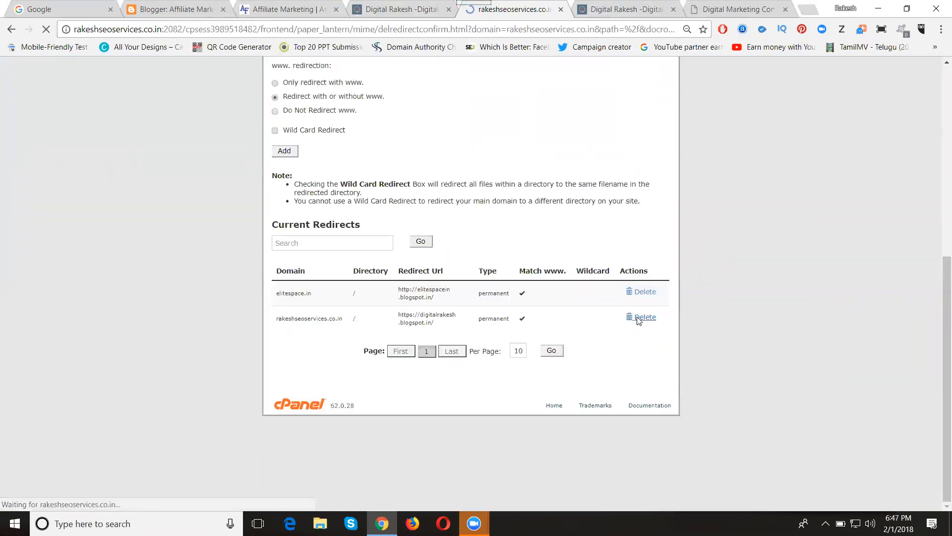
left_click(645, 316)
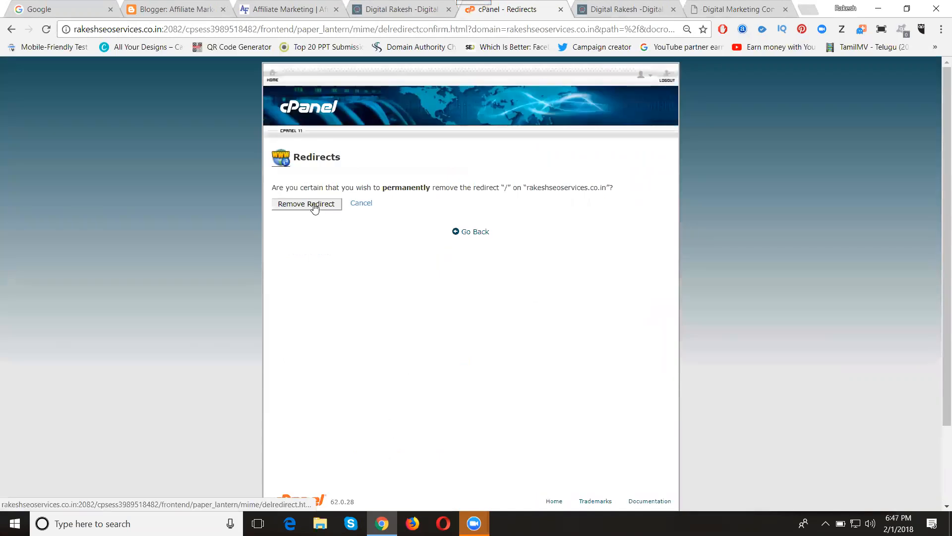
left_click(307, 203)
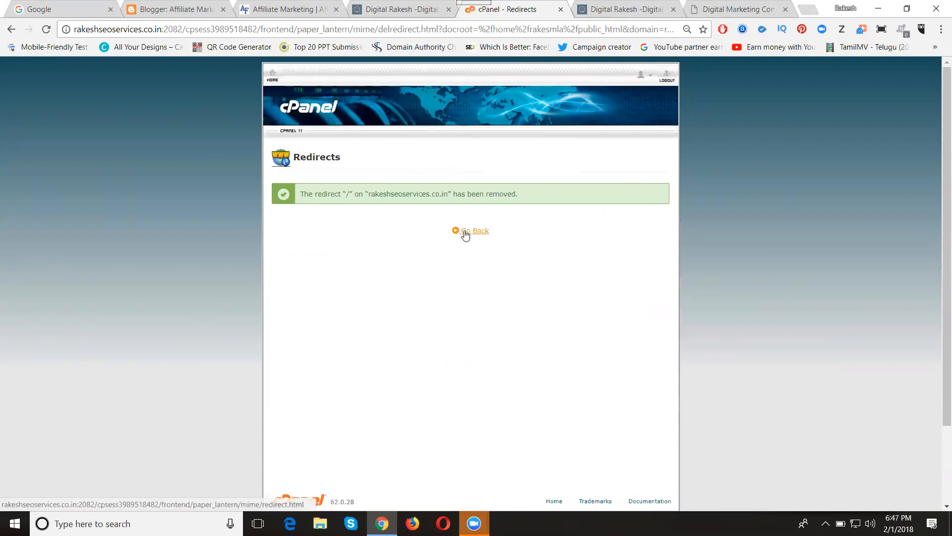
left_click(475, 230)
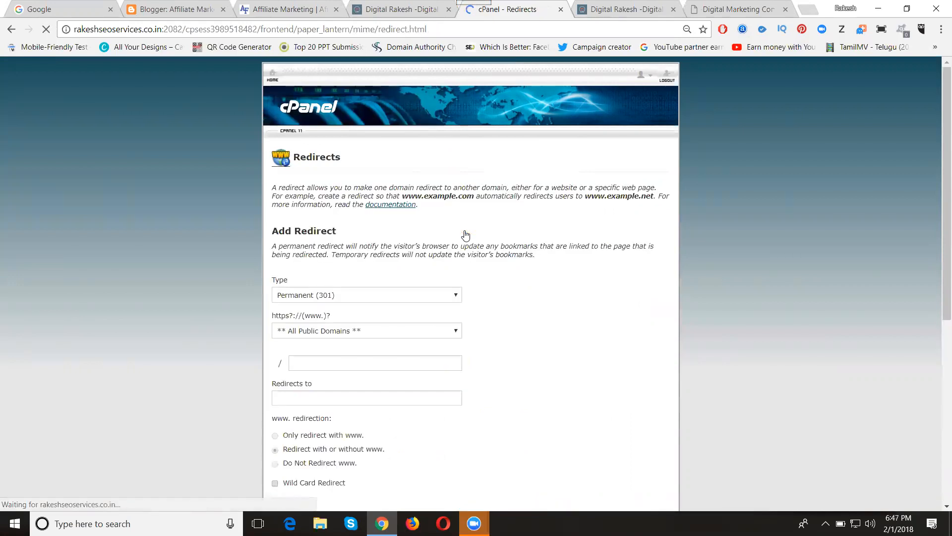
scroll("down", 3)
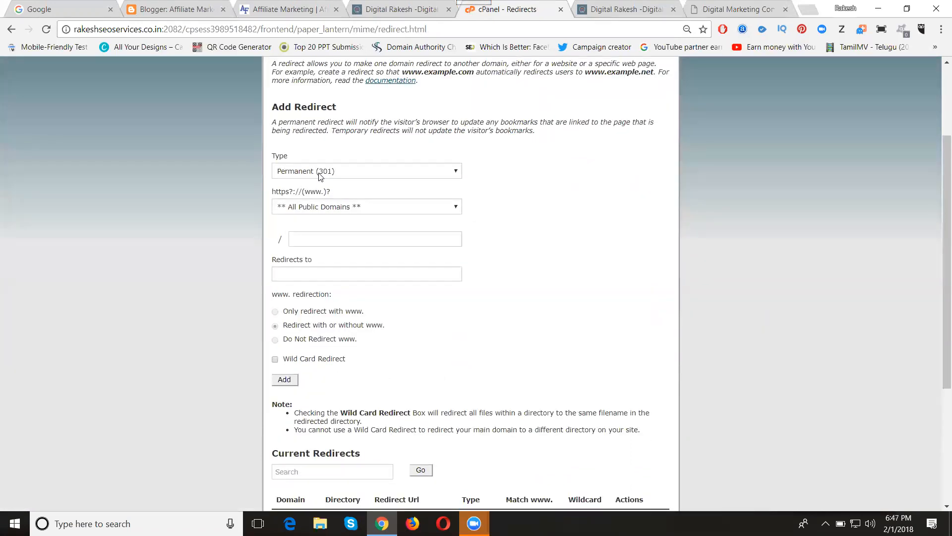
key("ctrl+plus")
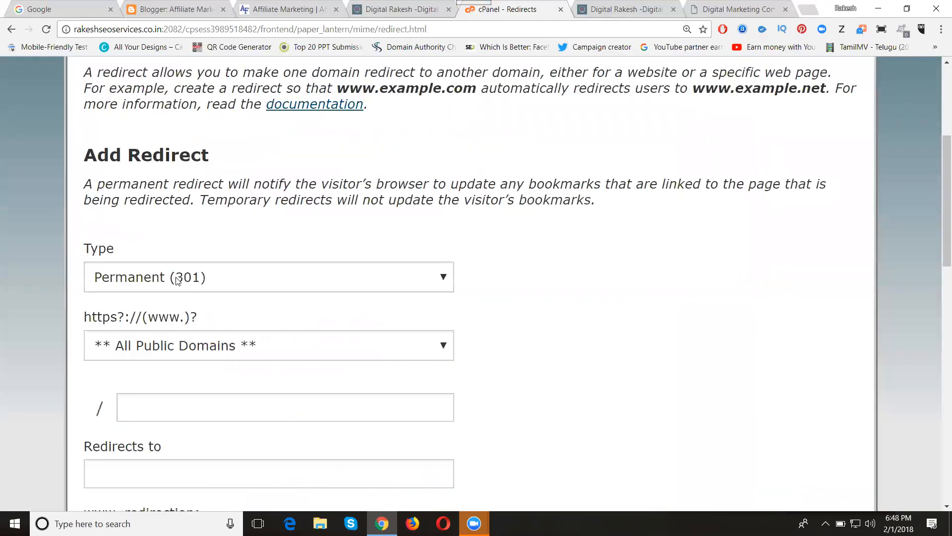
scroll("down", 3)
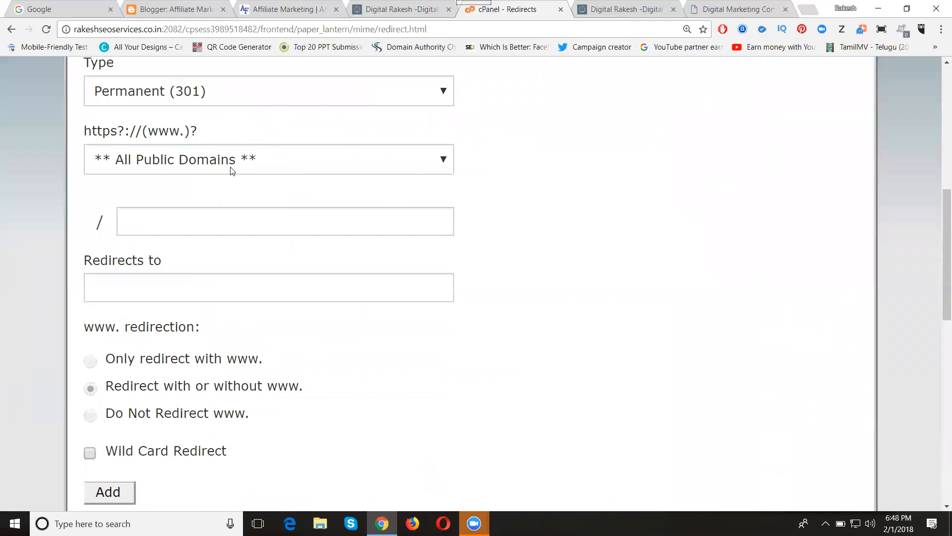
left_click(267, 159)
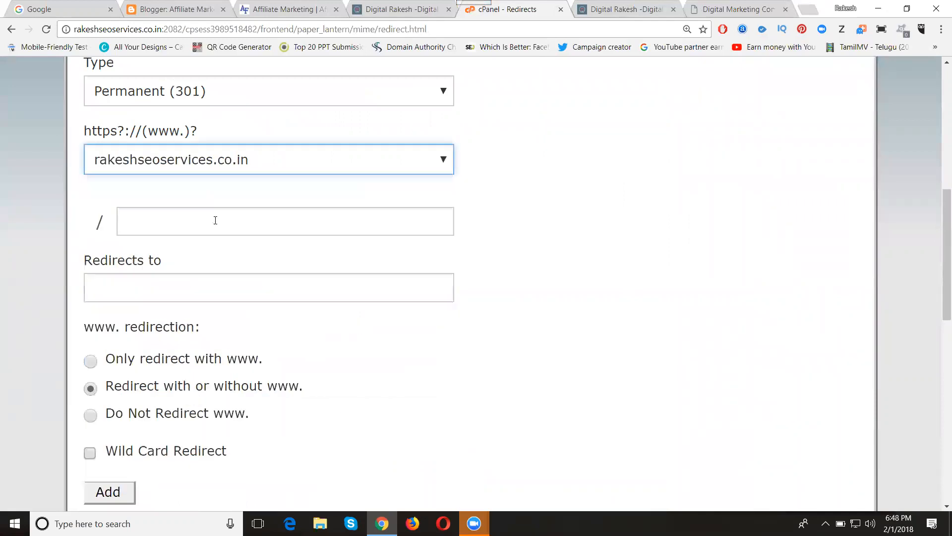
type("http://www.rakeshtechsolutions.com/")
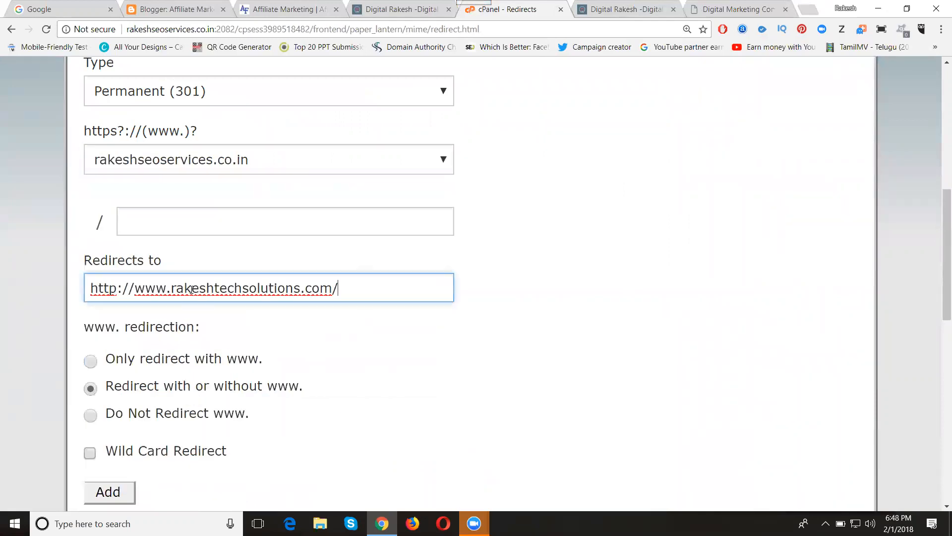
scroll("down", 3)
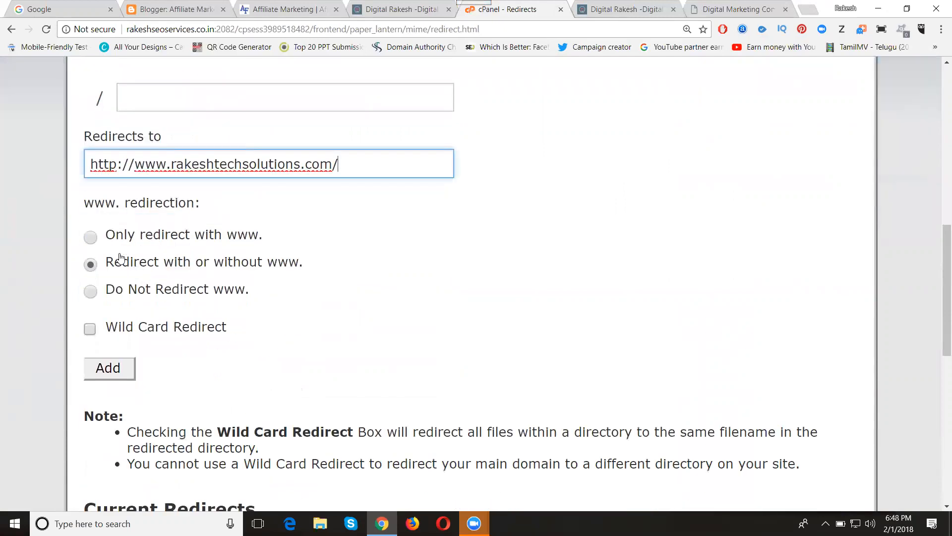
mouse_move(204, 247)
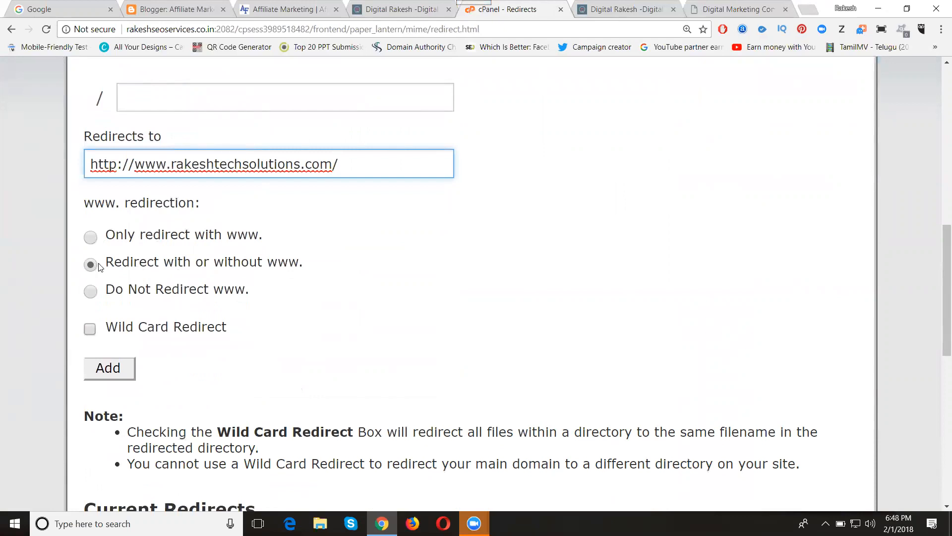
mouse_move(144, 265)
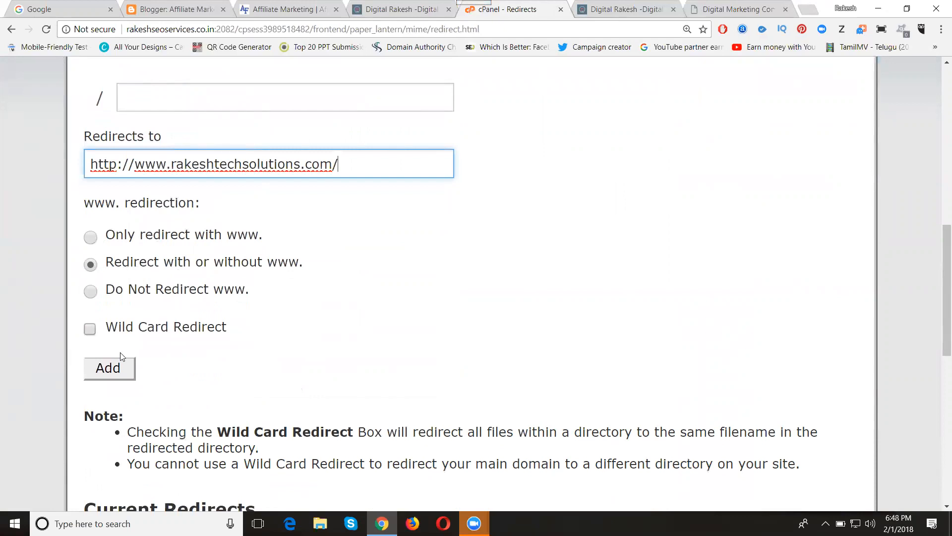
left_click(109, 367)
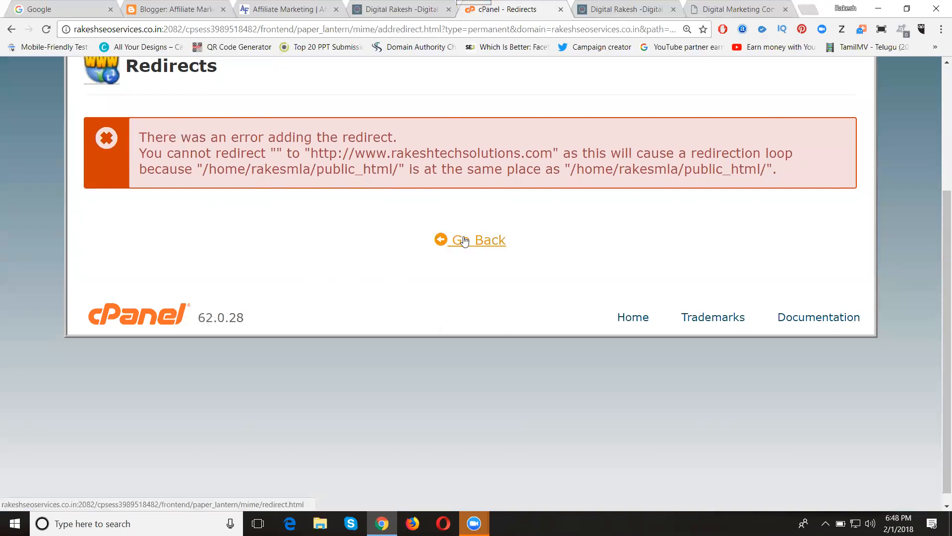
left_click(489, 240)
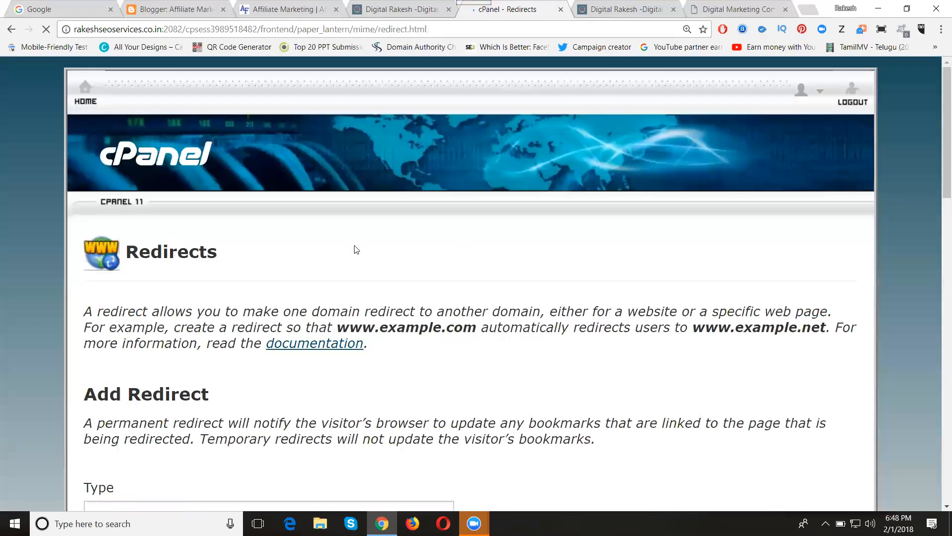
scroll("down", 3)
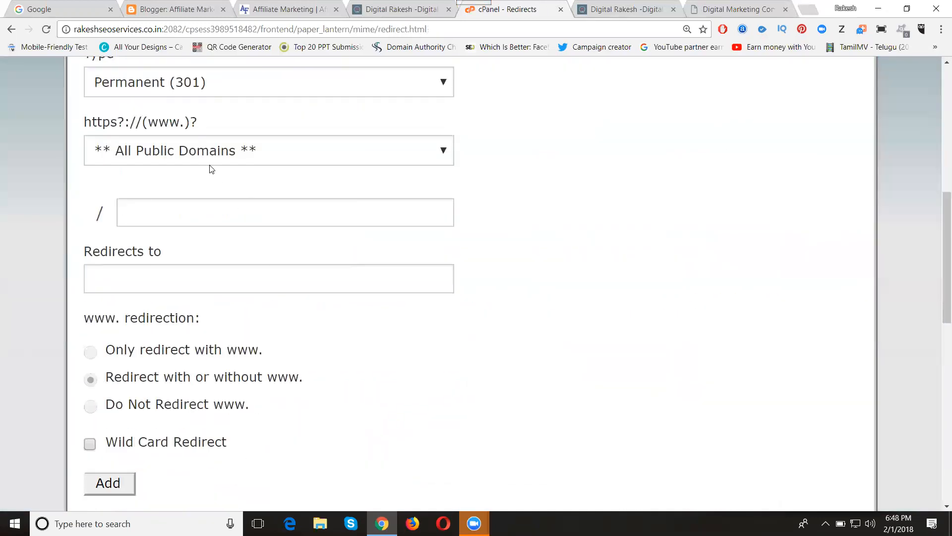
left_click(267, 151)
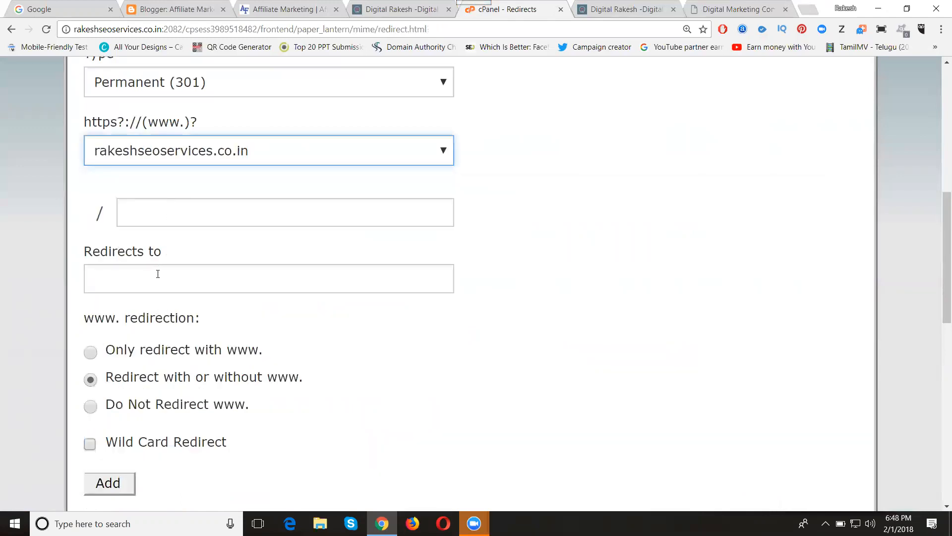
type("http://www.rakeshtechsolutions.com/")
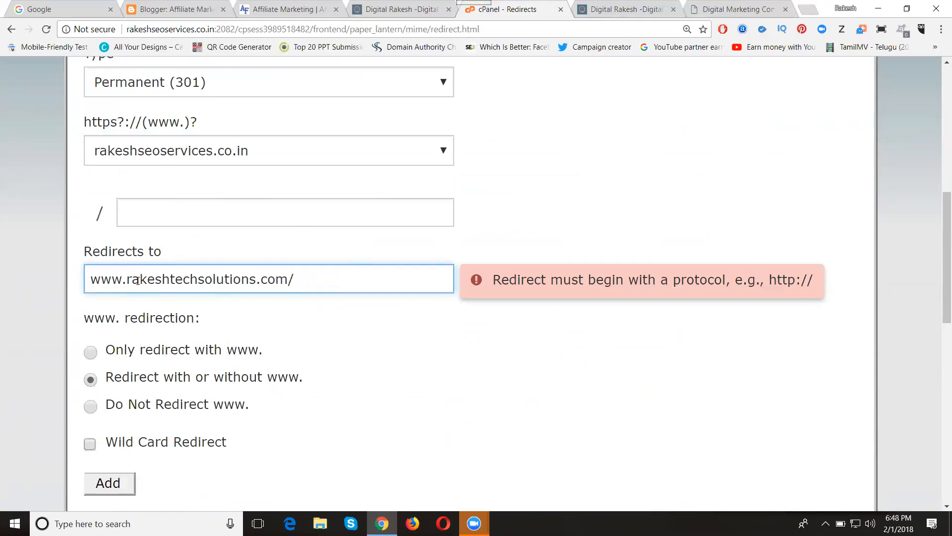
type("http://")
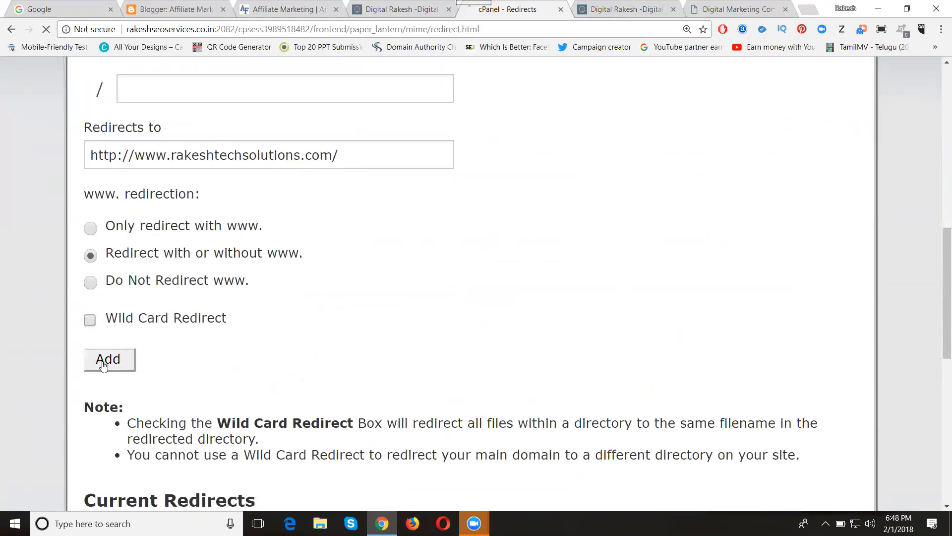
left_click(109, 359)
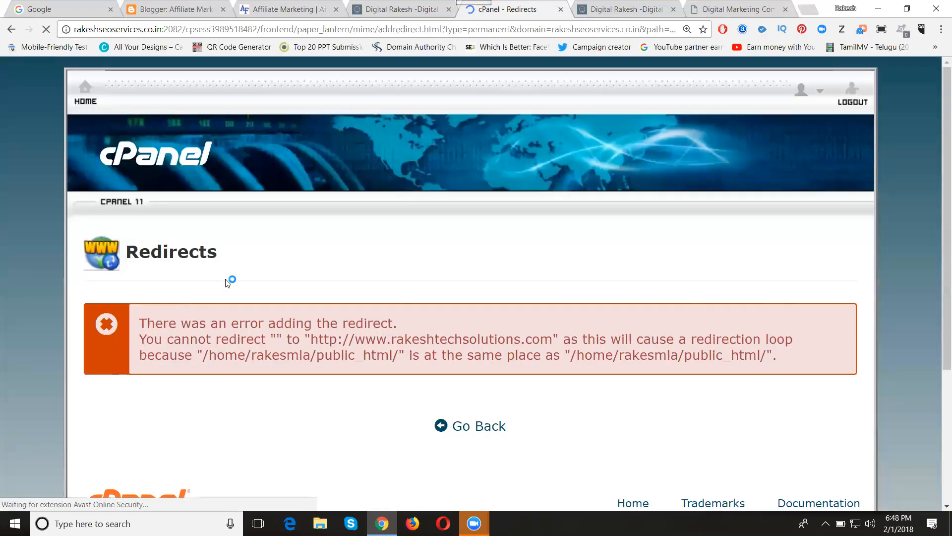
scroll("down", 3)
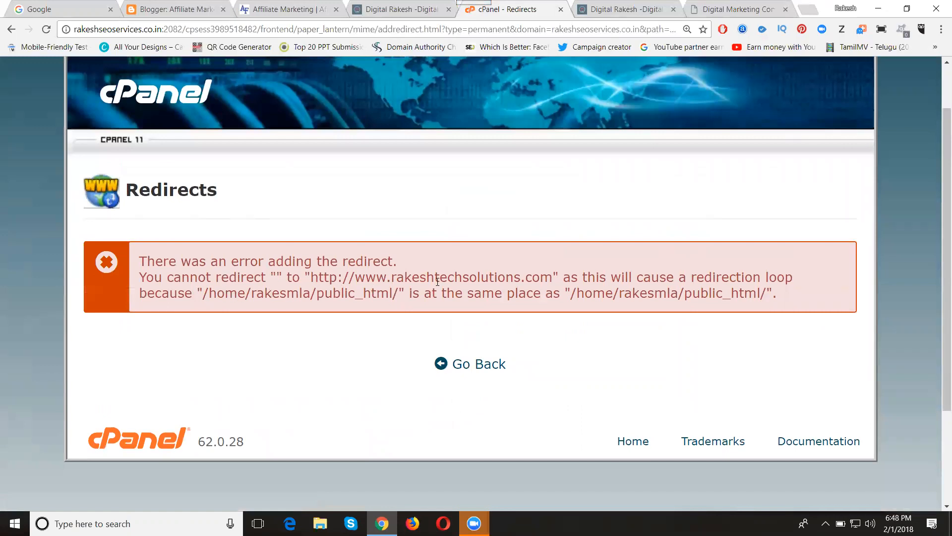
mouse_move(735, 399)
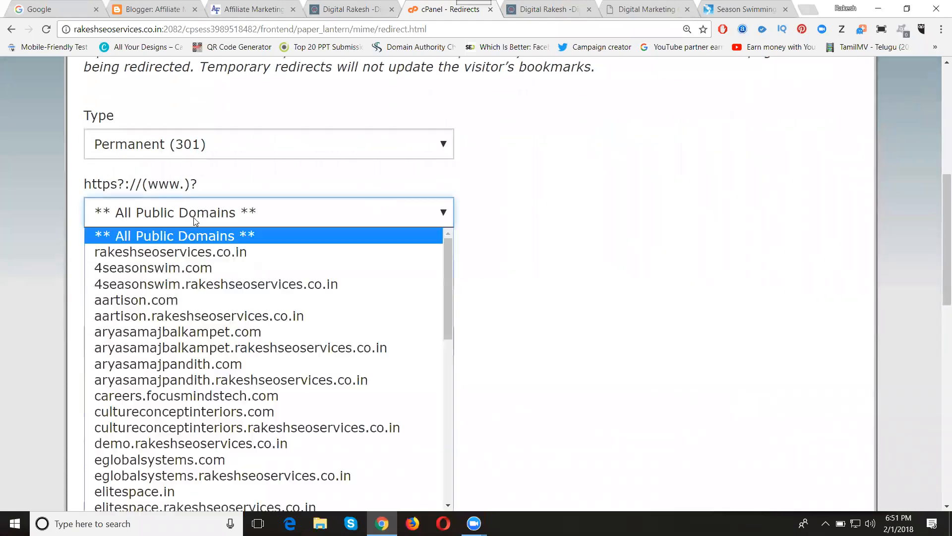
left_click(170, 251)
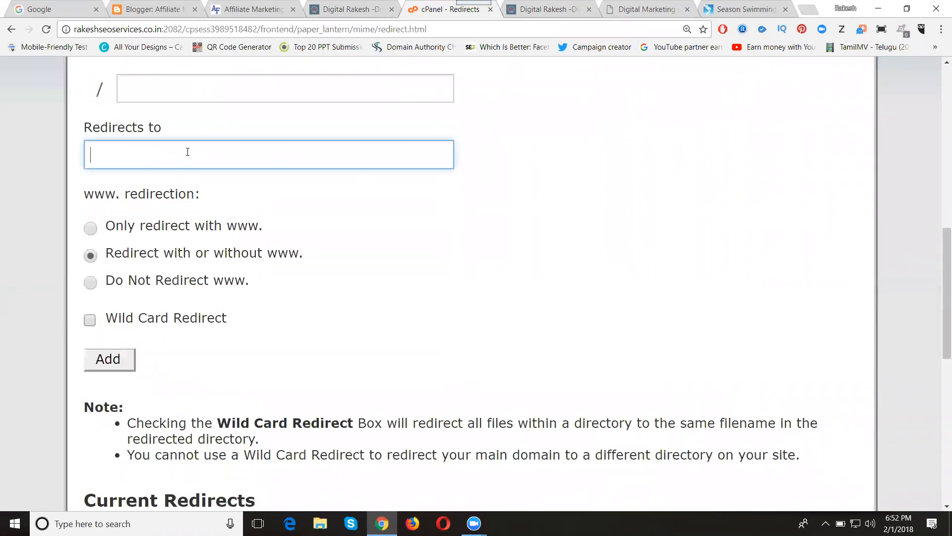
type("http://www.rakeshtechsolutions.com/")
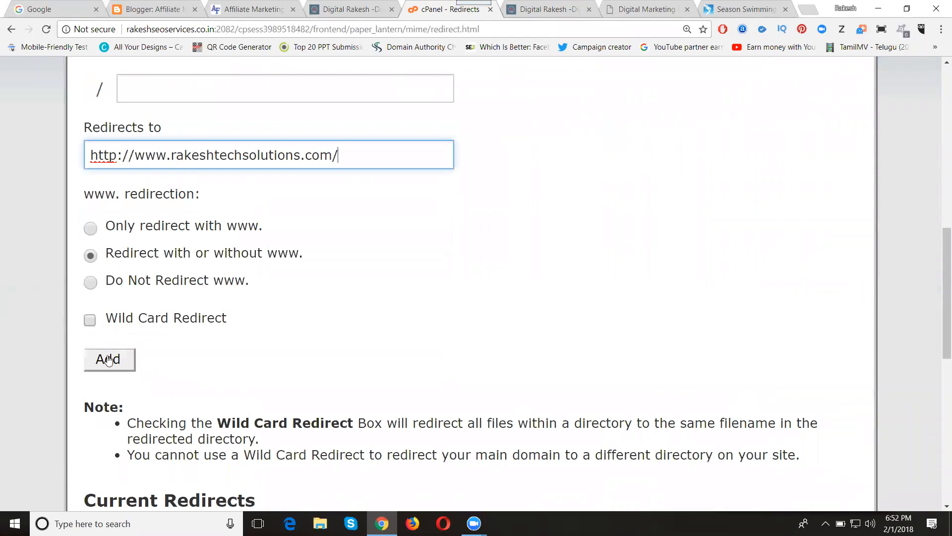
left_click(109, 359)
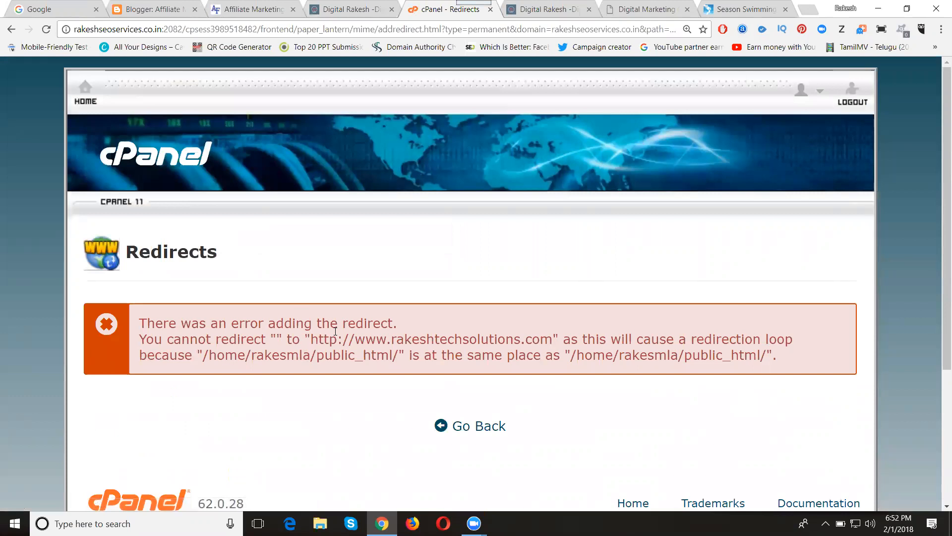
scroll("down", 3)
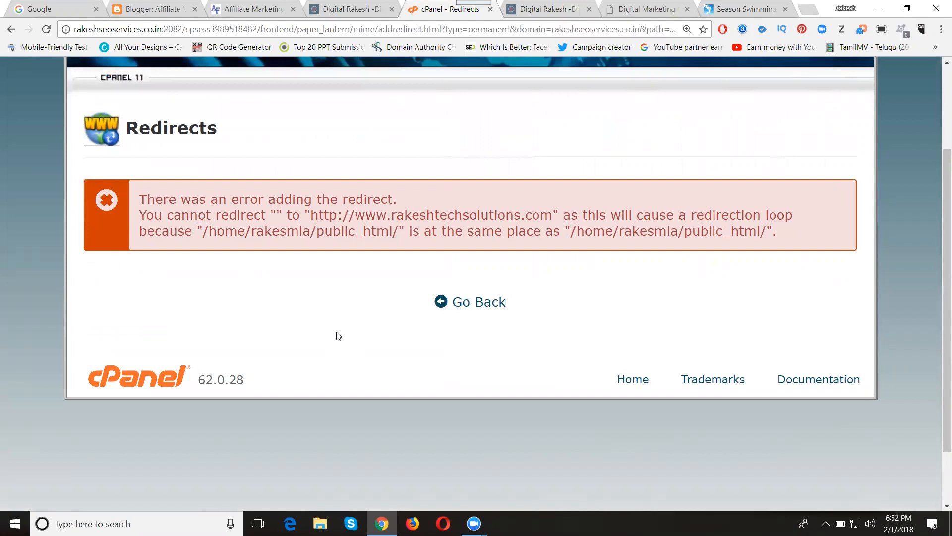
left_click(478, 302)
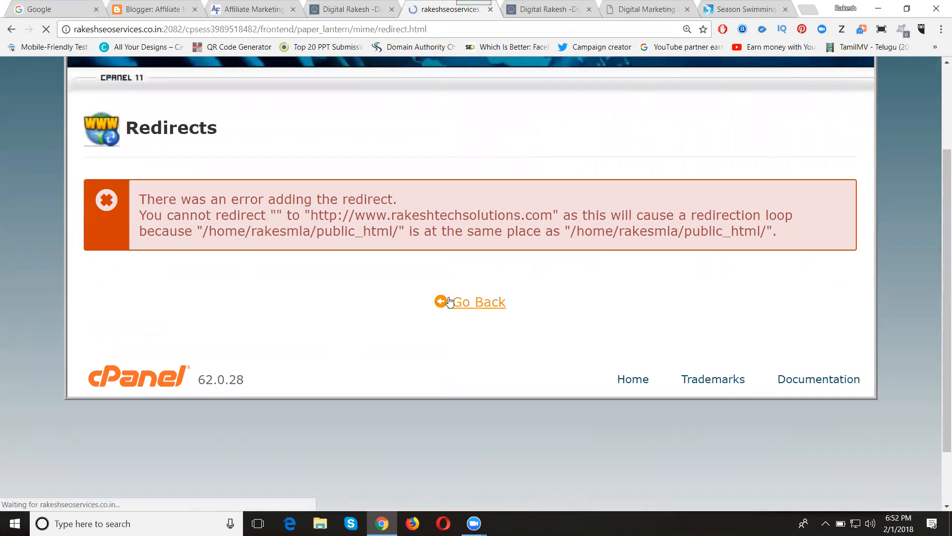
left_click(476, 301)
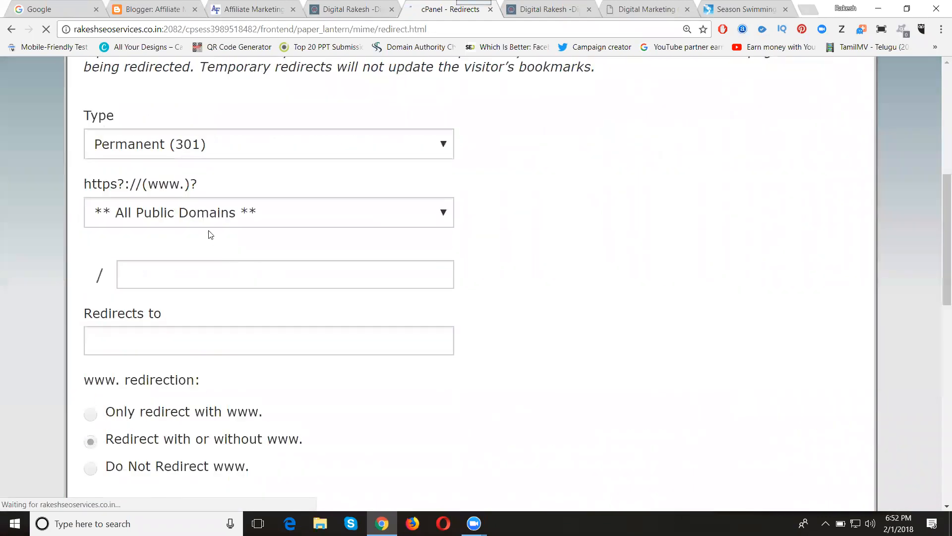
left_click(269, 212)
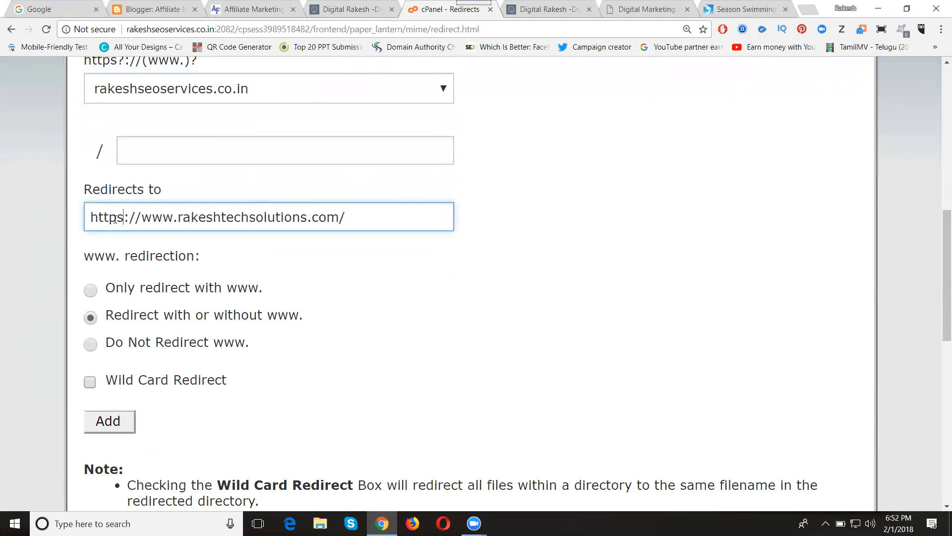
key("Backspace")
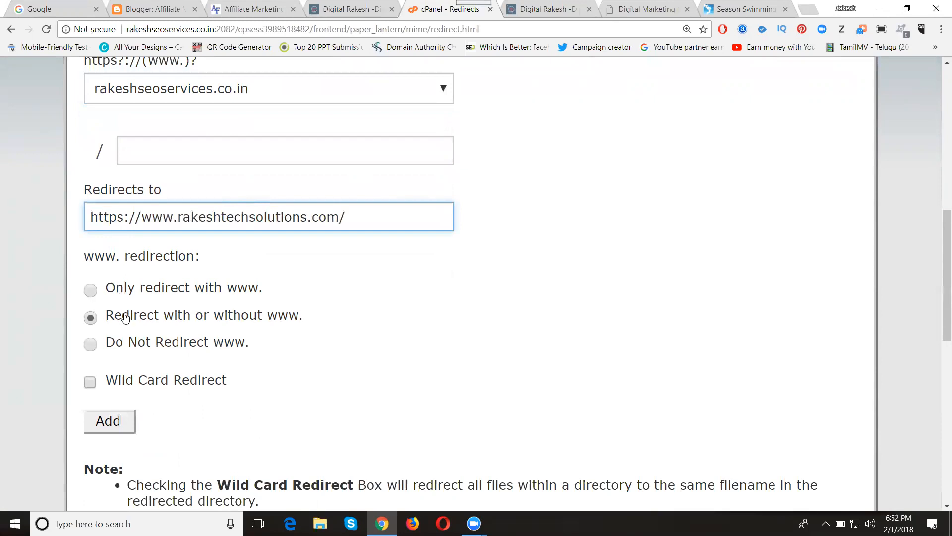
scroll("down", 3)
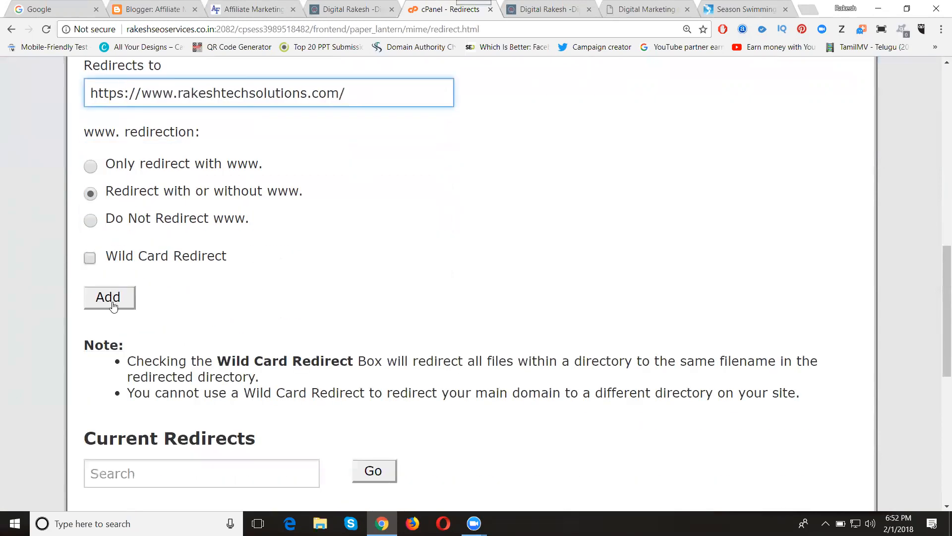
left_click(108, 297)
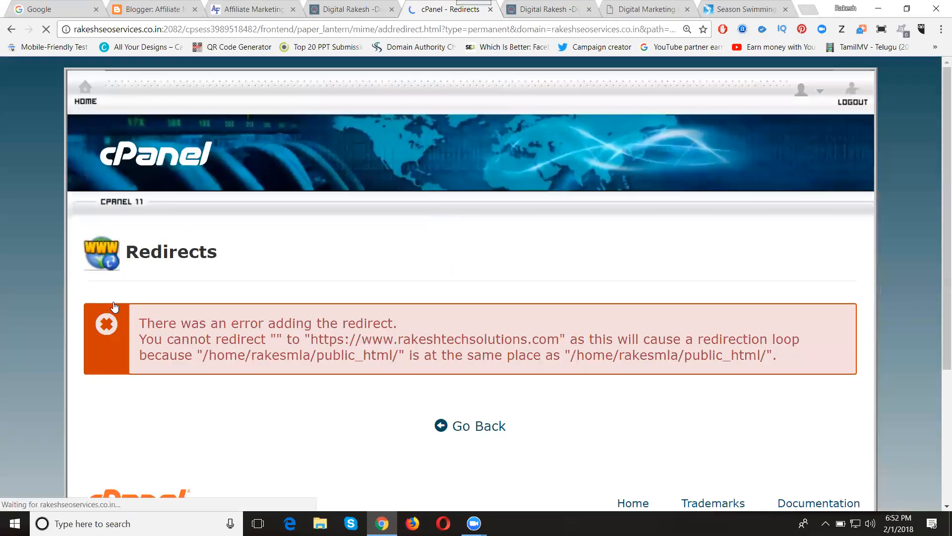
scroll("down", 3)
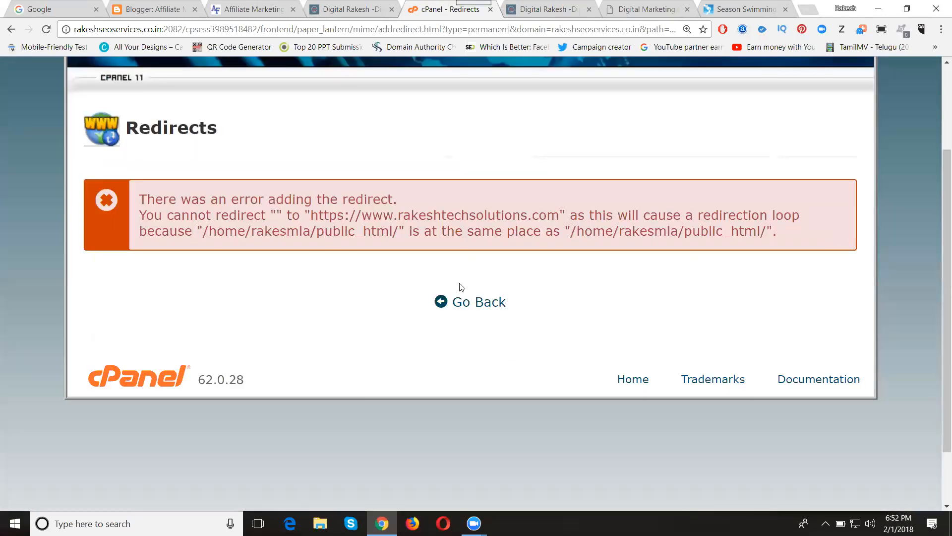
mouse_move(479, 302)
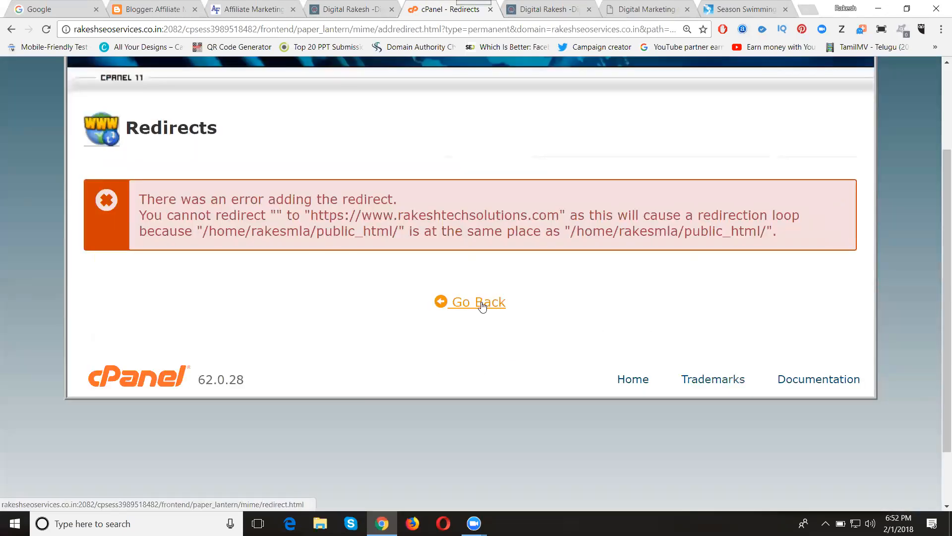
mouse_move(744, 402)
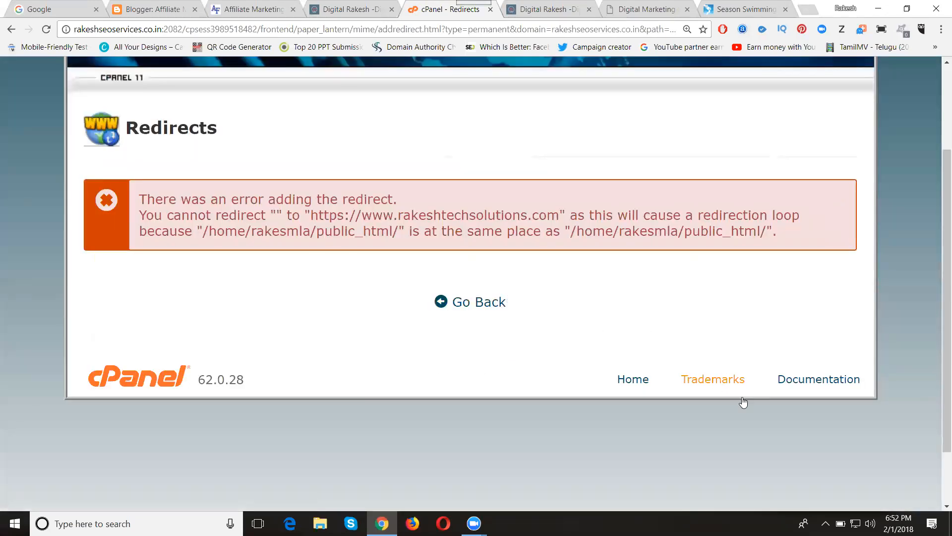
Submit the rakeshseoservices.co.in redirect to rakeshtechsolutions.com once more, this time accepted.
left_click(477, 301)
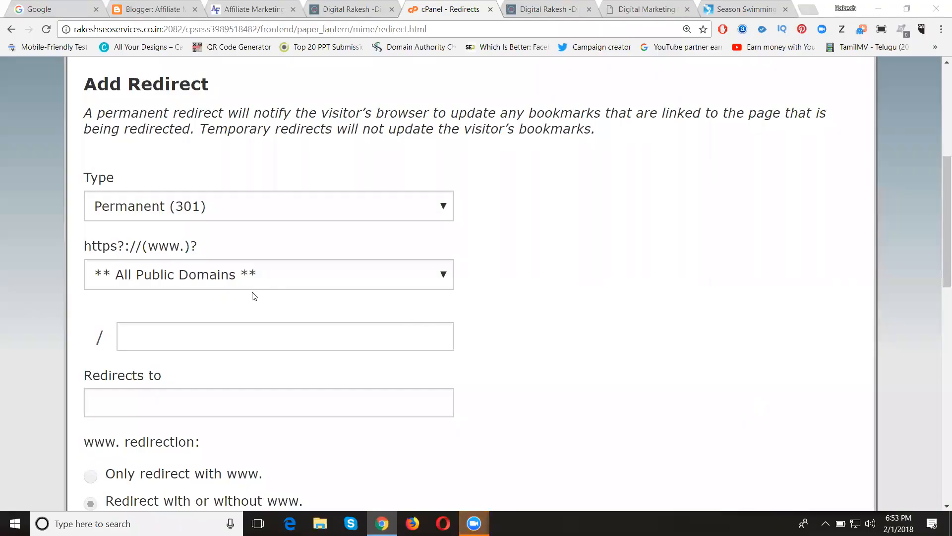
left_click(269, 274)
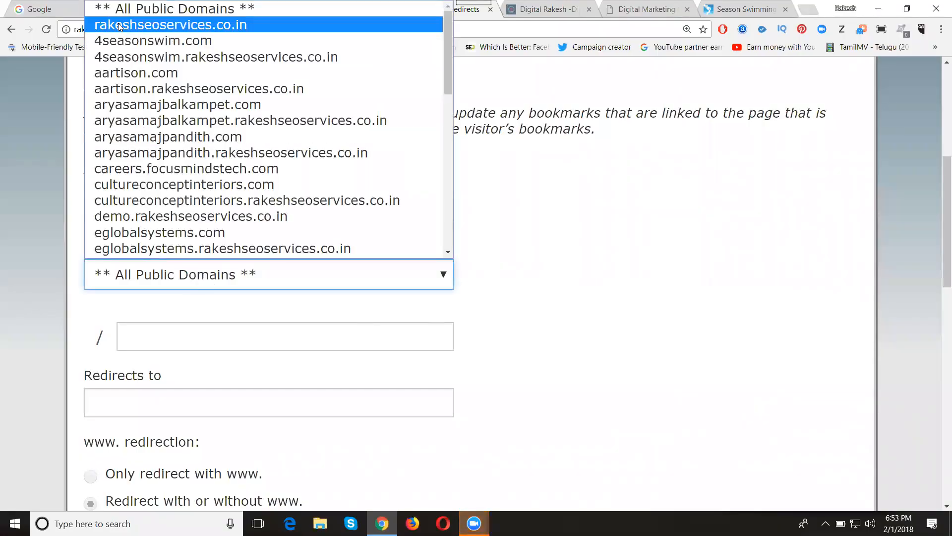
left_click(171, 24)
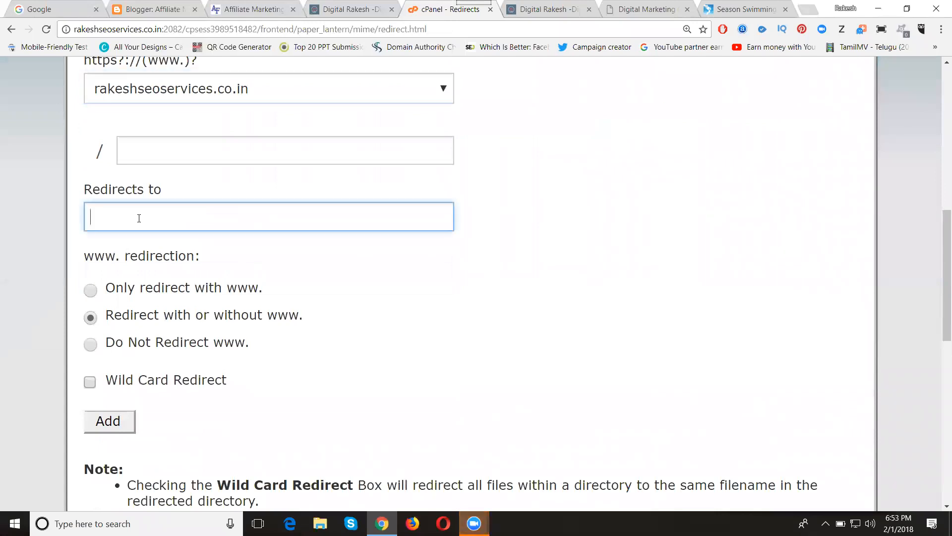
type("http://www.rakeshtechsolutions.com")
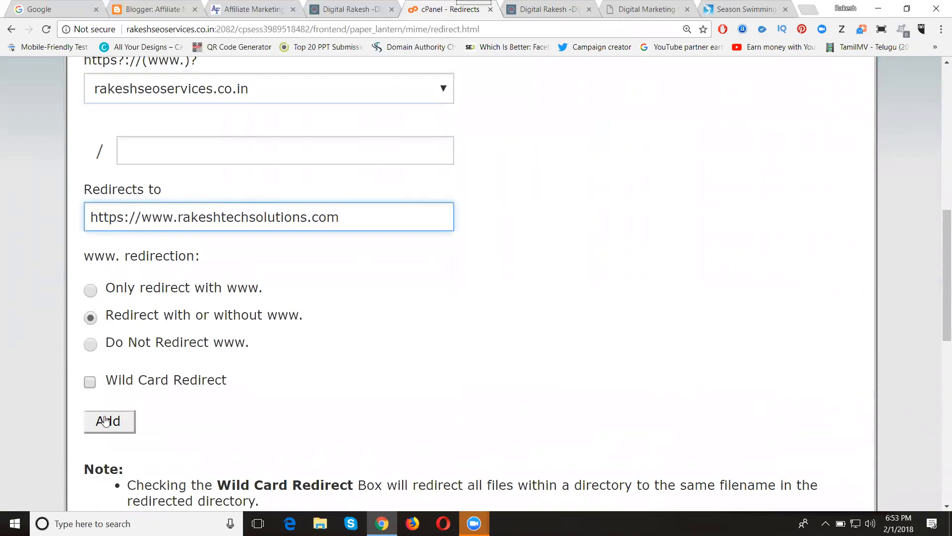
left_click(109, 421)
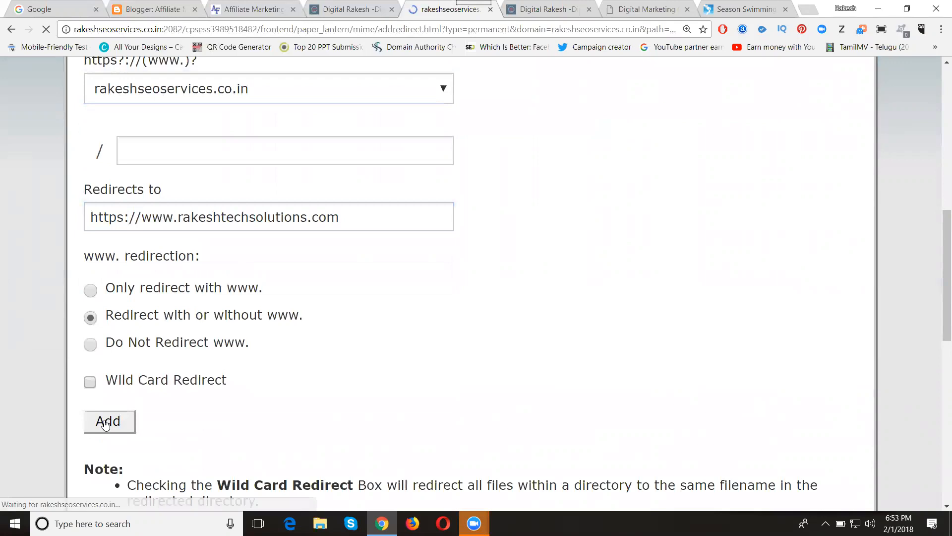
left_click(109, 420)
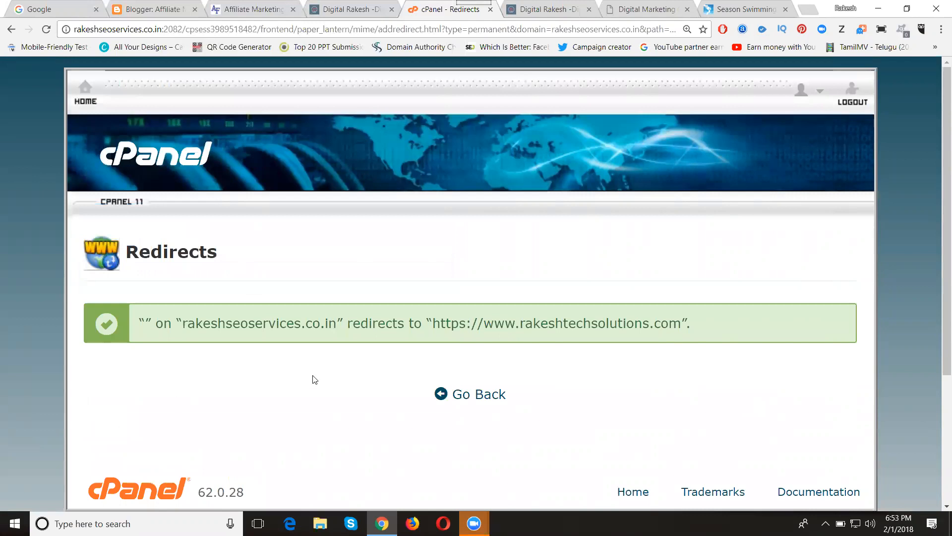
Leave the success confirmation and return to the Redirects page.
scroll("down", 3)
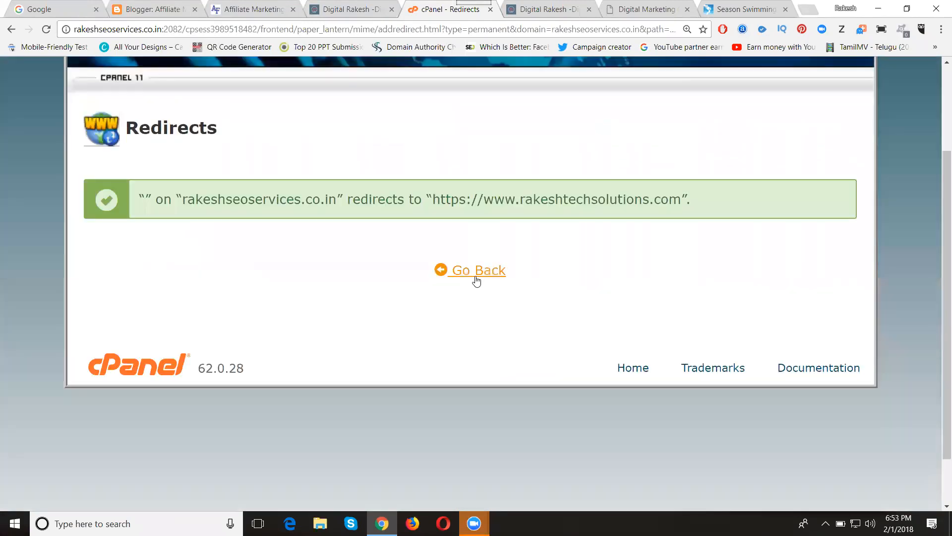
left_click(476, 270)
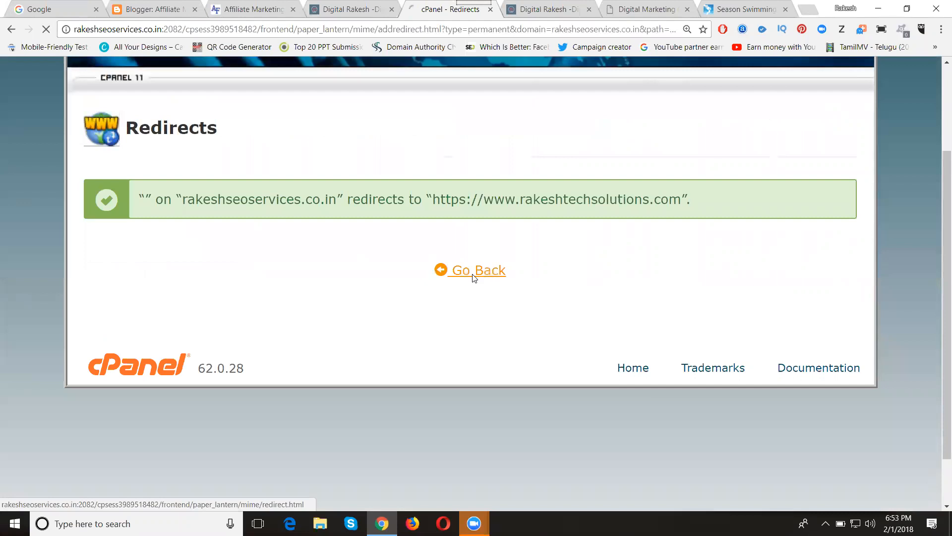
left_click(476, 270)
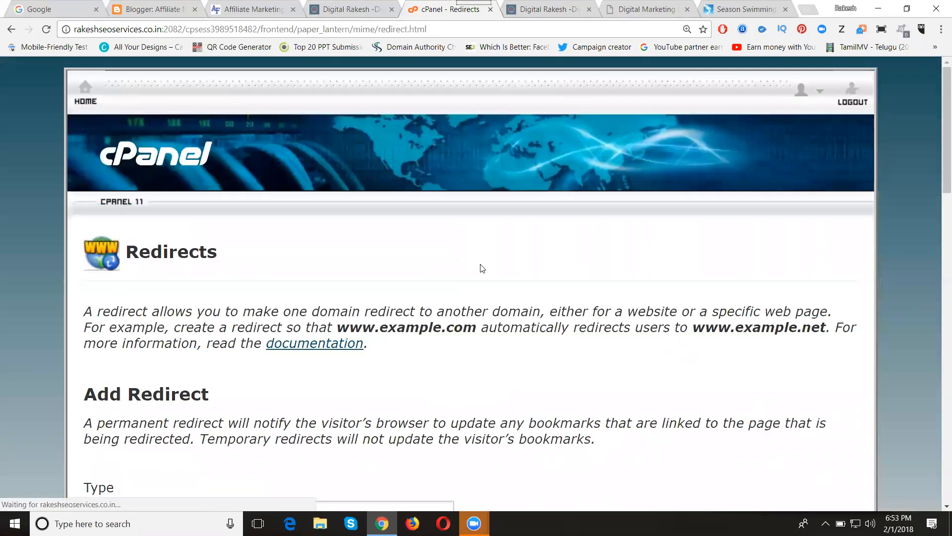
scroll("down", 3)
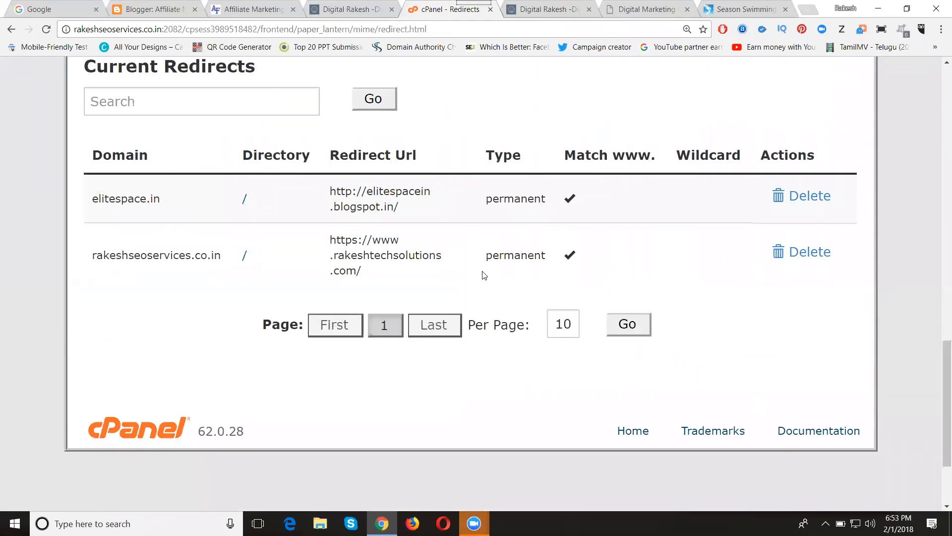
scroll("down", 3)
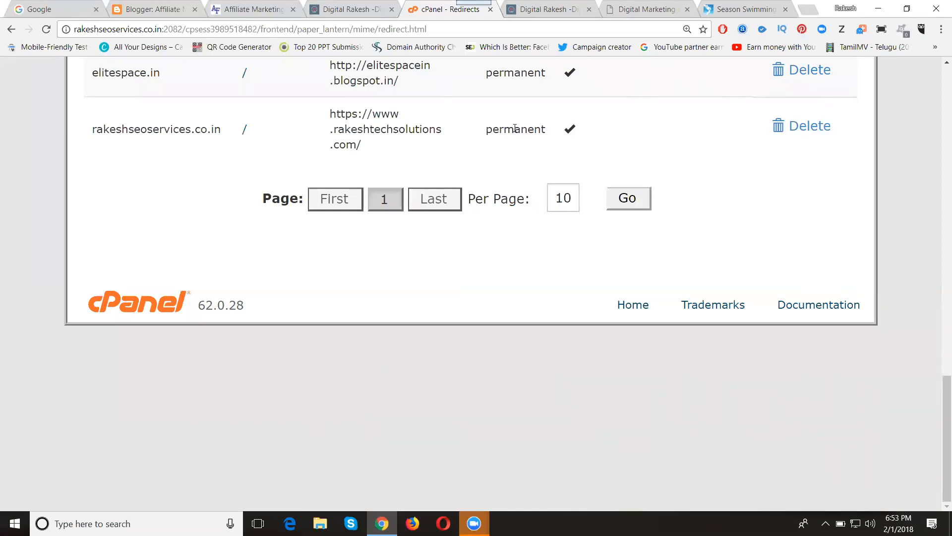
mouse_move(810, 126)
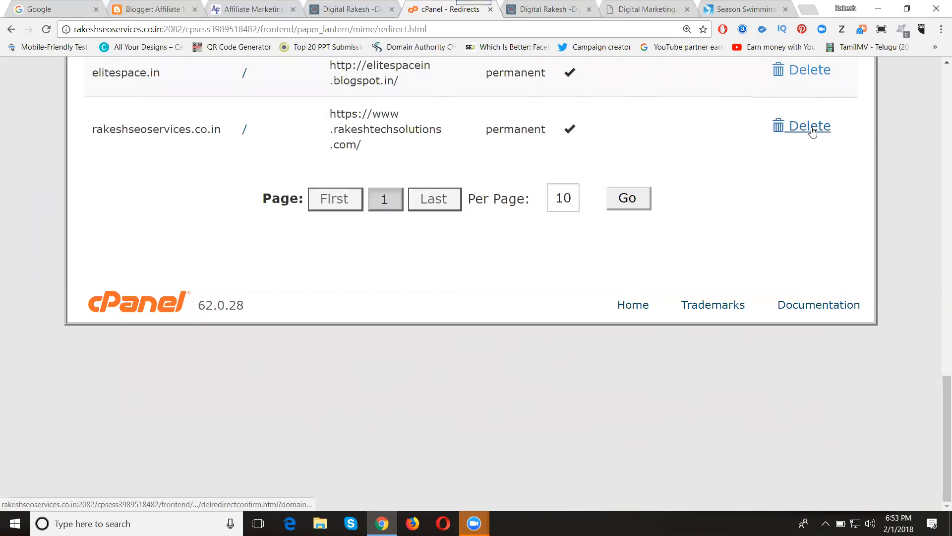
mouse_move(810, 126)
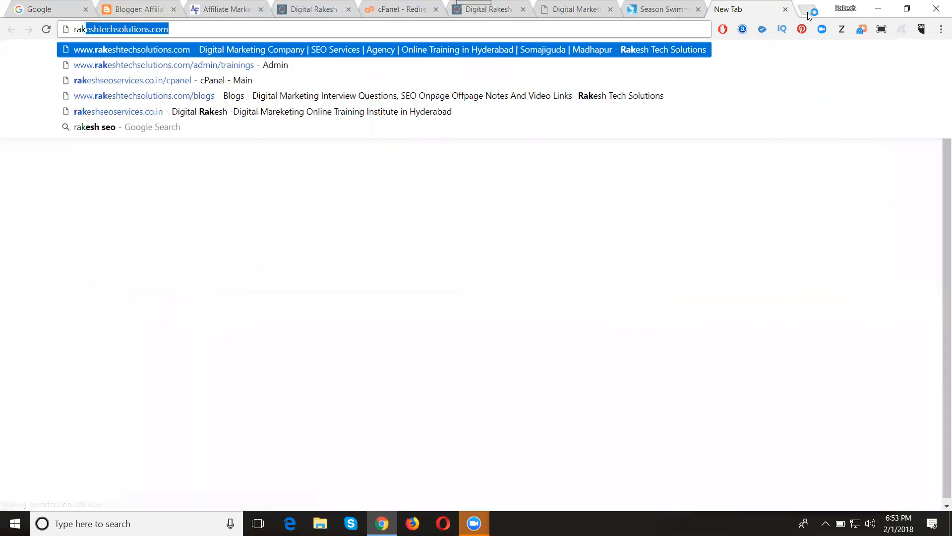
Visit rakeshseoservices.co.in and inspect the expired certificate behind the Not secure warning on rakeshtechsolutions.com.
type("rakeshseoservices.co.in")
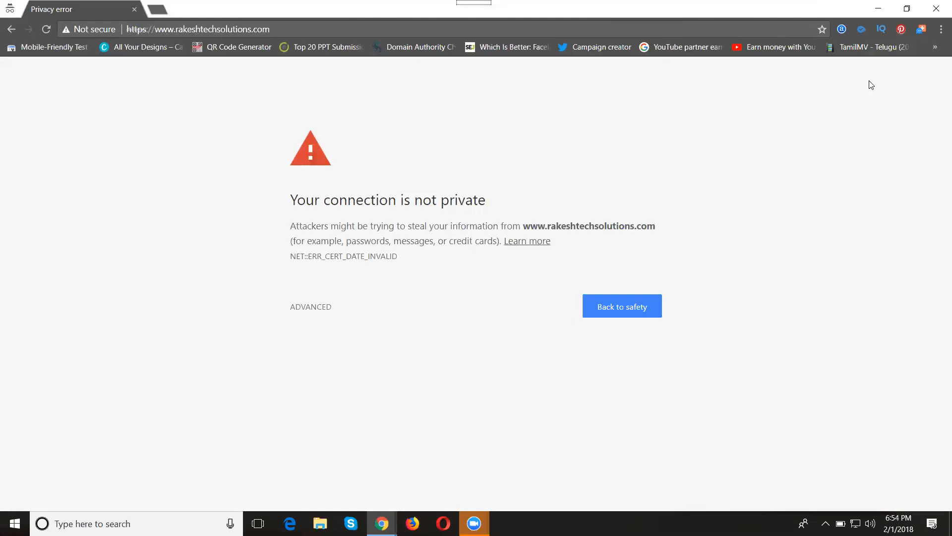
mouse_move(47, 26)
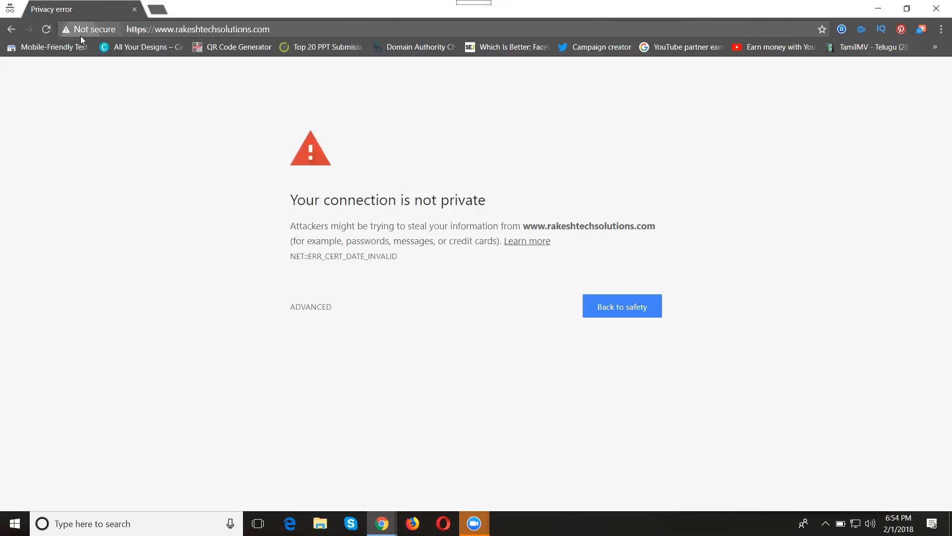
left_click(92, 29)
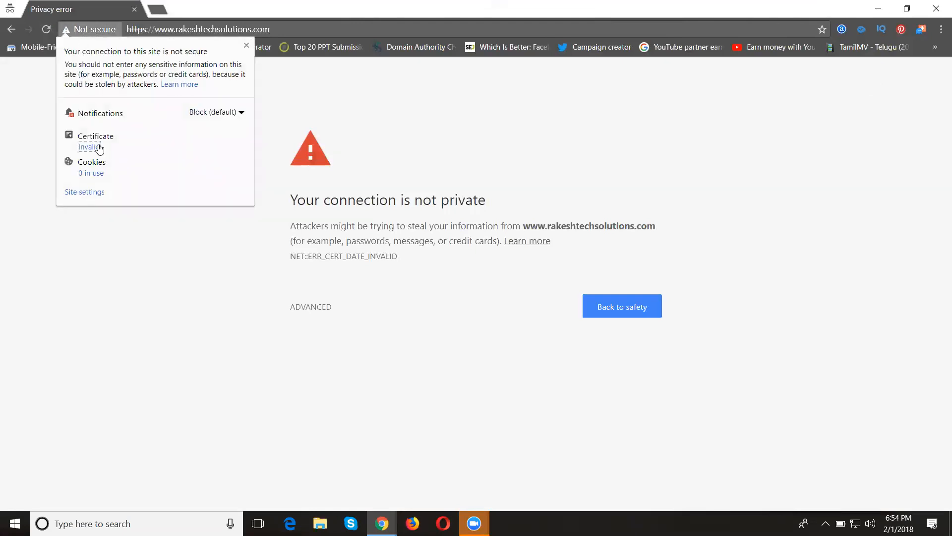
left_click(90, 146)
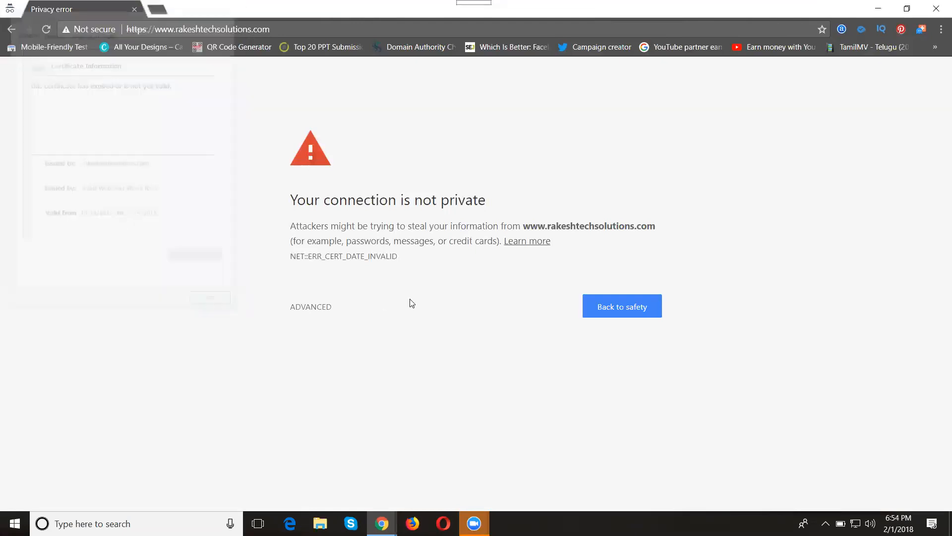
left_click(197, 28)
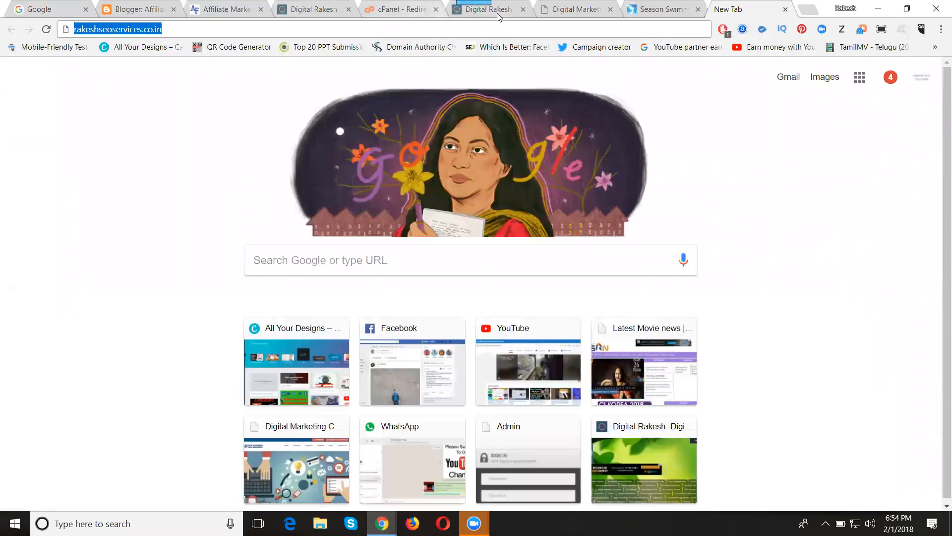
Switch between the test tab, the Digital Rakesh blog and the cPanel Redirects tab.
left_click(486, 9)
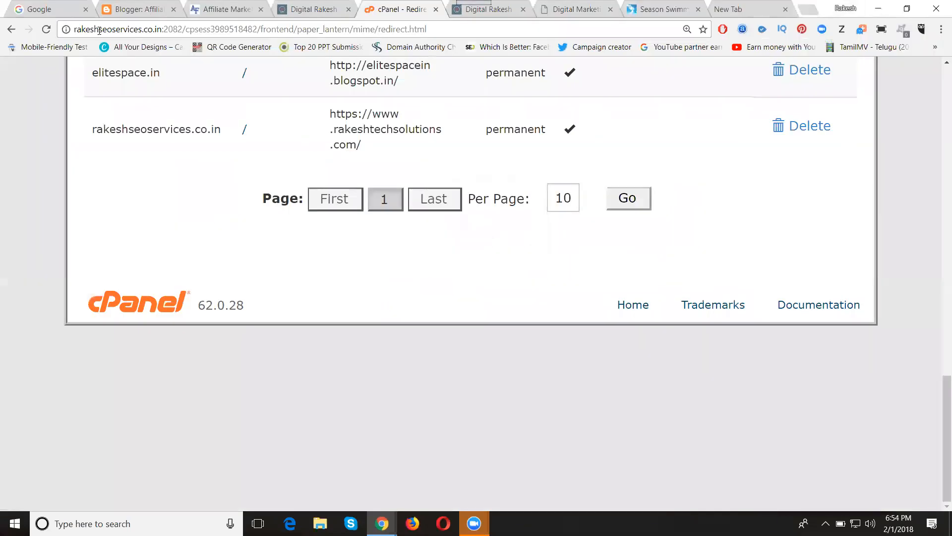
left_click(310, 9)
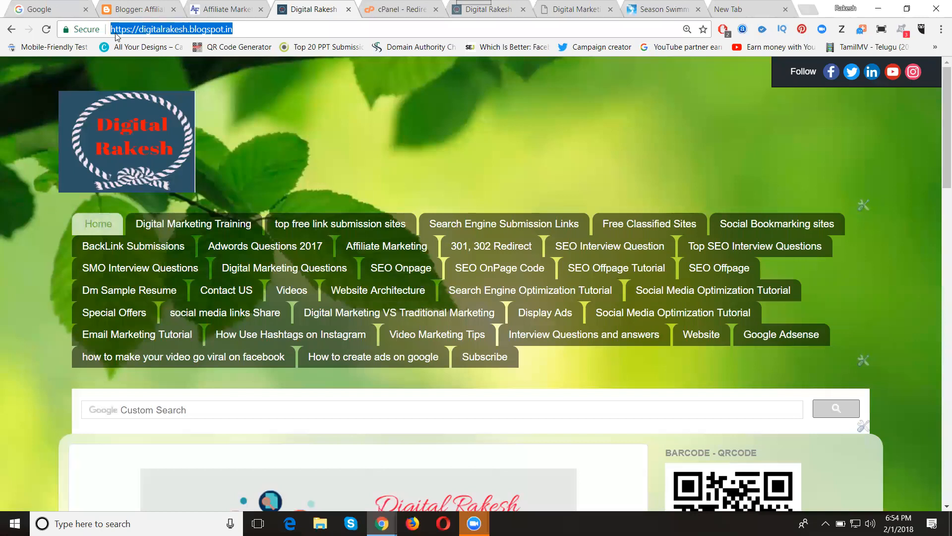
left_click(398, 9)
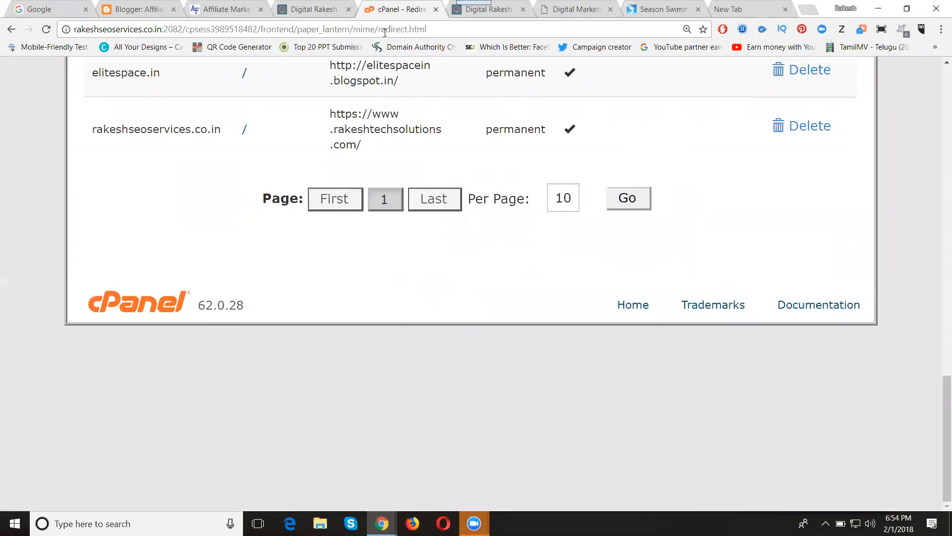
Delete the rakeshseoservices.co.in redirect to rakeshtechsolutions.com and return to the Redirects form.
left_click(810, 126)
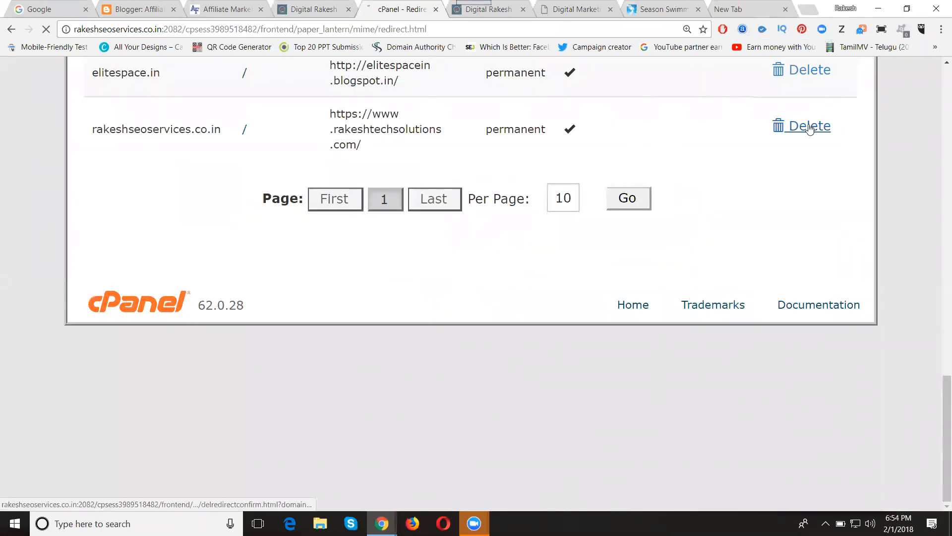
left_click(808, 126)
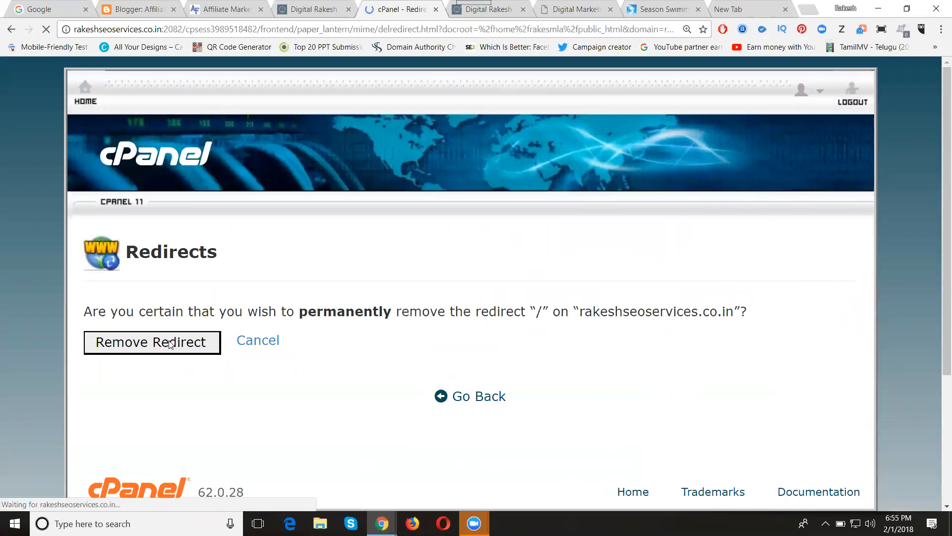
left_click(152, 342)
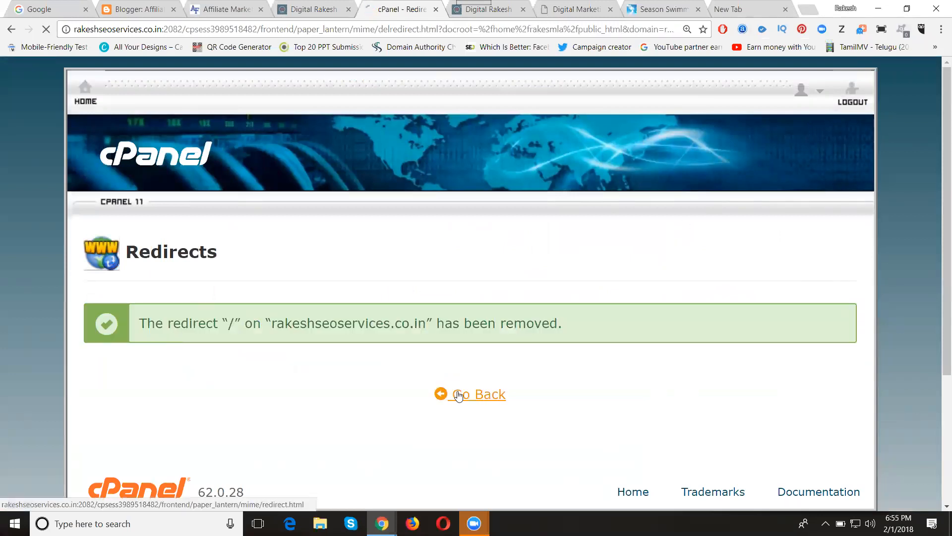
left_click(477, 394)
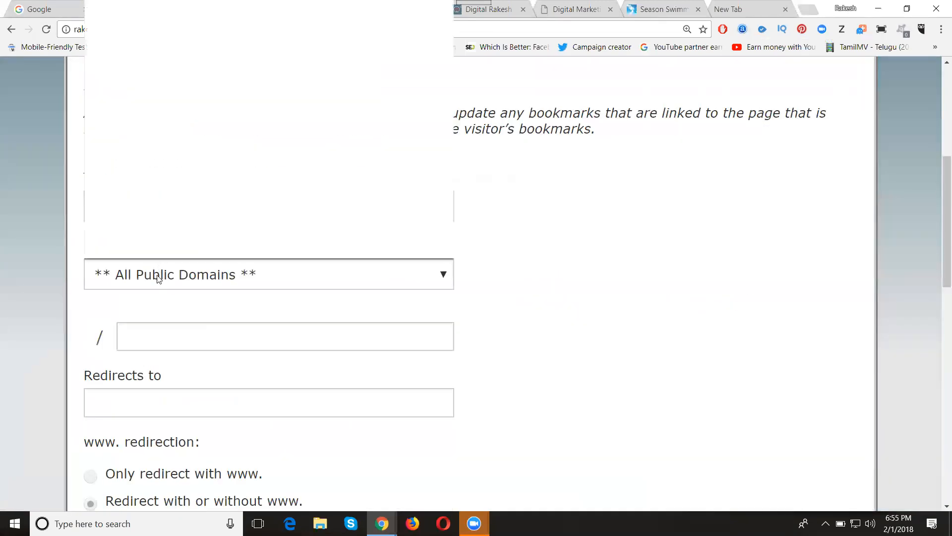
left_click(269, 274)
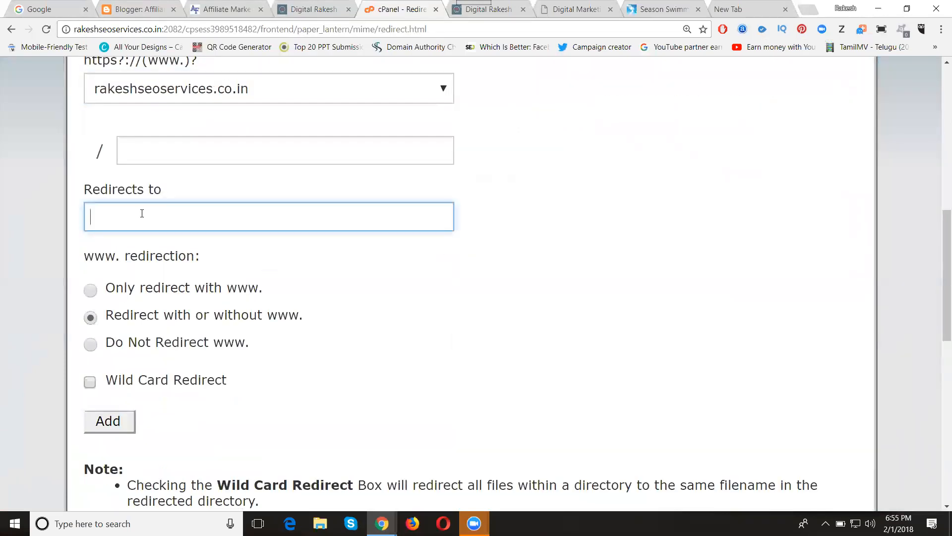
type("https://digitalrakesh.blogspot.in")
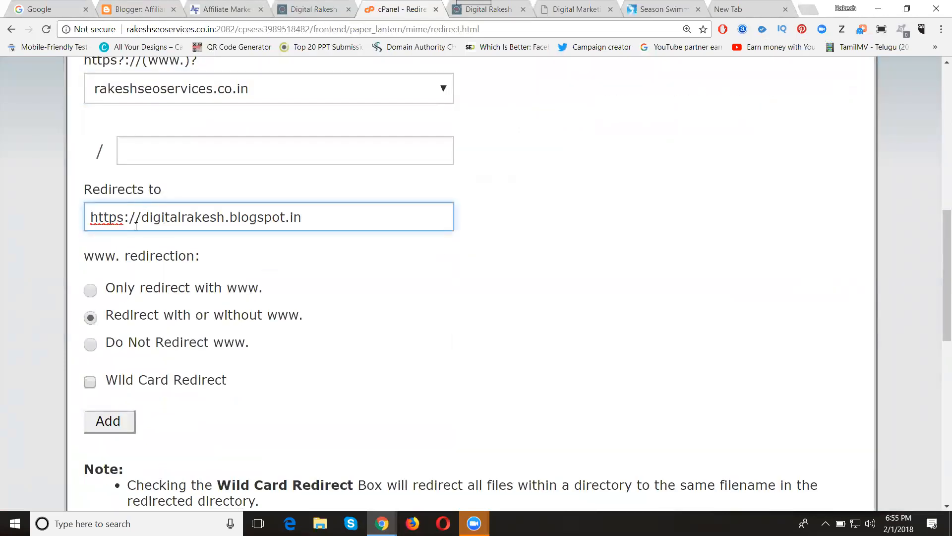
left_click(108, 421)
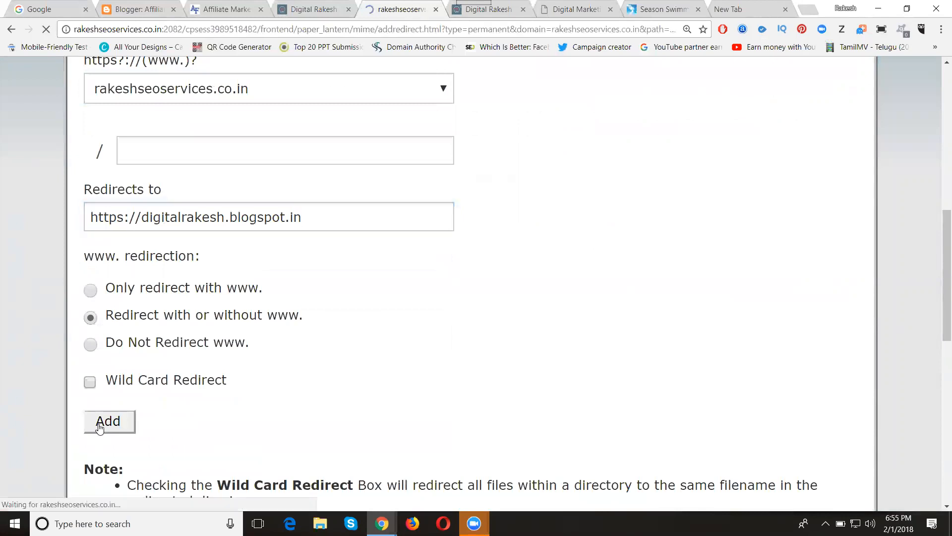
left_click(108, 420)
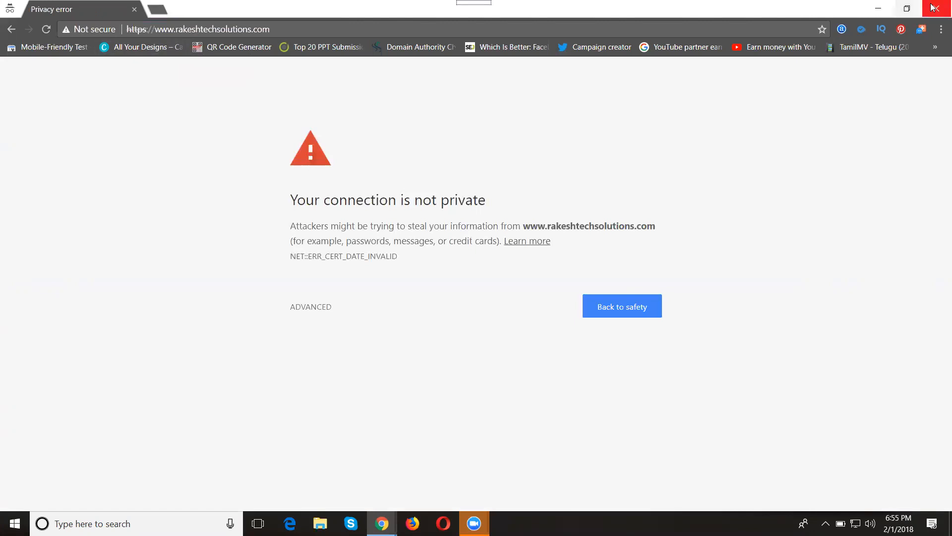
left_click(399, 8)
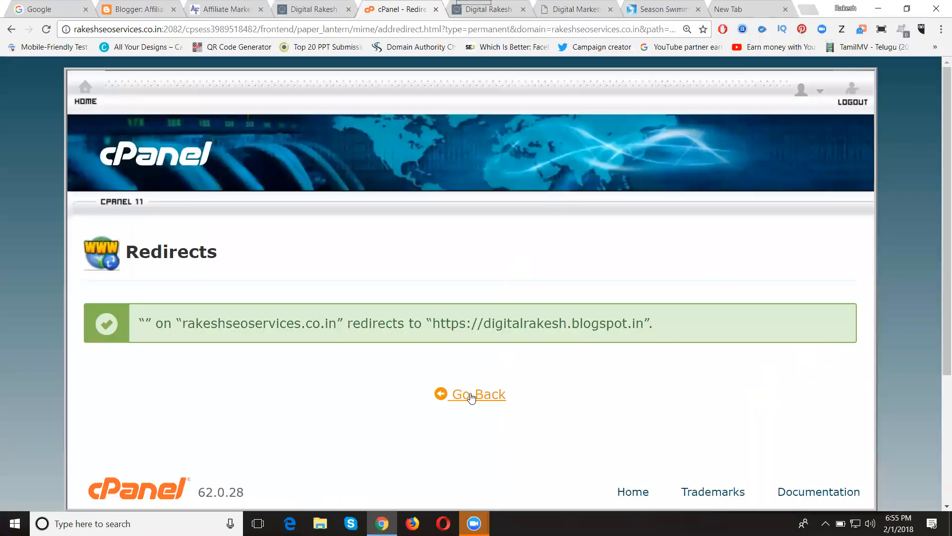
left_click(942, 29)
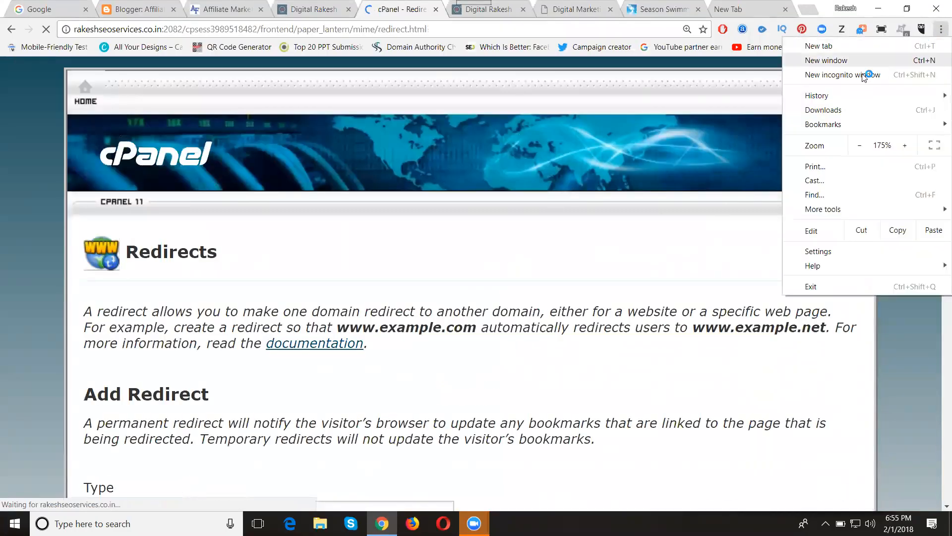
Start an incognito window from the Chrome menu, then return to the cPanel home dashboard.
left_click(842, 75)
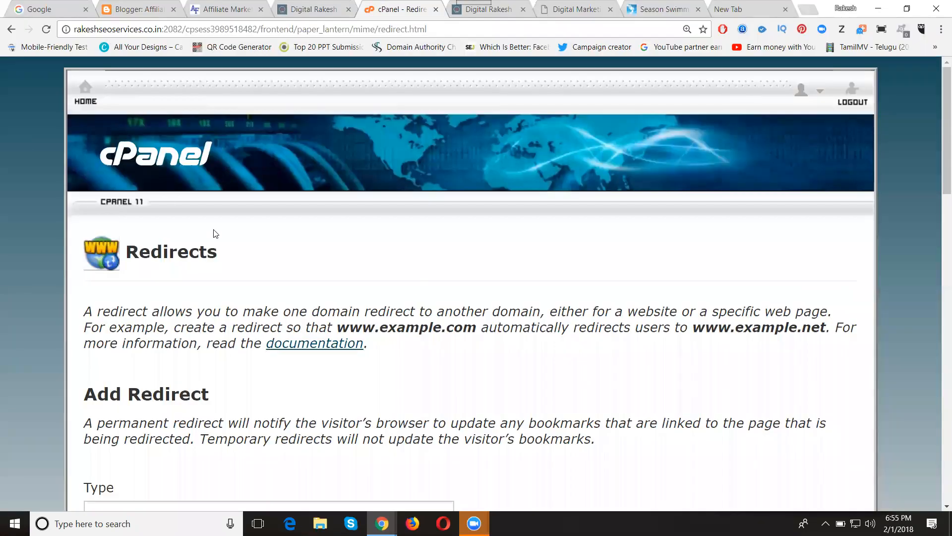
left_click(86, 91)
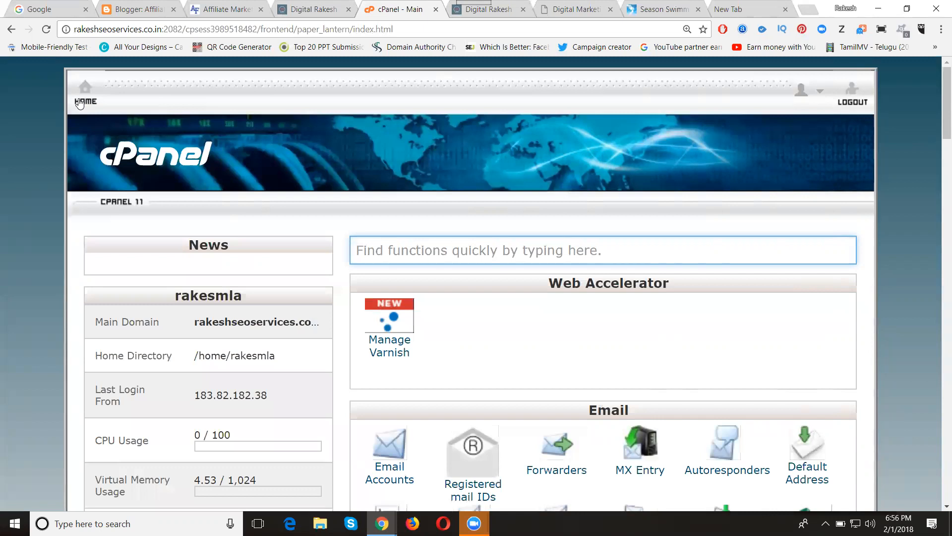
Return to the cPanel dashboard and reopen Redirects from the Domains section.
left_click(480, 250)
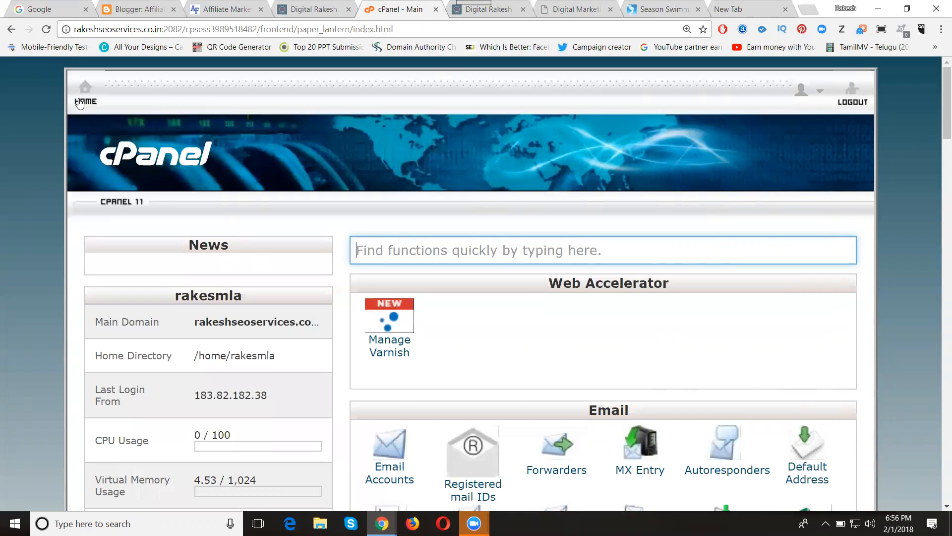
scroll("down", 3)
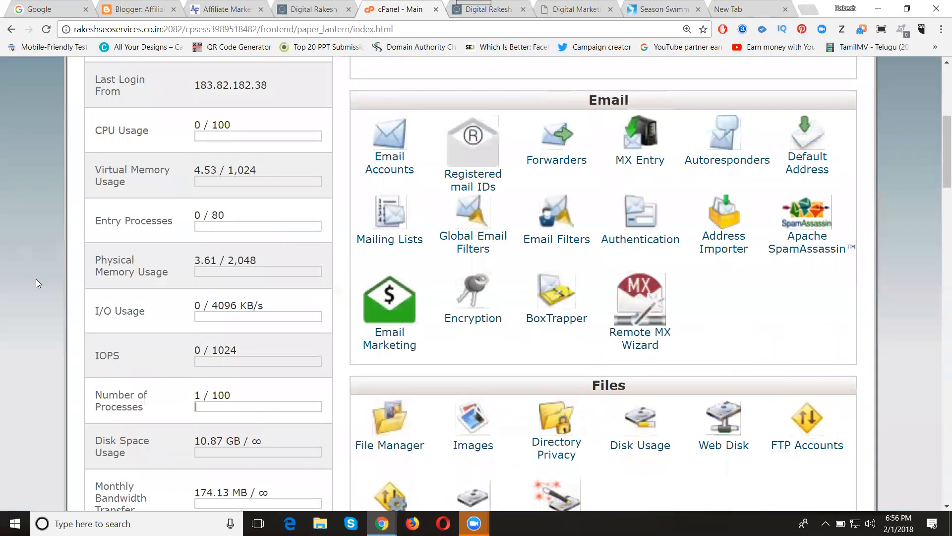
scroll("down", 3)
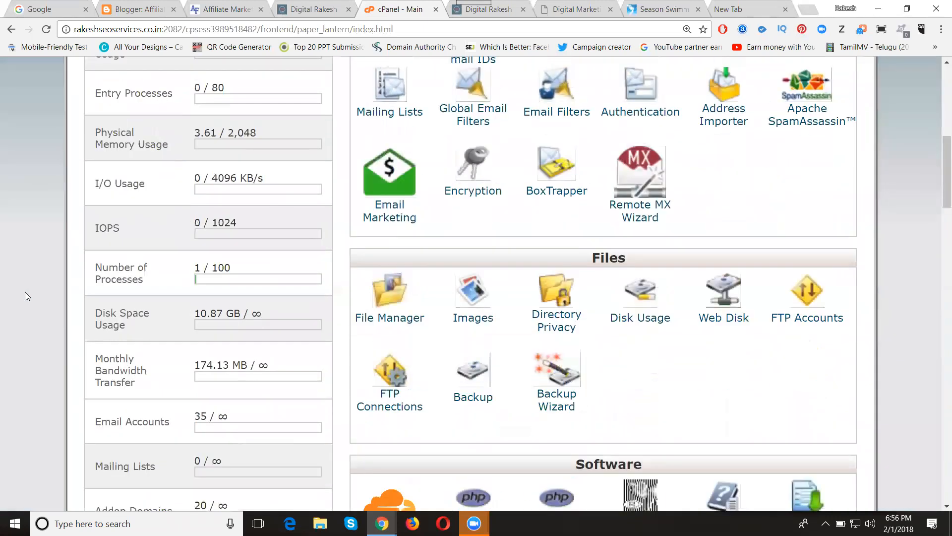
scroll("down", 3)
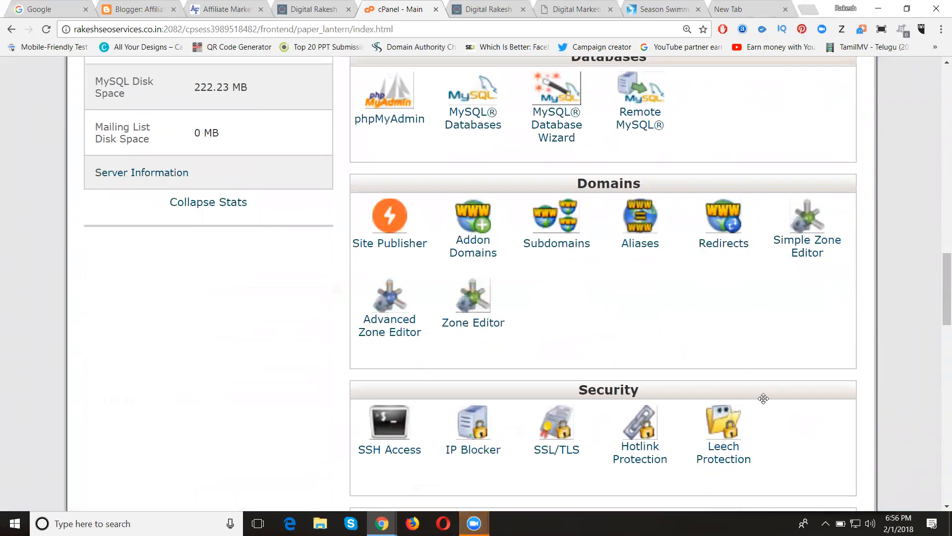
mouse_move(629, 331)
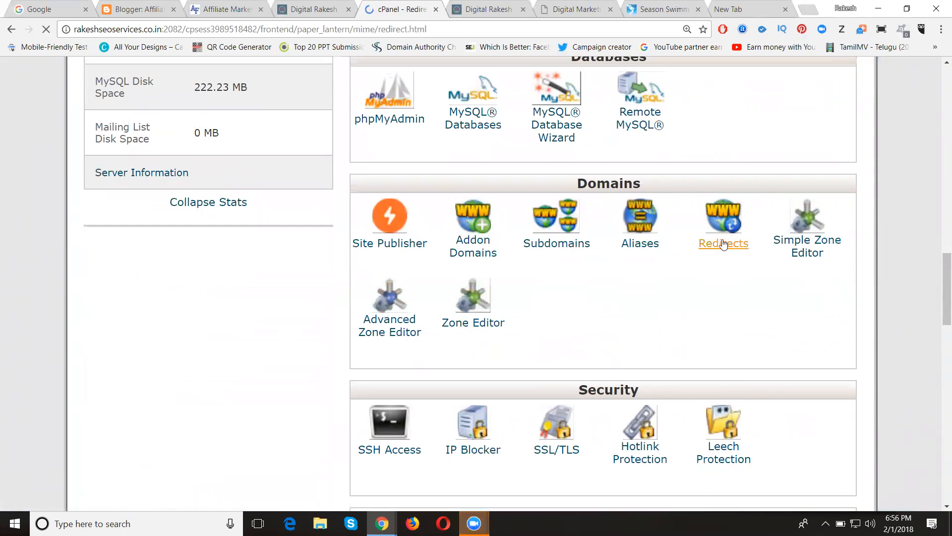
left_click(723, 216)
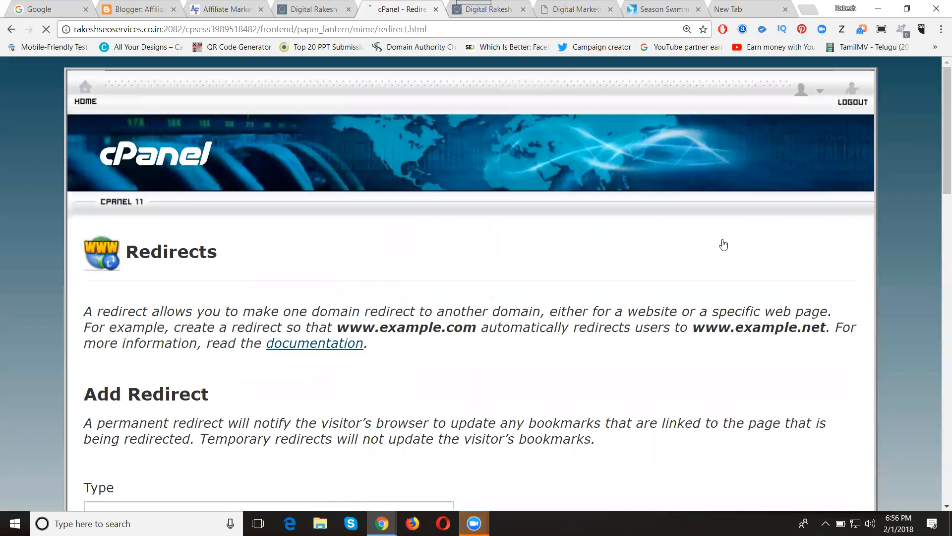